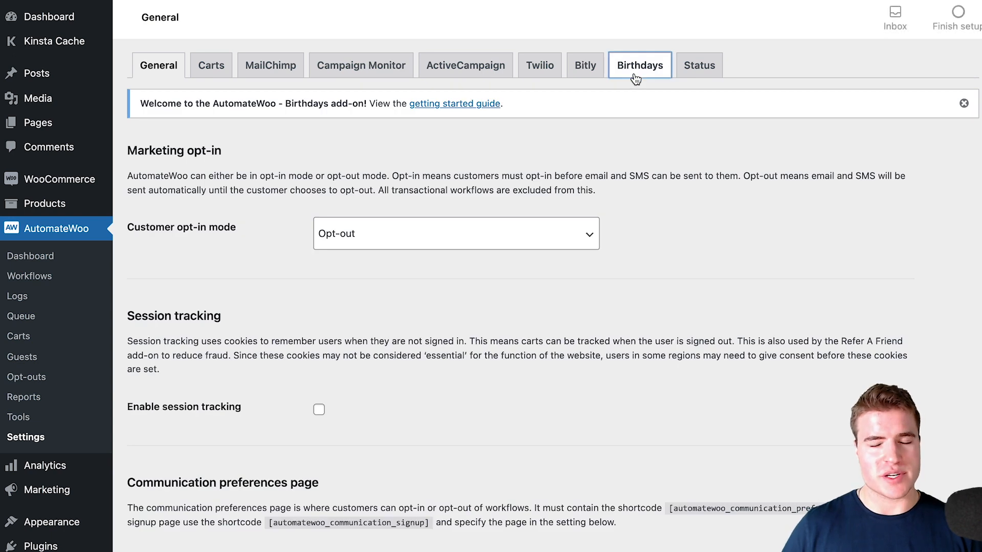
- Preview the finished flow: from the birthday email visit the store, add Light Roast and apply the birthday coupon
{"action": "left_click", "coordinate": [640, 64]}
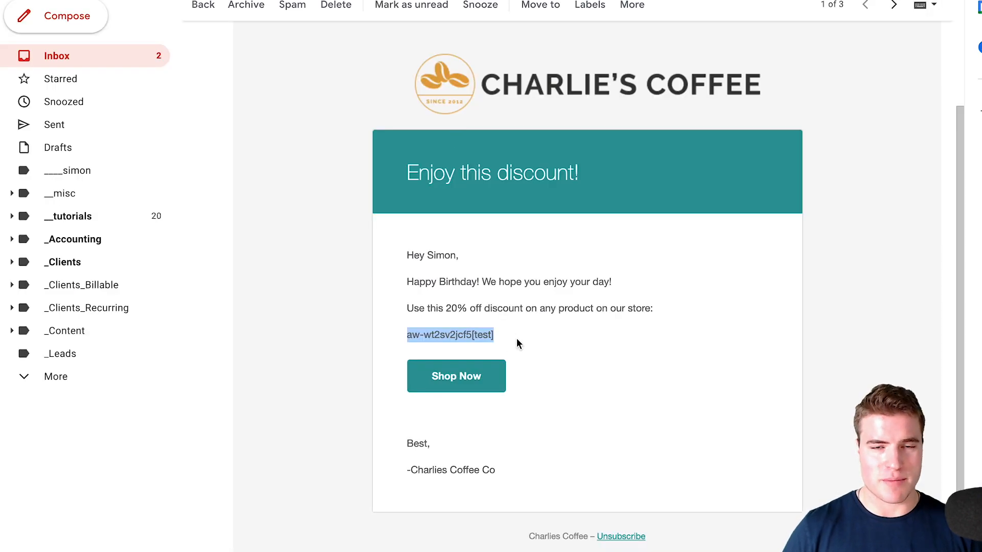
{"action": "left_click", "coordinate": [456, 376]}
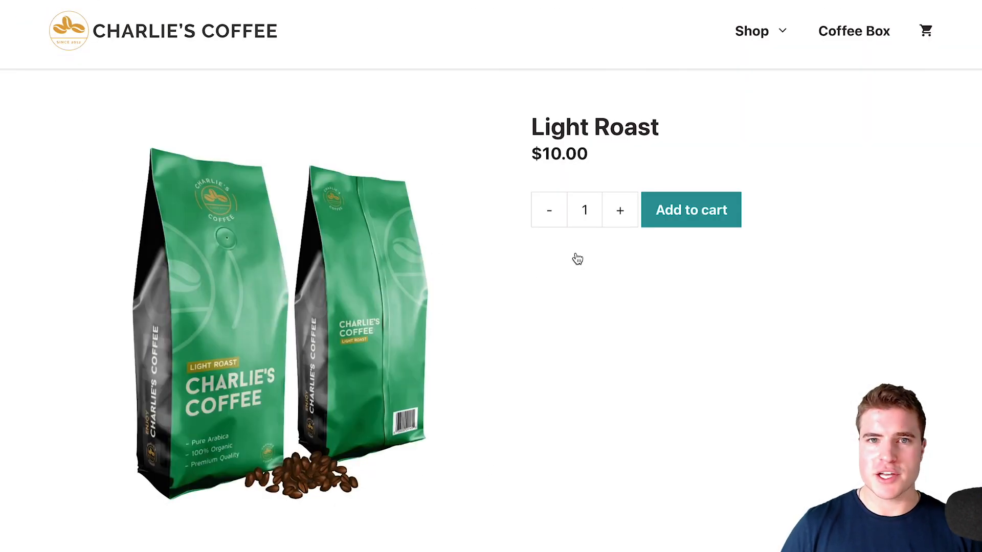
{"action": "left_click", "coordinate": [691, 210]}
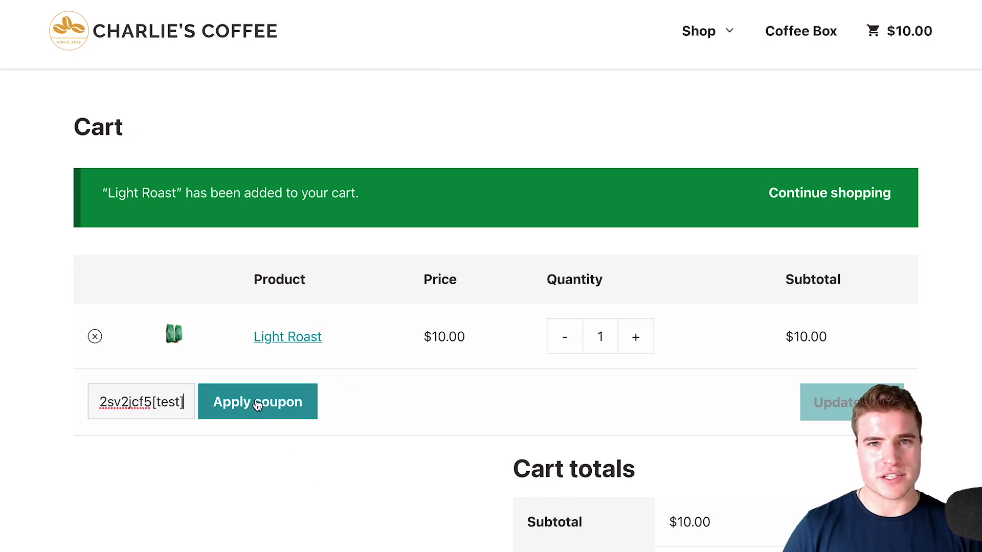
{"action": "left_click", "coordinate": [257, 401]}
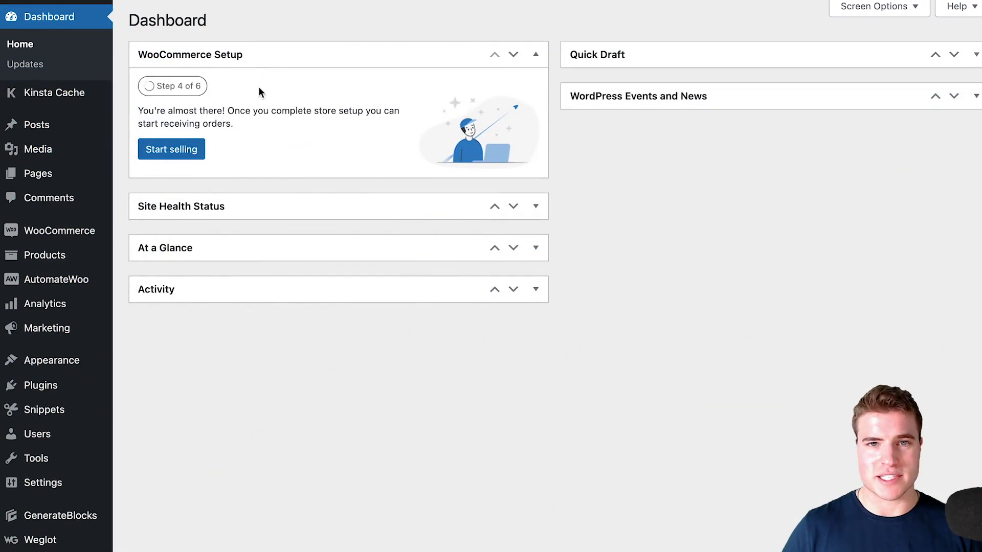
{"action": "mouse_move", "coordinate": [344, 295]}
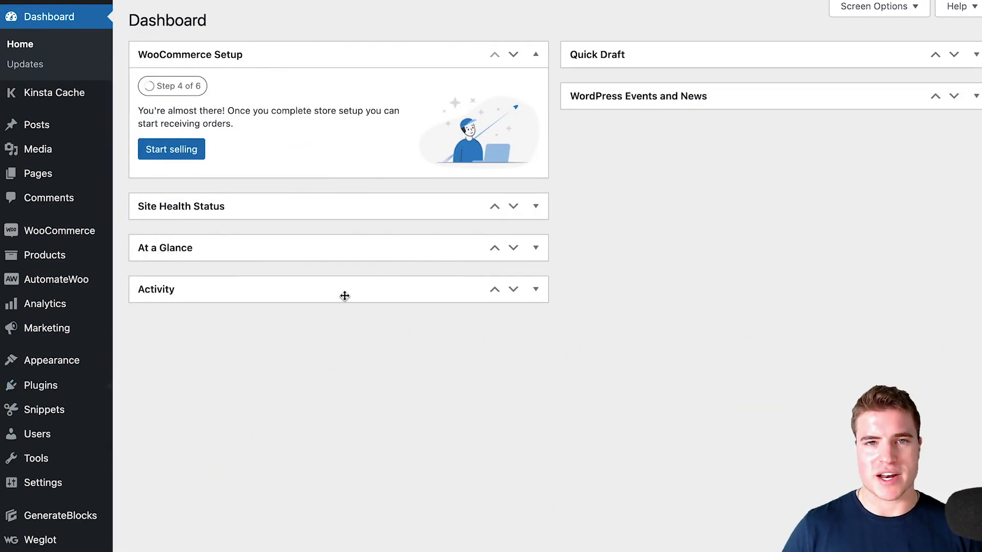
{"action": "mouse_move", "coordinate": [343, 259]}
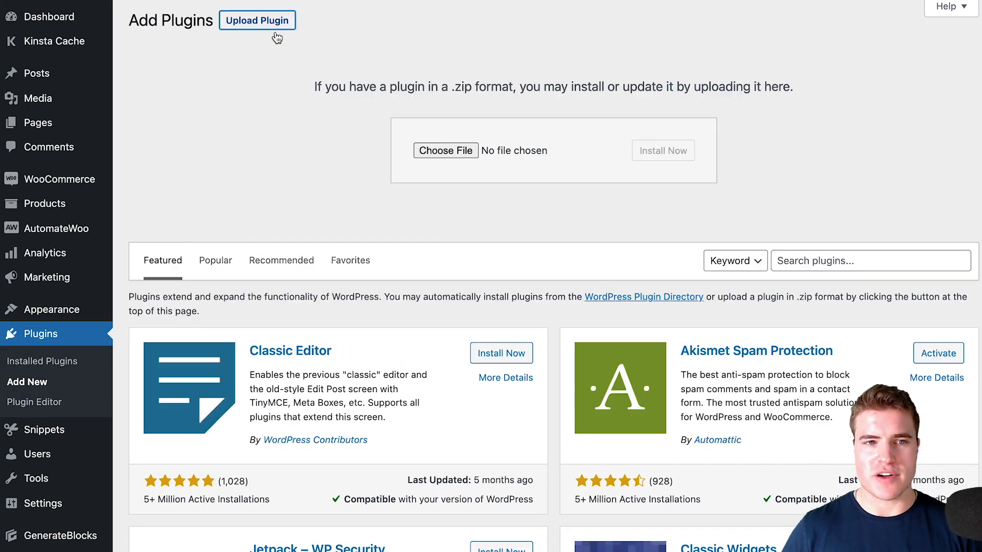
- Upload automatewoo-birthdays.zip, install it and activate the AutomateWoo Birthdays add-on
{"action": "left_click", "coordinate": [446, 150]}
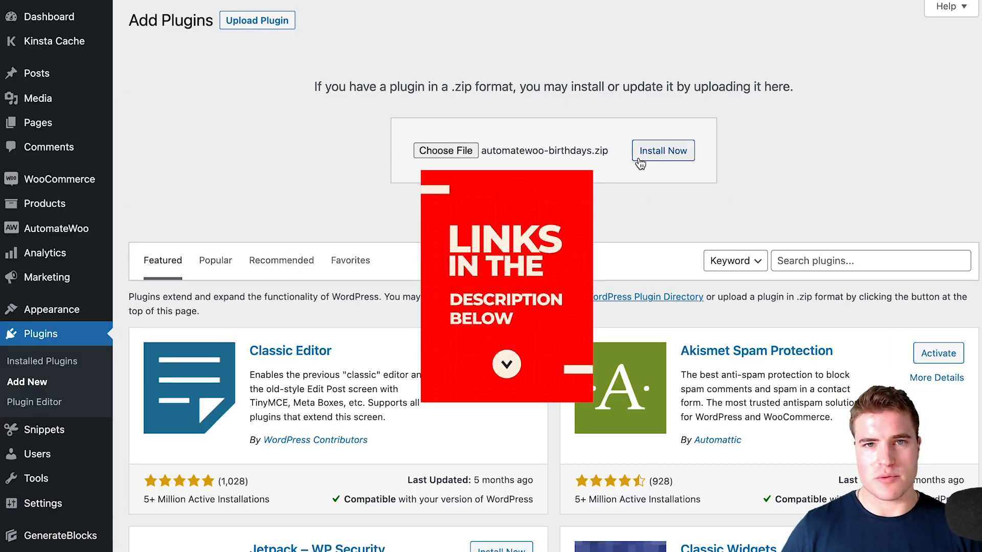
{"action": "left_click", "coordinate": [662, 150]}
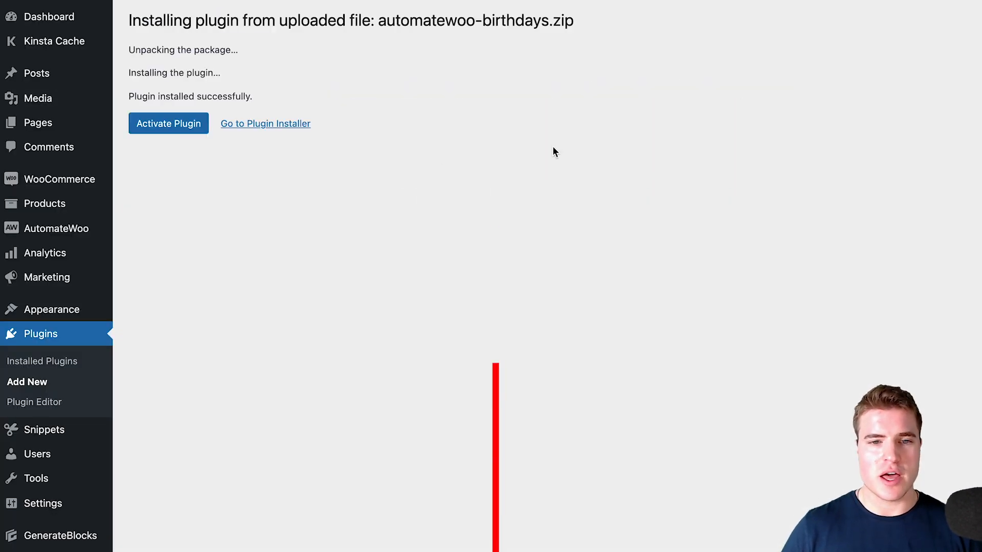
{"action": "left_click", "coordinate": [167, 123]}
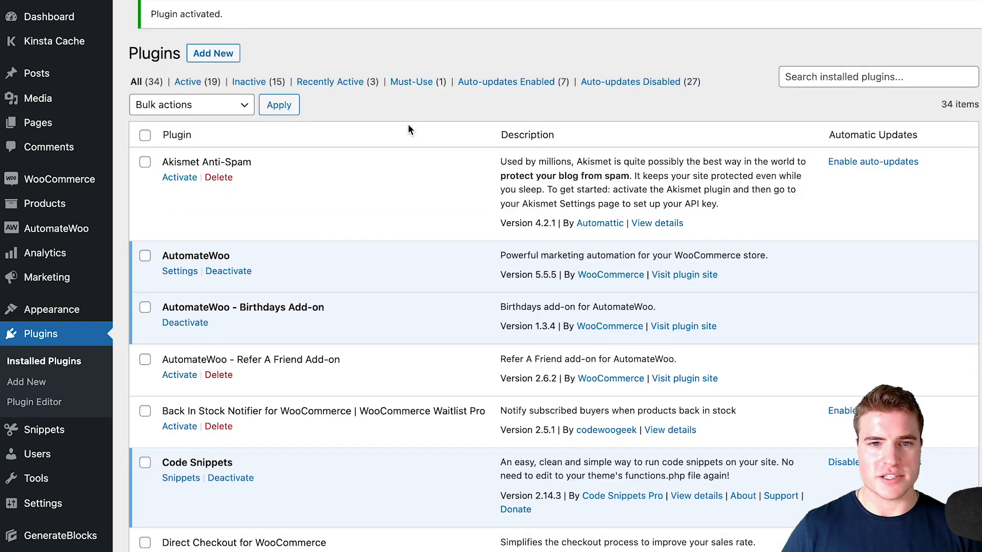
{"action": "scroll", "scroll_direction": "up", "scroll_amount": 3}
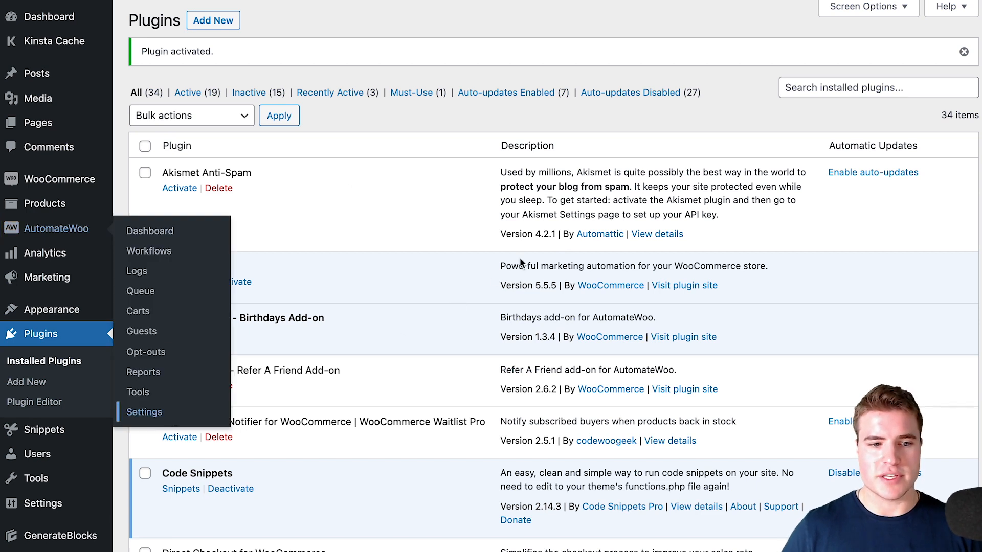
- Review the AutomateWoo Birthdays settings, toggling Collect year of birth on and off, then head to the shop
{"action": "left_click", "coordinate": [144, 412]}
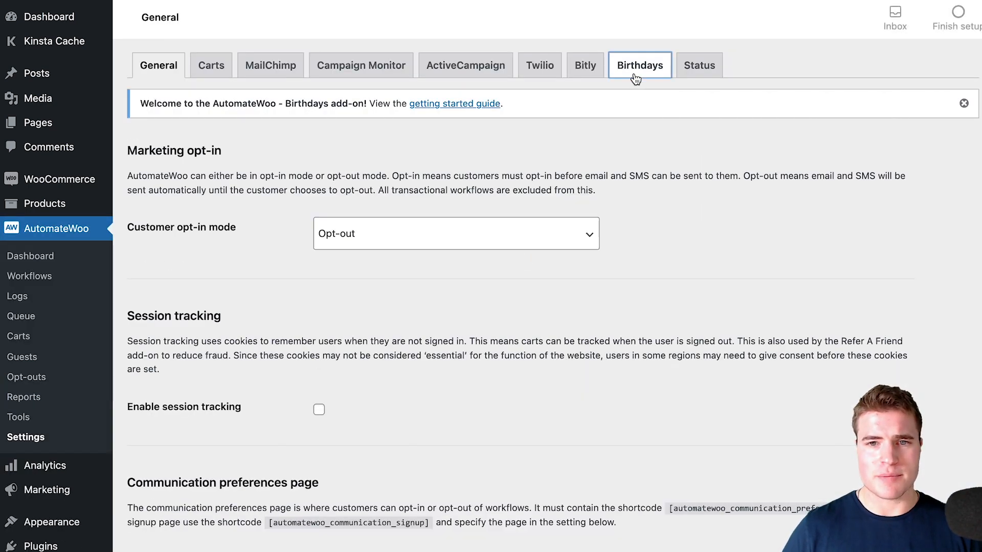
{"action": "left_click", "coordinate": [639, 65]}
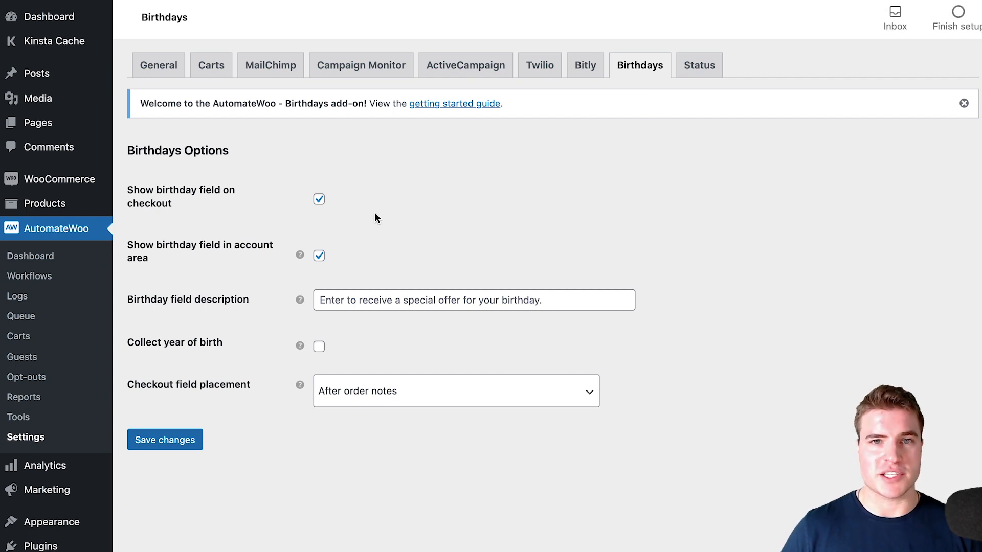
{"action": "mouse_move", "coordinate": [337, 249]}
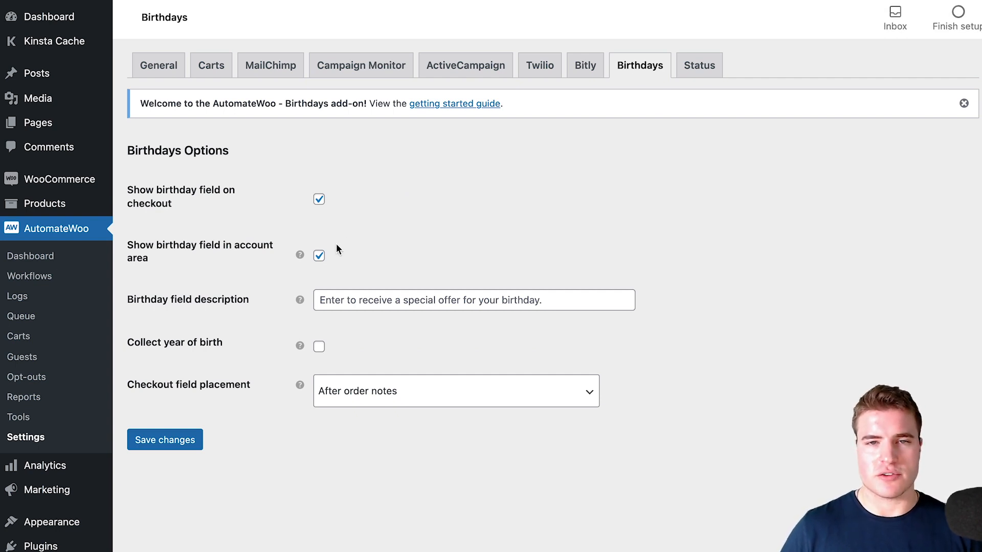
{"action": "mouse_move", "coordinate": [345, 338]}
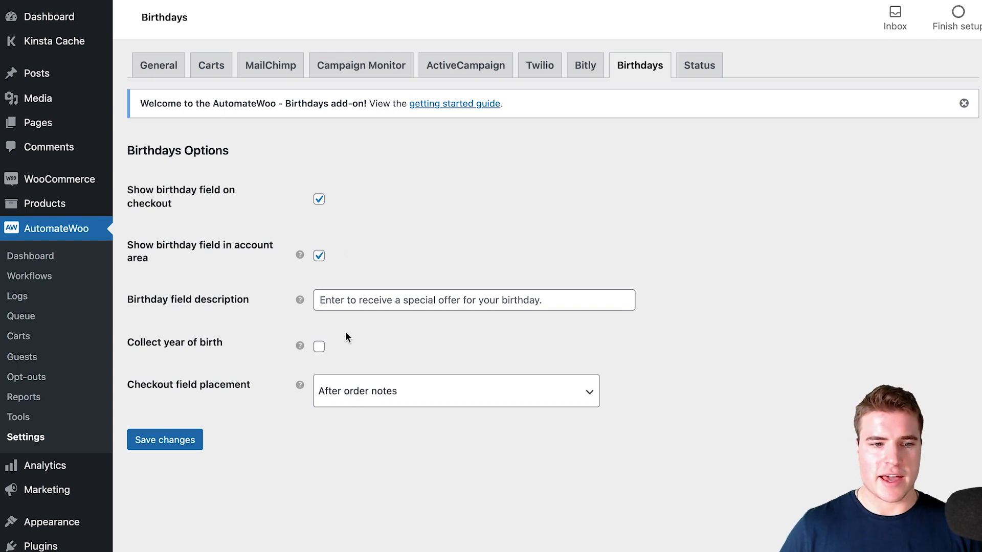
{"action": "left_click", "coordinate": [319, 346]}
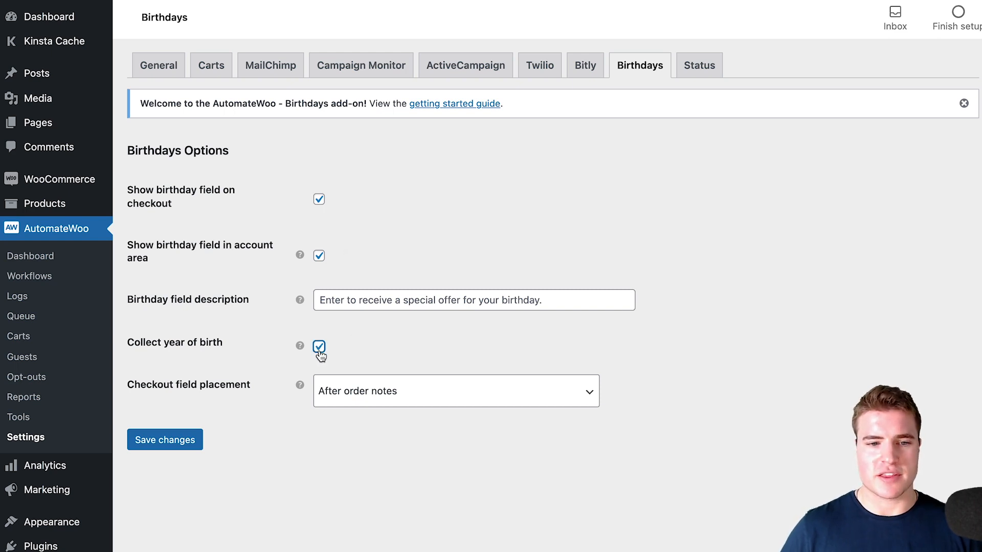
{"action": "left_click", "coordinate": [318, 346]}
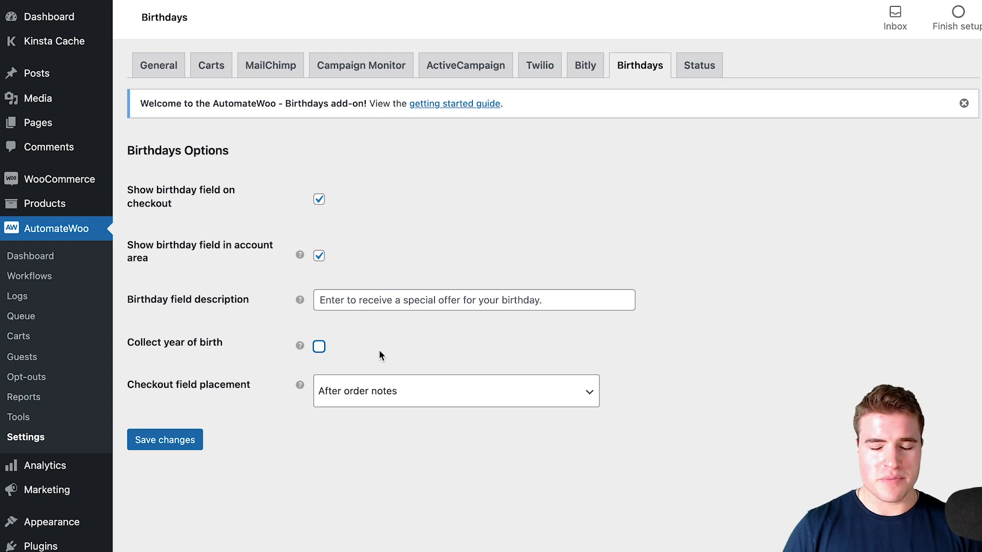
{"action": "mouse_move", "coordinate": [401, 347]}
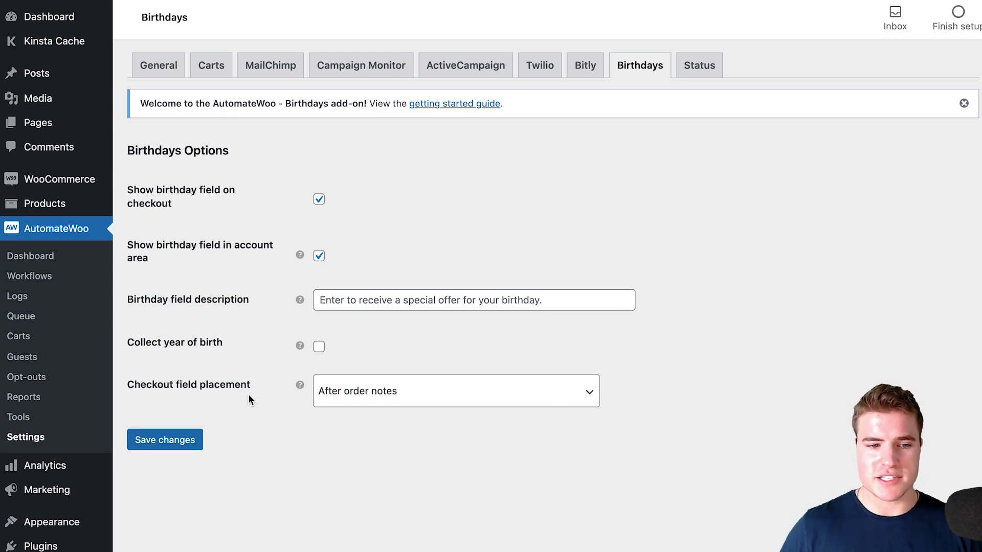
{"action": "left_click", "coordinate": [165, 439]}
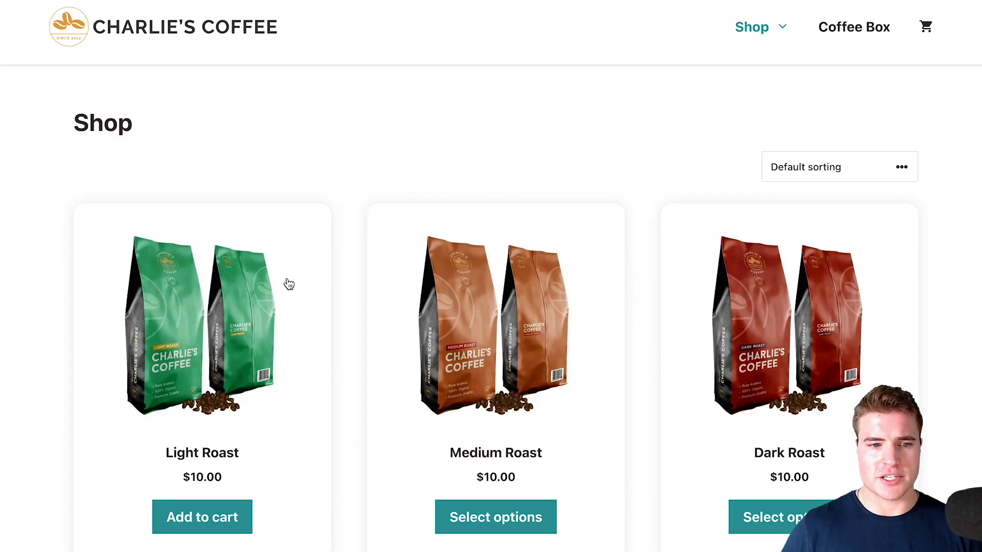
- Add Light Roast to the cart and proceed to checkout
{"action": "left_click", "coordinate": [202, 323]}
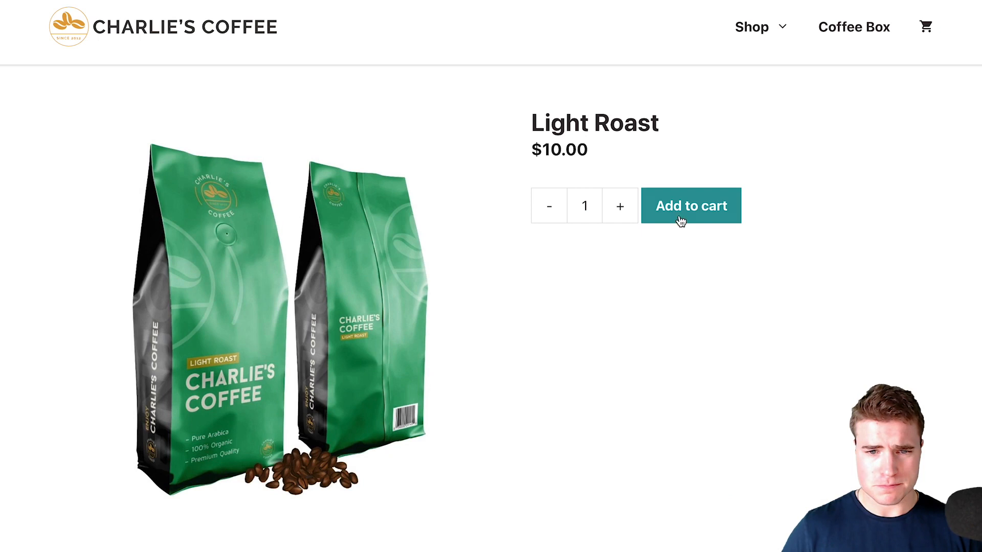
{"action": "left_click", "coordinate": [691, 206]}
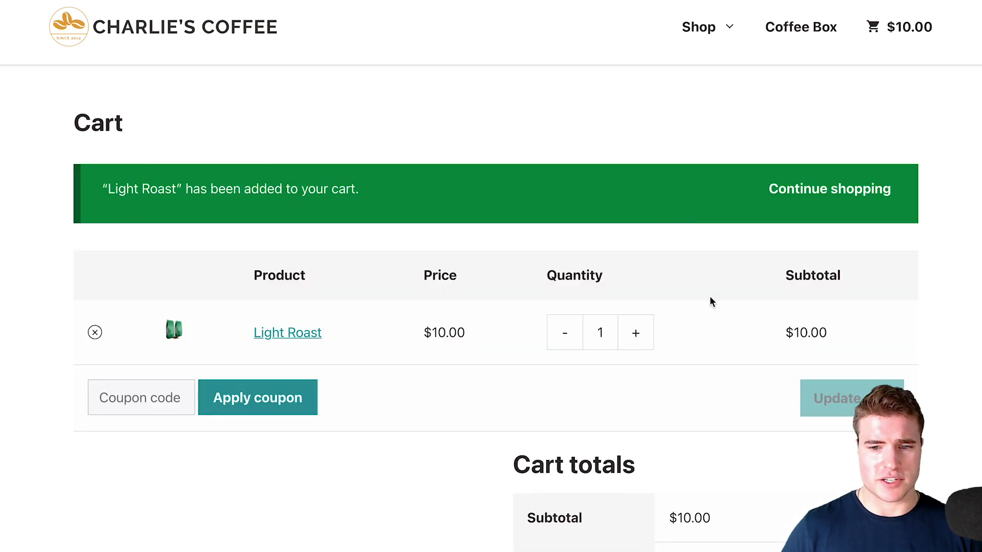
{"action": "scroll", "scroll_direction": "down", "scroll_amount": 3}
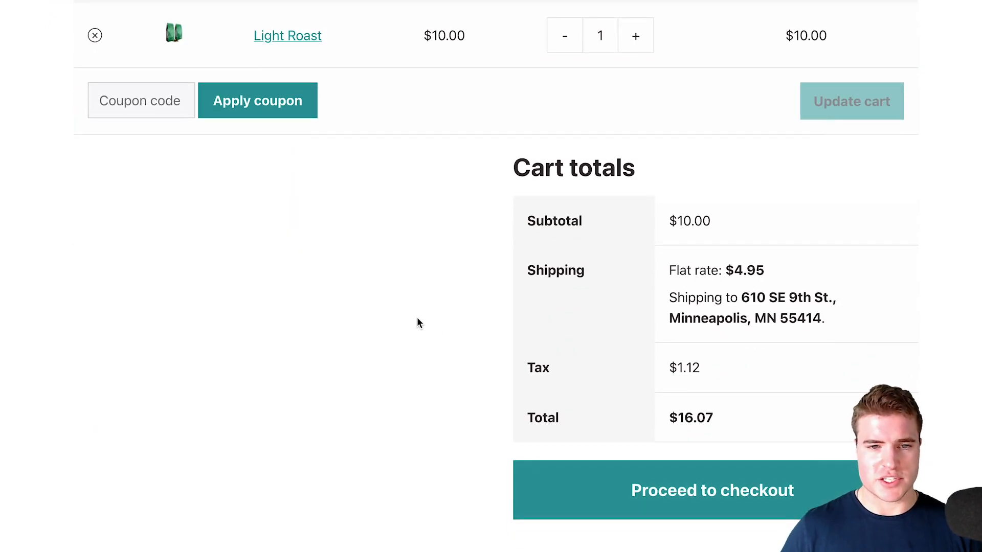
{"action": "left_click", "coordinate": [712, 490]}
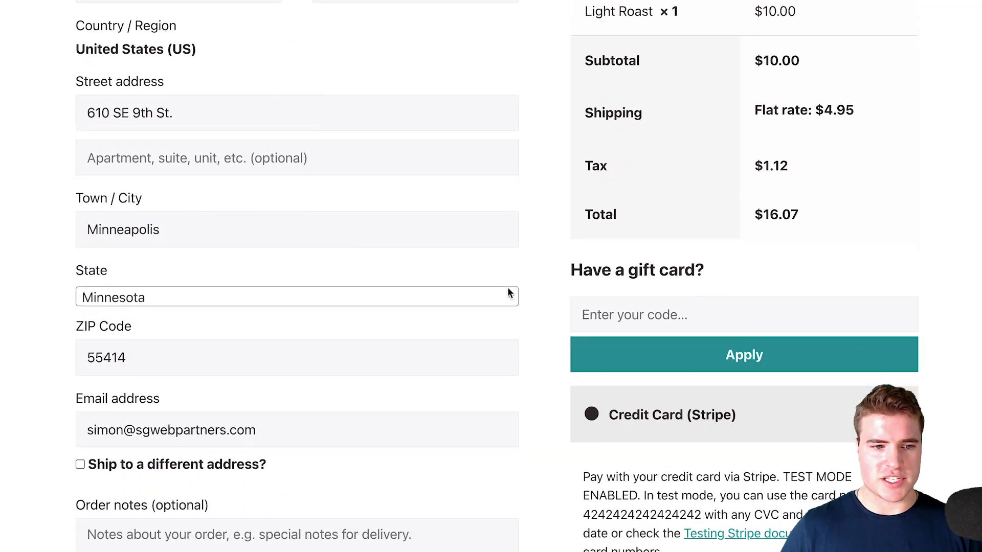
- Set the checkout Birthday month dropdown to January
{"action": "scroll", "scroll_direction": "down", "scroll_amount": 3}
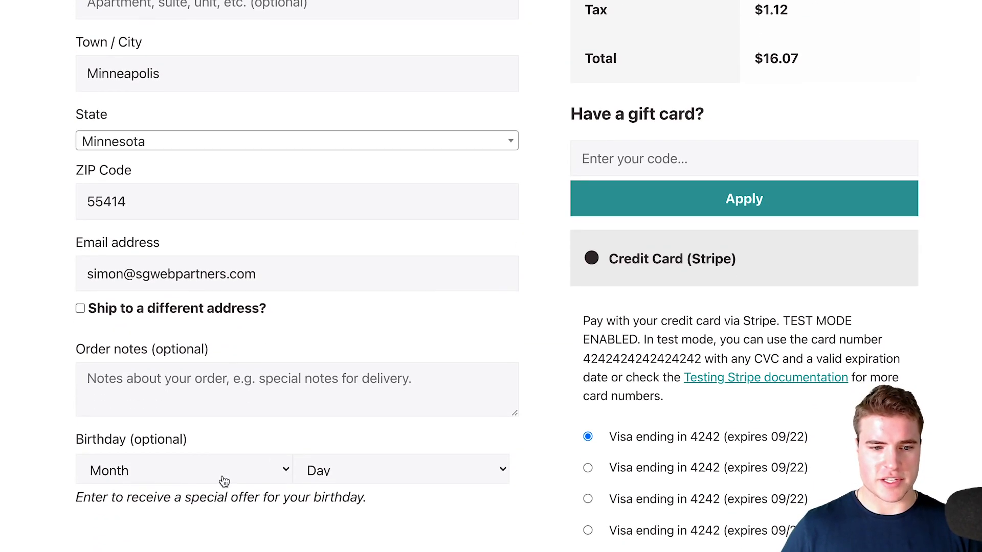
{"action": "left_click", "coordinate": [183, 471]}
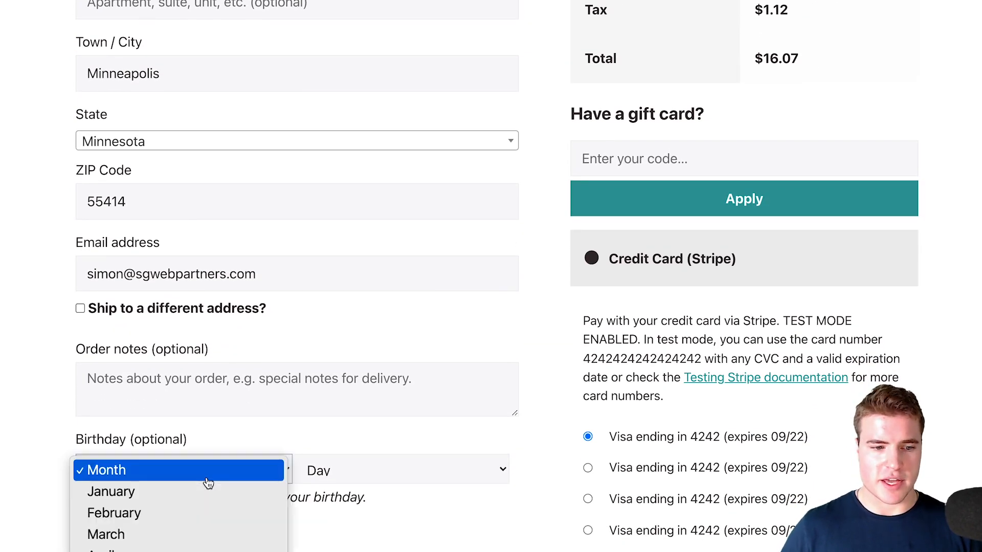
{"action": "left_click", "coordinate": [111, 491]}
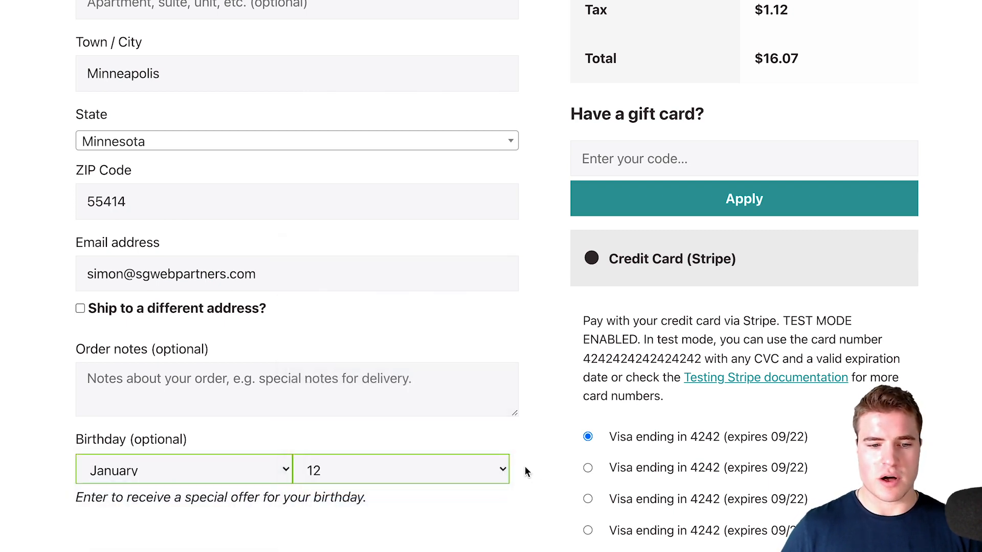
{"action": "mouse_move", "coordinate": [442, 454]}
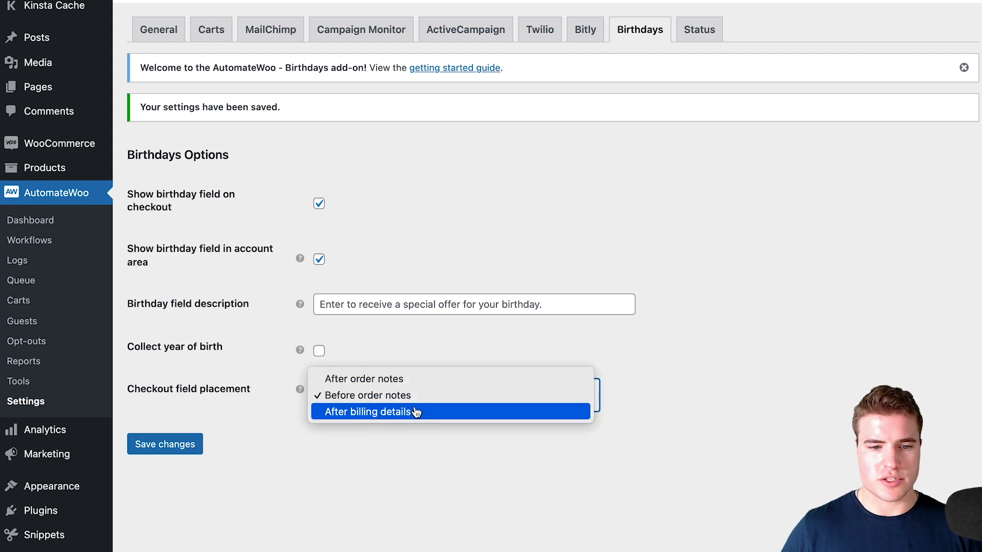
- Set Checkout field placement to After billing details
{"action": "left_click", "coordinate": [368, 412]}
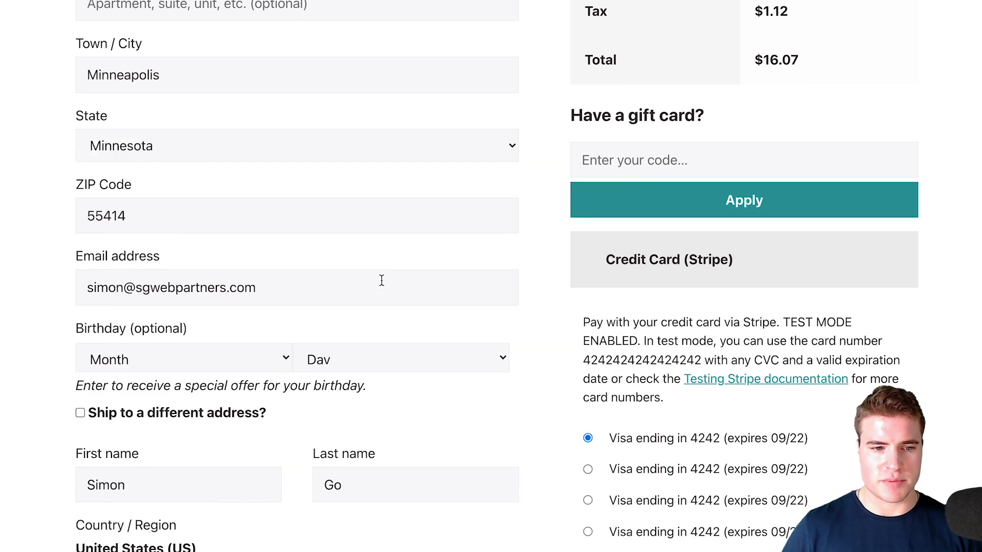
{"action": "scroll", "scroll_direction": "down", "scroll_amount": 3}
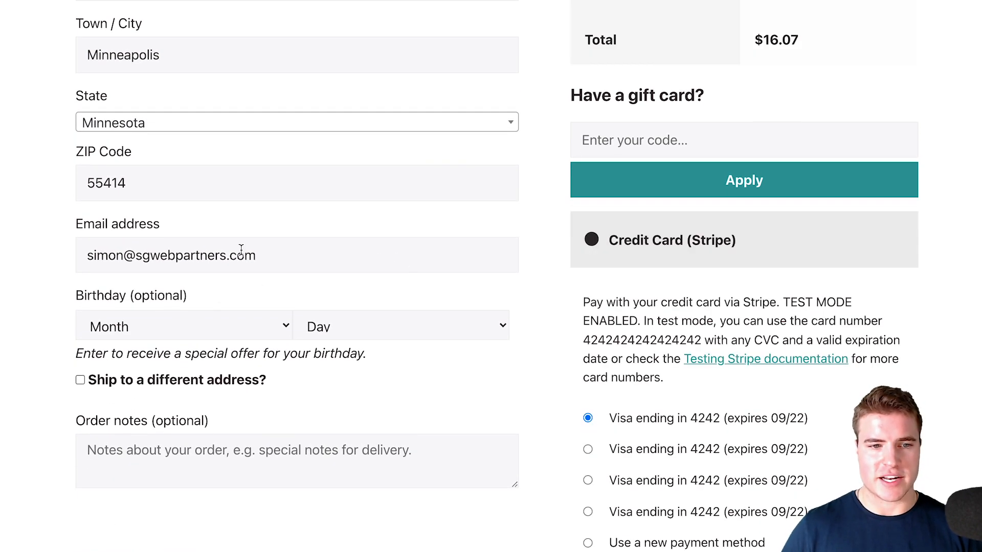
- On the reloaded checkout, choose January and 7 in the Birthday dropdowns
{"action": "left_click", "coordinate": [183, 327]}
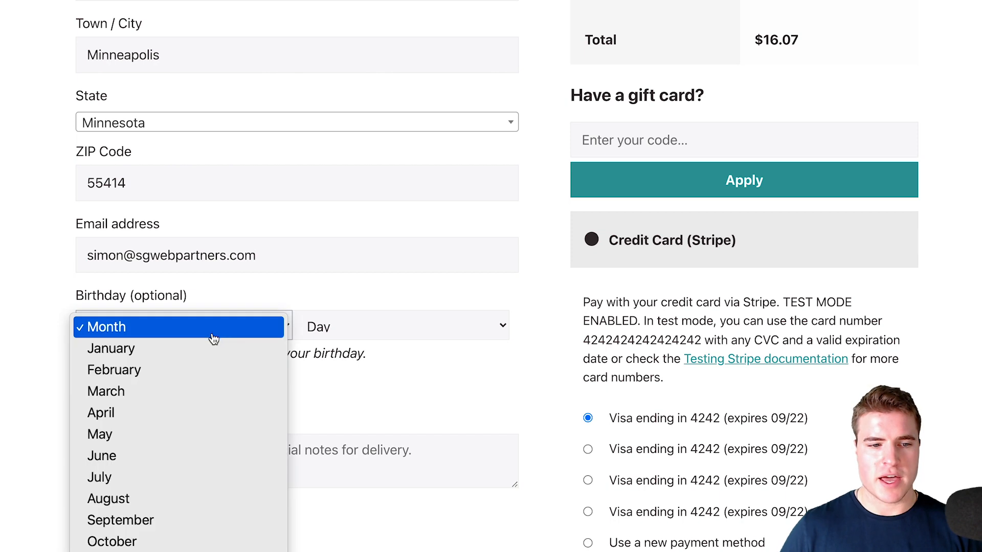
{"action": "left_click", "coordinate": [111, 348]}
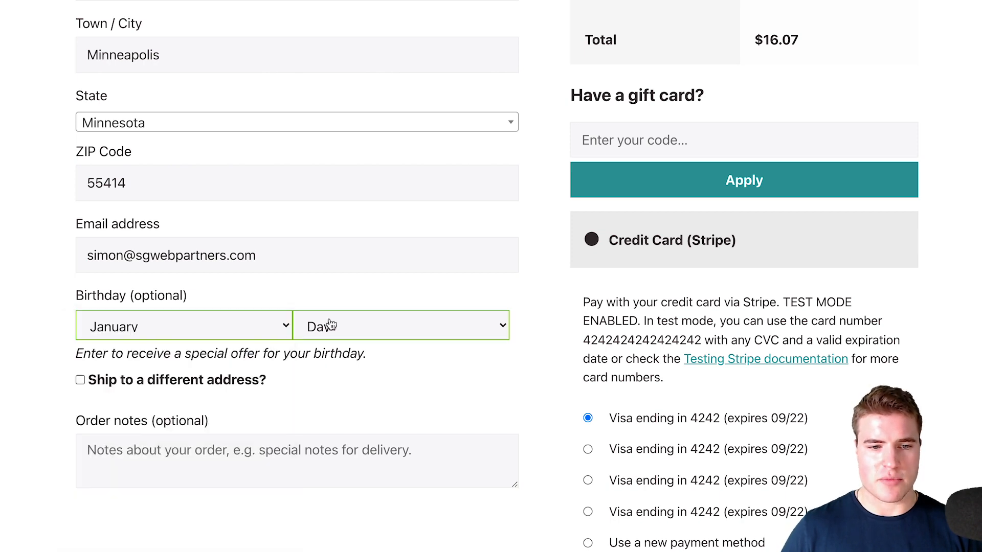
{"action": "left_click", "coordinate": [401, 325]}
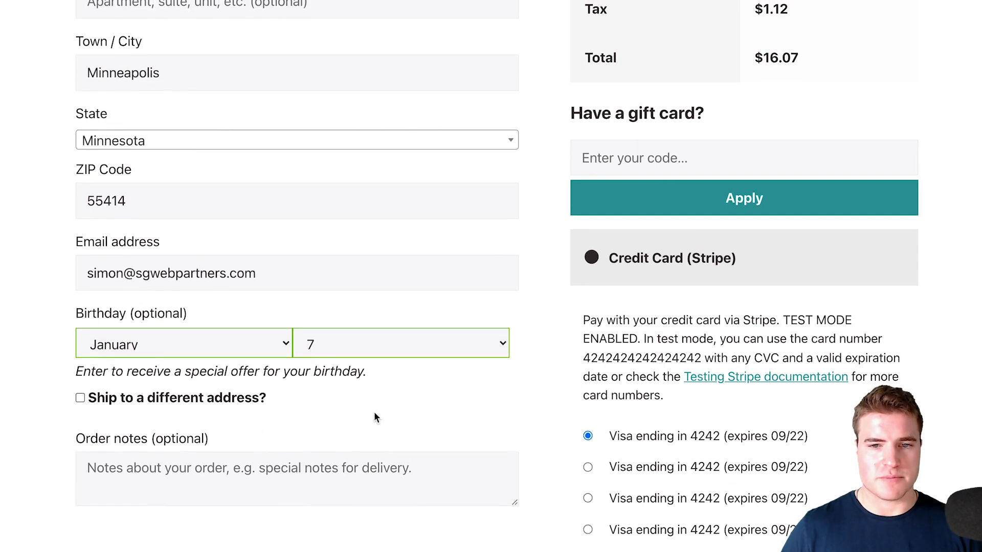
{"action": "scroll", "scroll_direction": "down", "scroll_amount": 3}
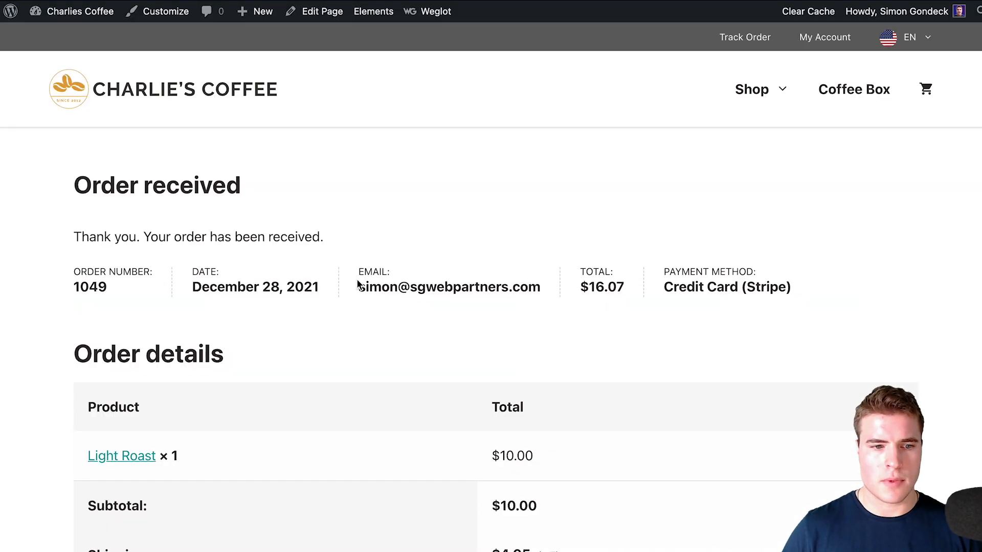
{"action": "mouse_move", "coordinate": [781, 23]}
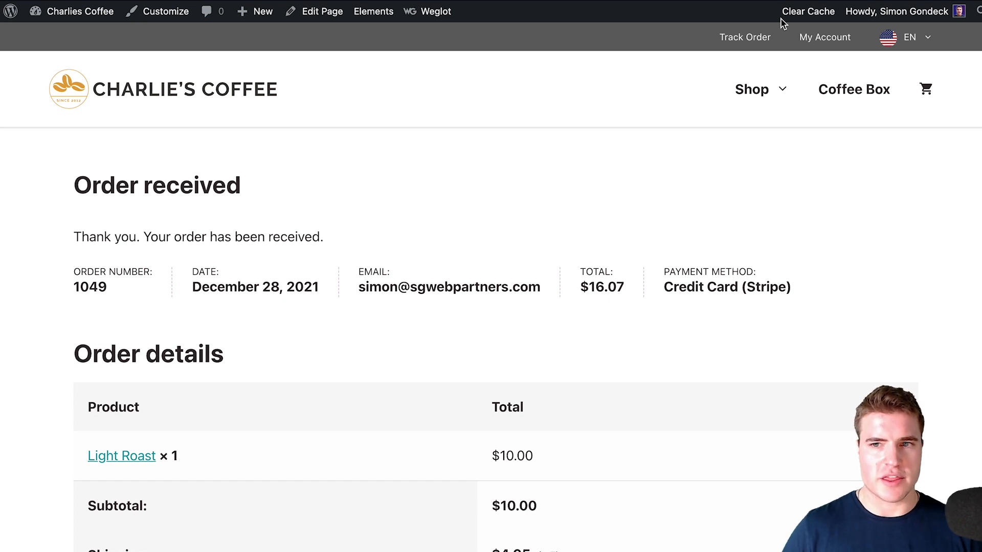
{"action": "mouse_move", "coordinate": [393, 146]}
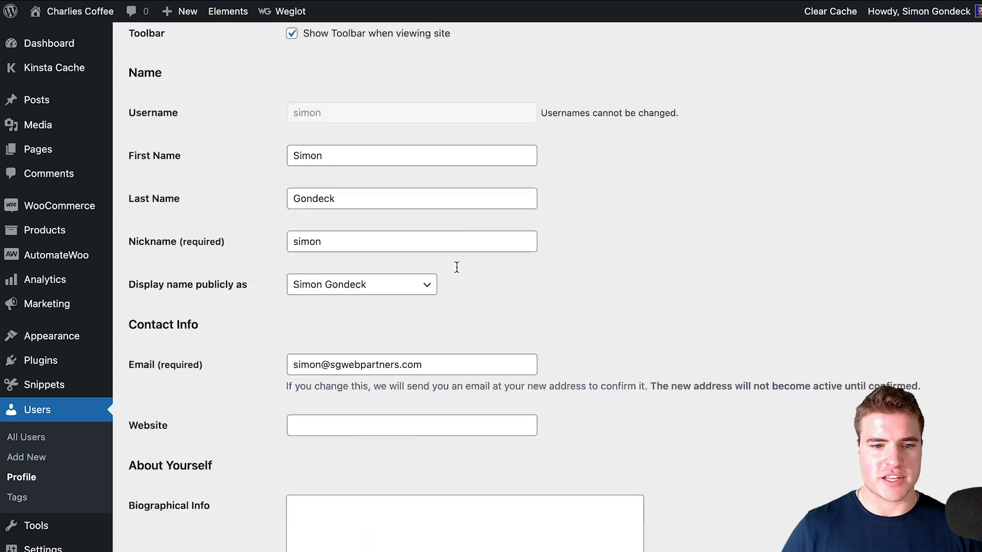
- Scroll the user profile down to the AutomateWoo customer birthday section showing January 7
{"action": "scroll", "scroll_direction": "down", "scroll_amount": 3}
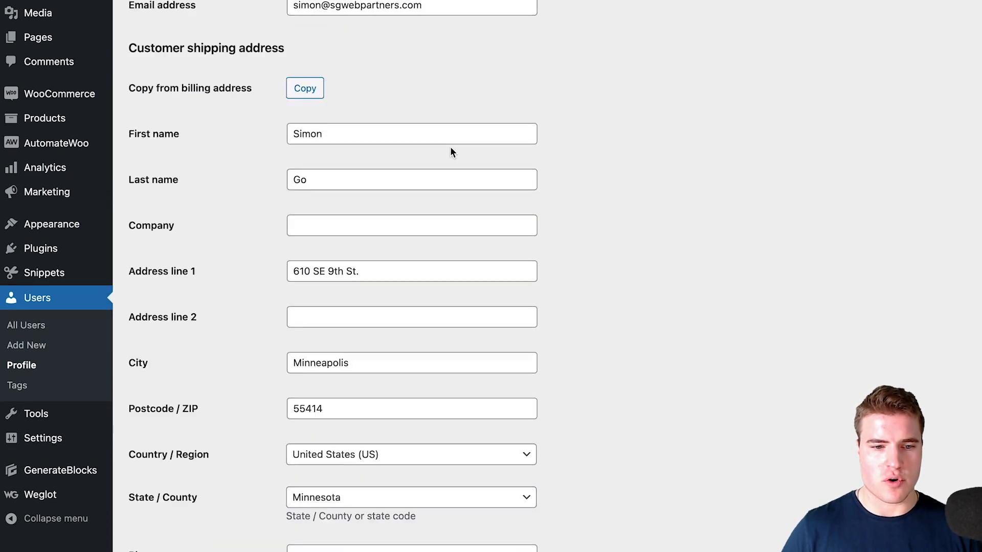
{"action": "scroll", "scroll_direction": "down", "scroll_amount": 3}
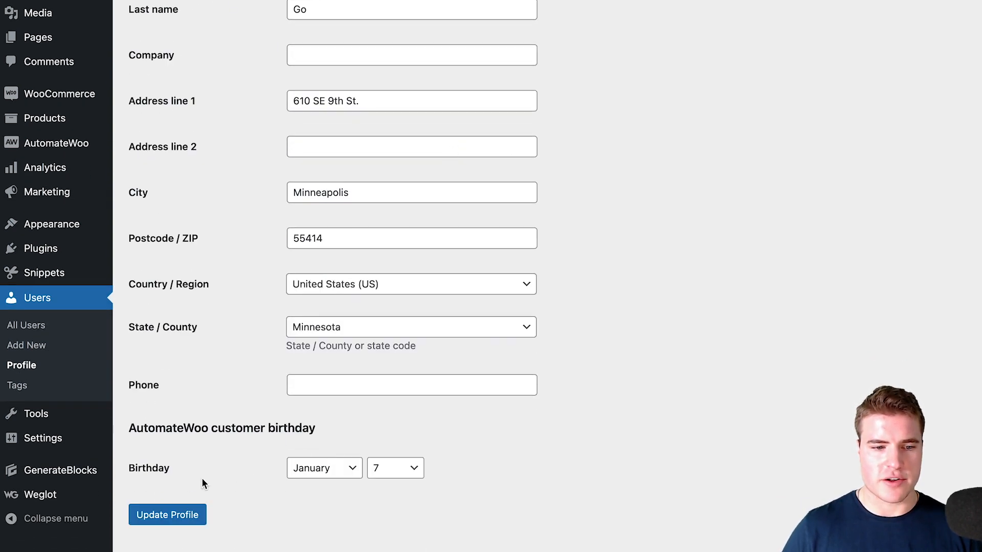
{"action": "mouse_move", "coordinate": [457, 424]}
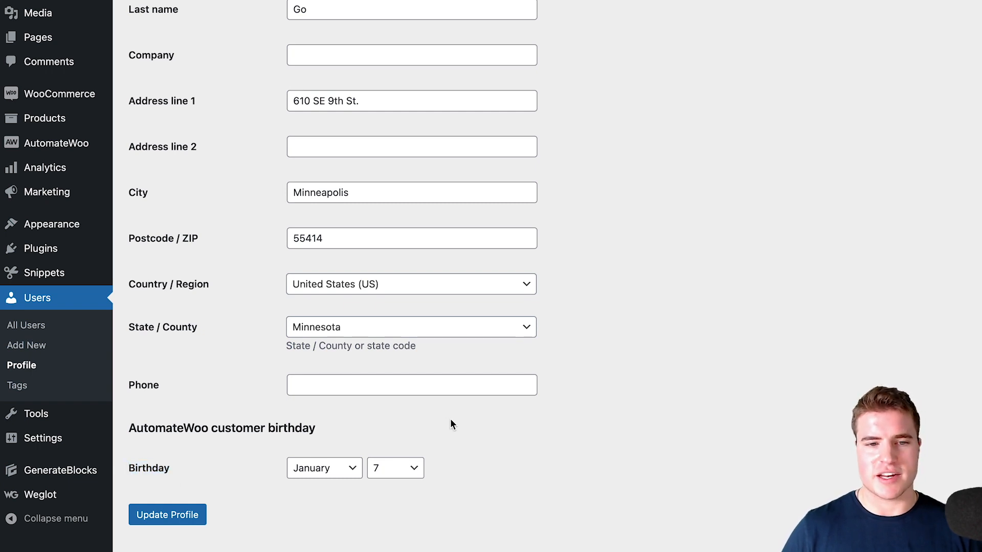
{"action": "mouse_move", "coordinate": [324, 439]}
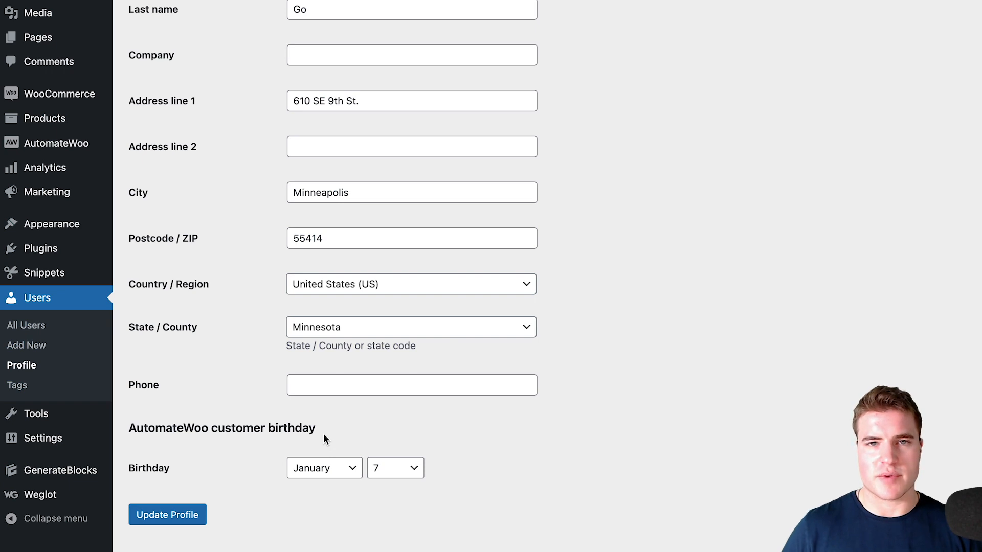
{"action": "mouse_move", "coordinate": [325, 437]}
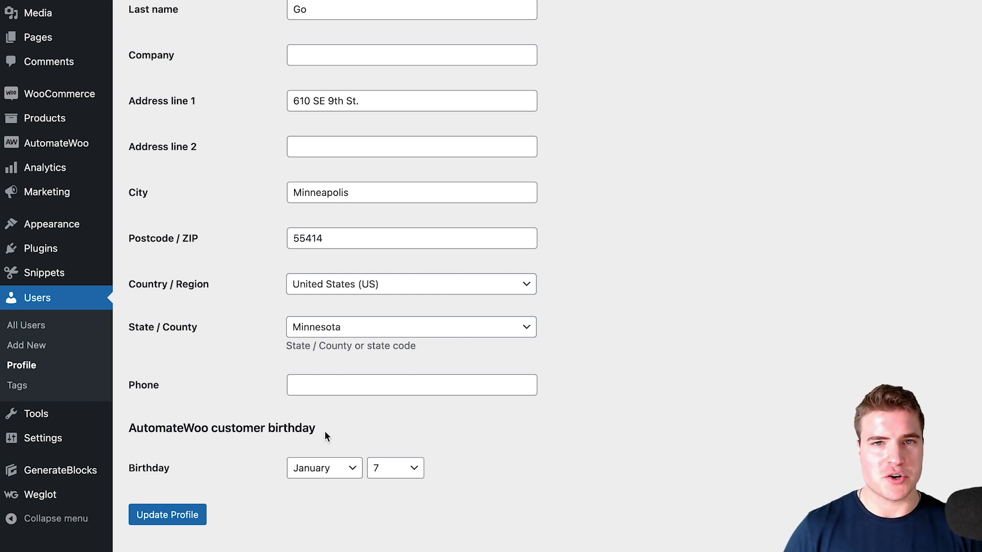
{"action": "mouse_move", "coordinate": [334, 442]}
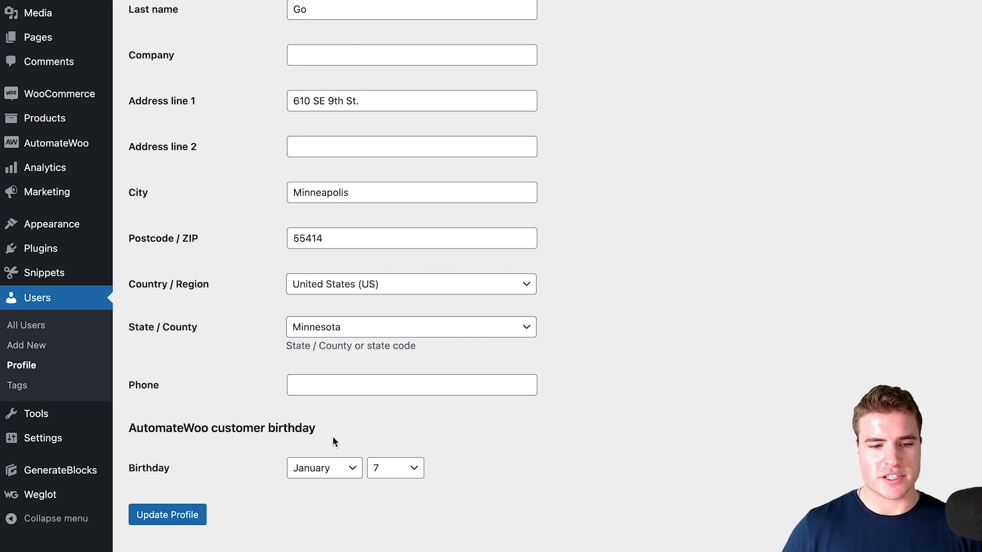
{"action": "mouse_move", "coordinate": [341, 454]}
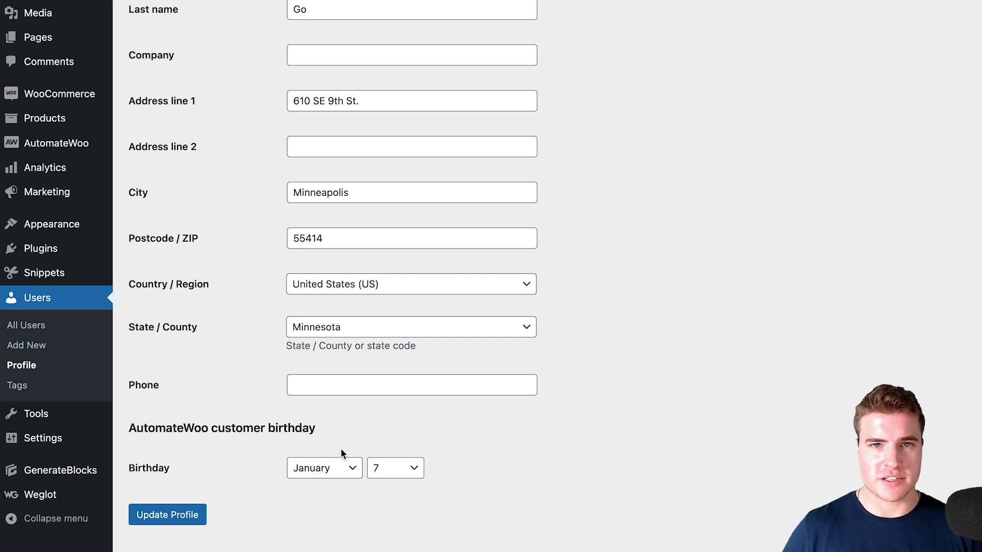
{"action": "mouse_move", "coordinate": [341, 451]}
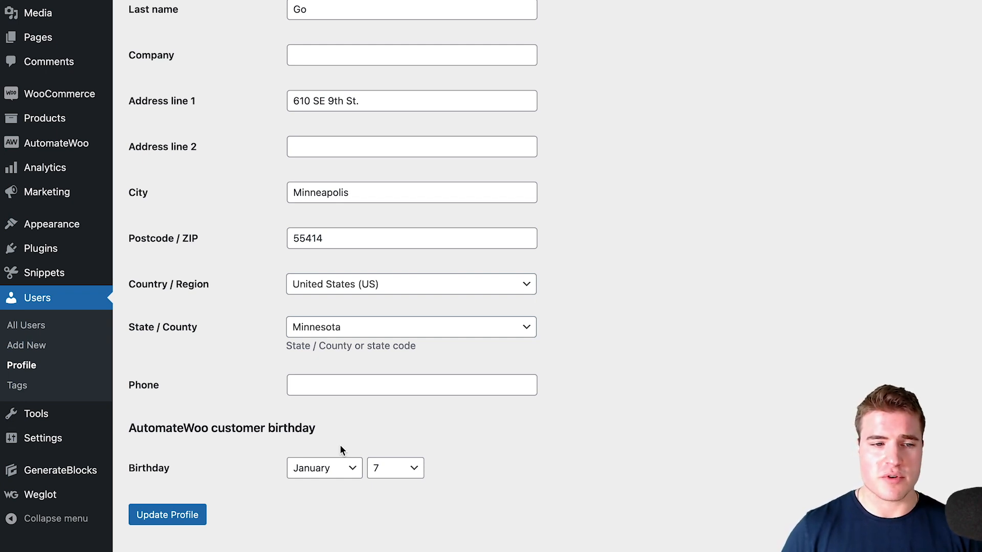
{"action": "mouse_move", "coordinate": [144, 214]}
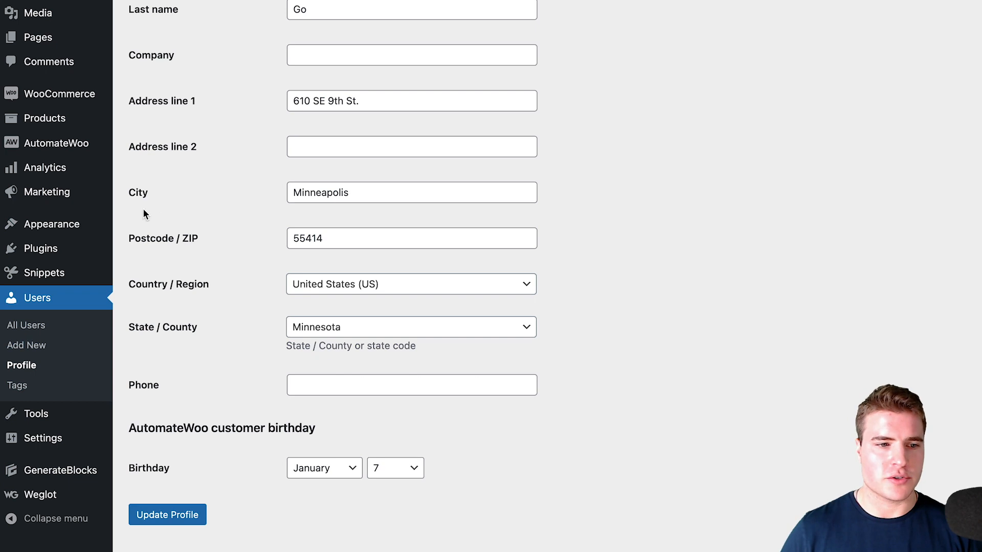
{"action": "mouse_move", "coordinate": [565, 179]}
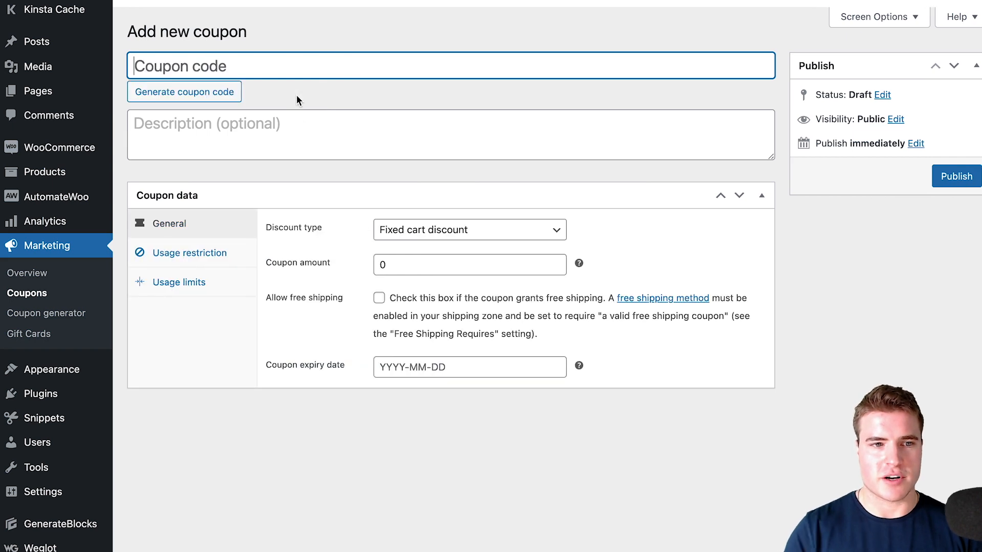
- Create coupon birthday20 as a Percentage discount of 20 and publish it
{"action": "type", "text": "birthday20"}
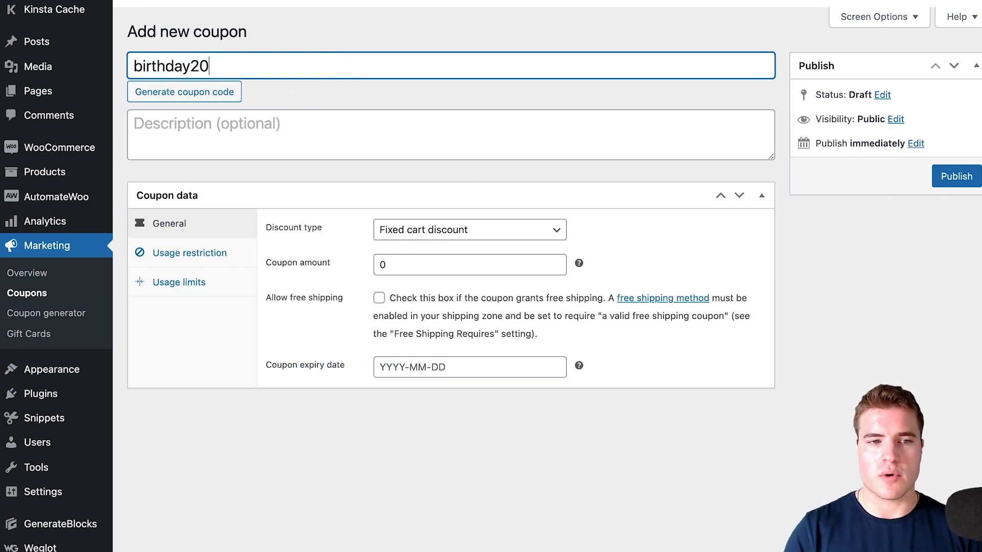
{"action": "left_click", "coordinate": [469, 229]}
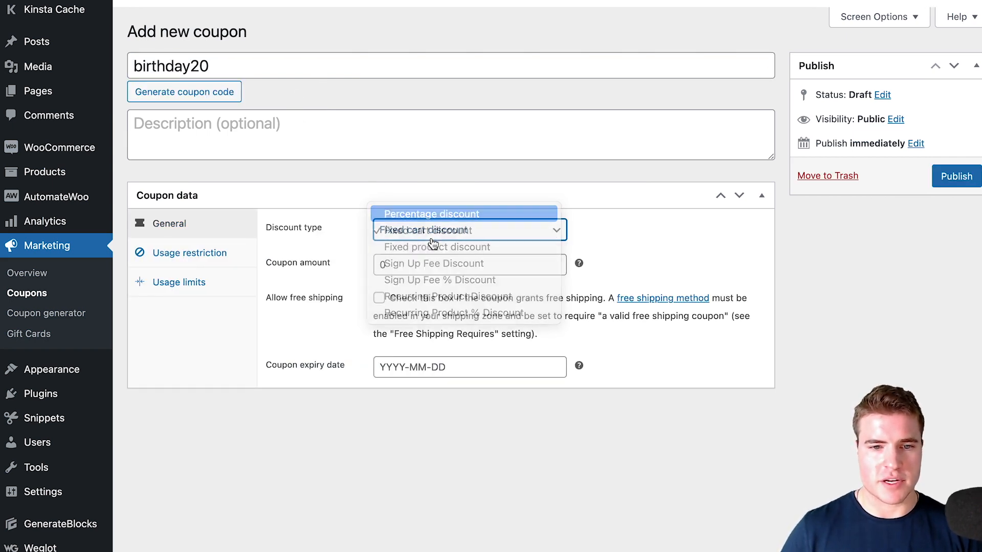
{"action": "left_click", "coordinate": [429, 214]}
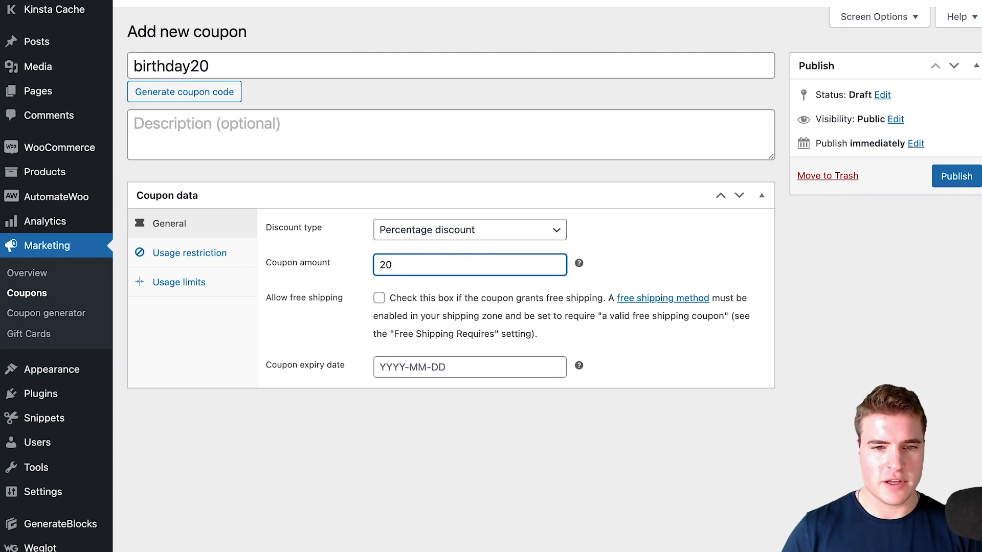
{"action": "mouse_move", "coordinate": [372, 206]}
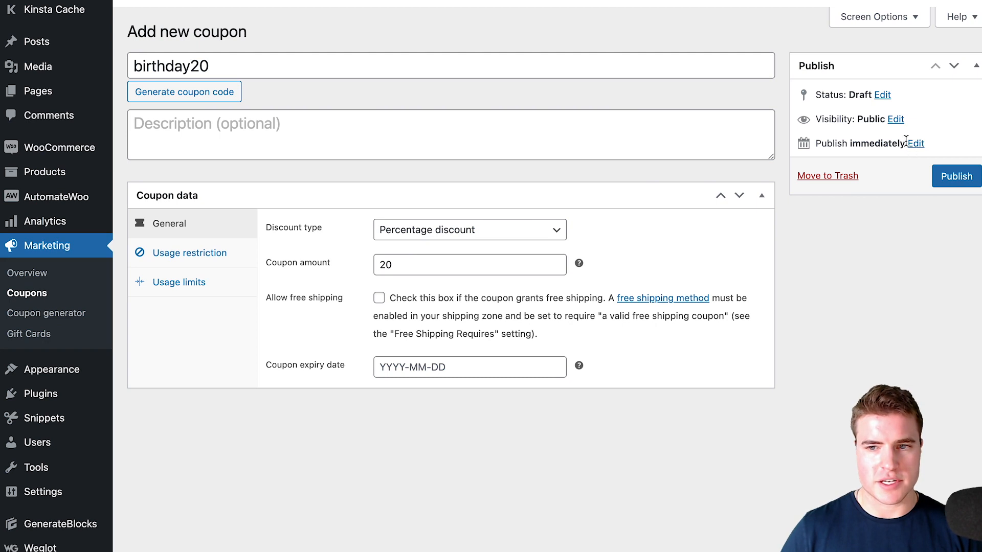
{"action": "left_click", "coordinate": [956, 176]}
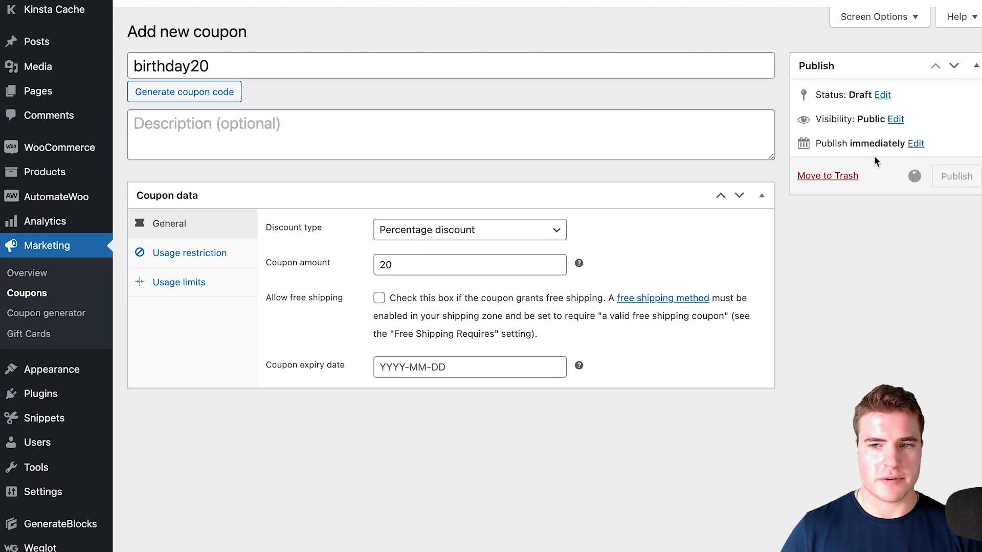
{"action": "left_click", "coordinate": [956, 176]}
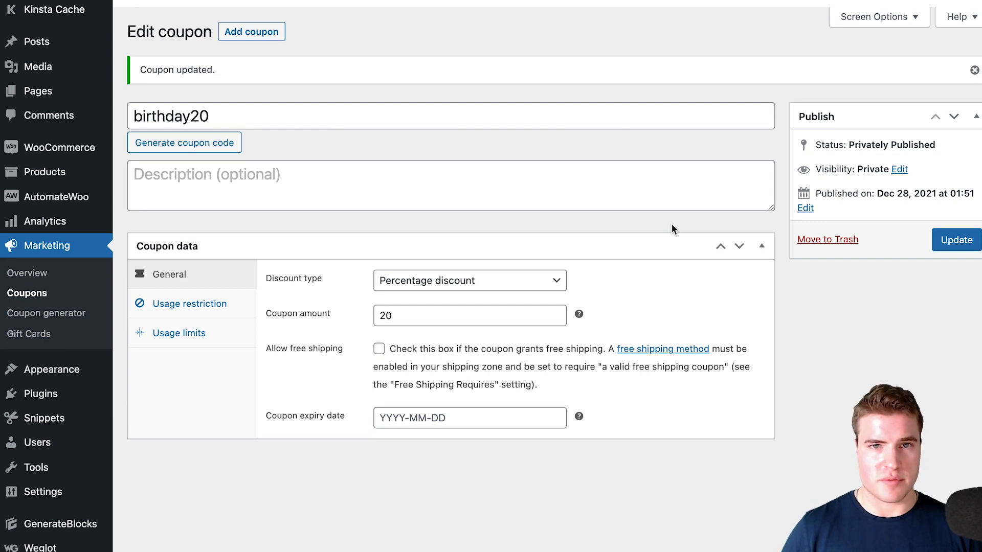
{"action": "mouse_move", "coordinate": [206, 303]}
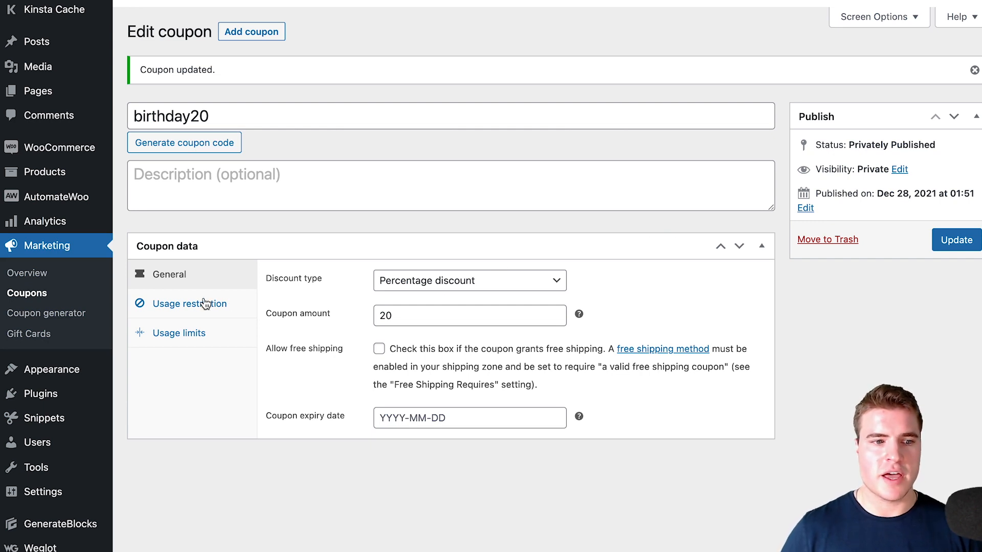
{"action": "mouse_move", "coordinate": [103, 273]}
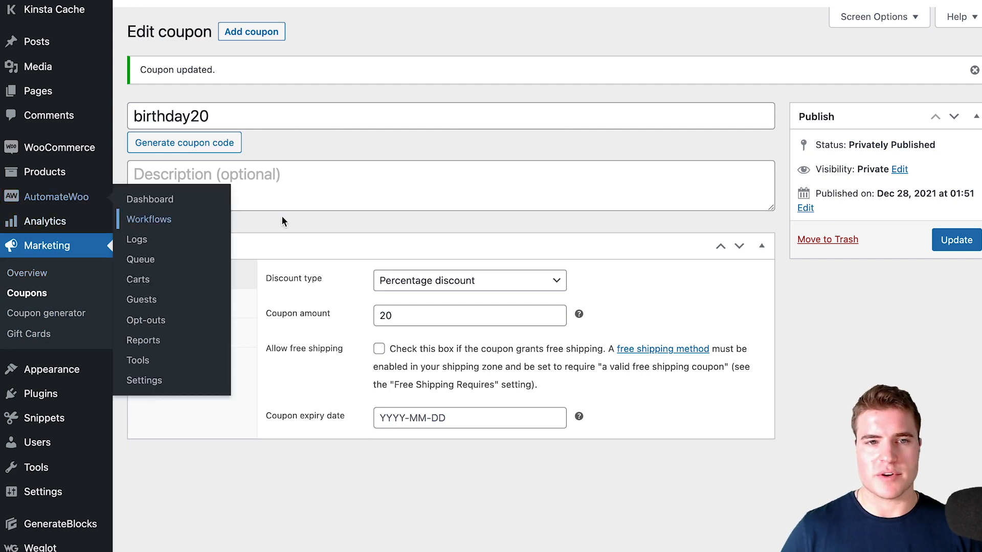
- Create a new AutomateWoo workflow named 'Birthday Email To Customers'
{"action": "left_click", "coordinate": [150, 220]}
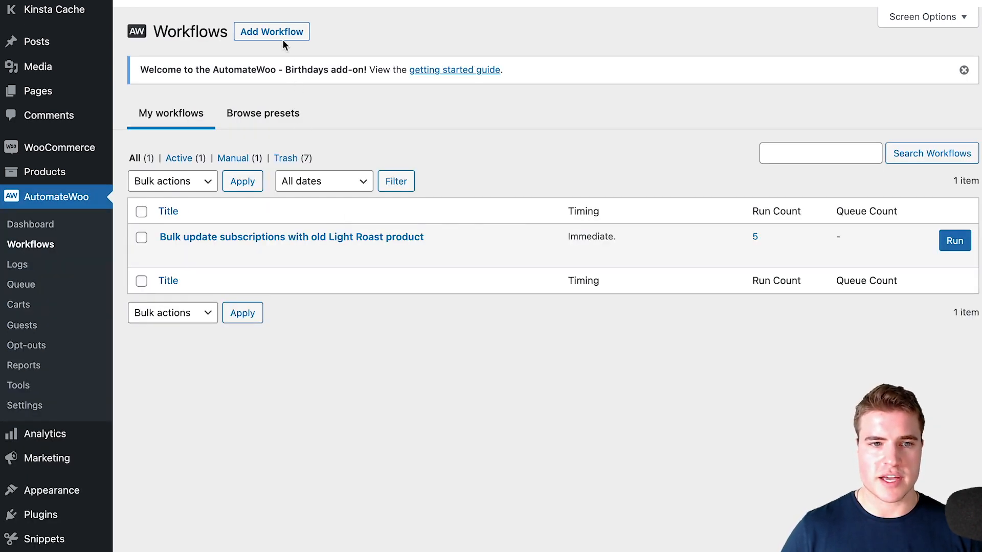
{"action": "left_click", "coordinate": [271, 32]}
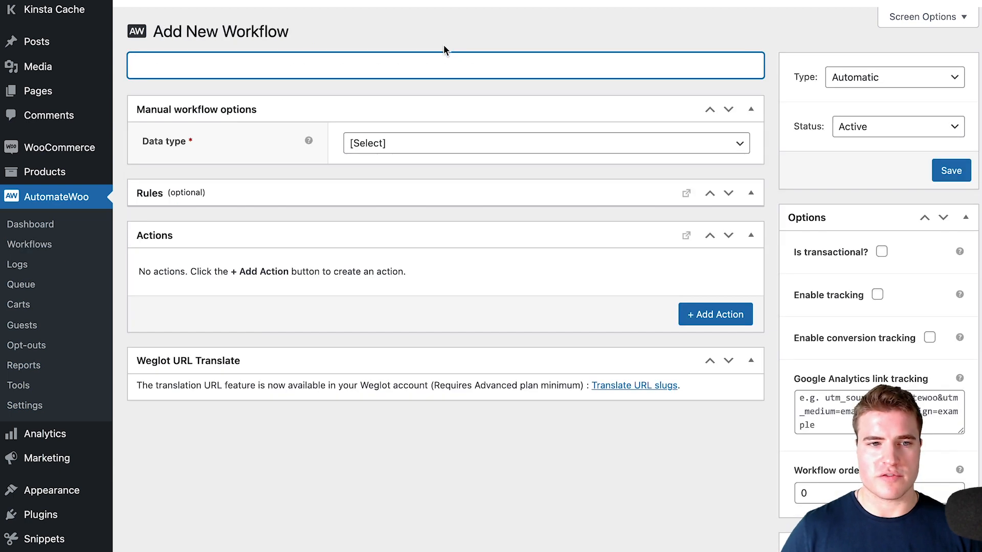
{"action": "type", "text": "Birthday Email To C"}
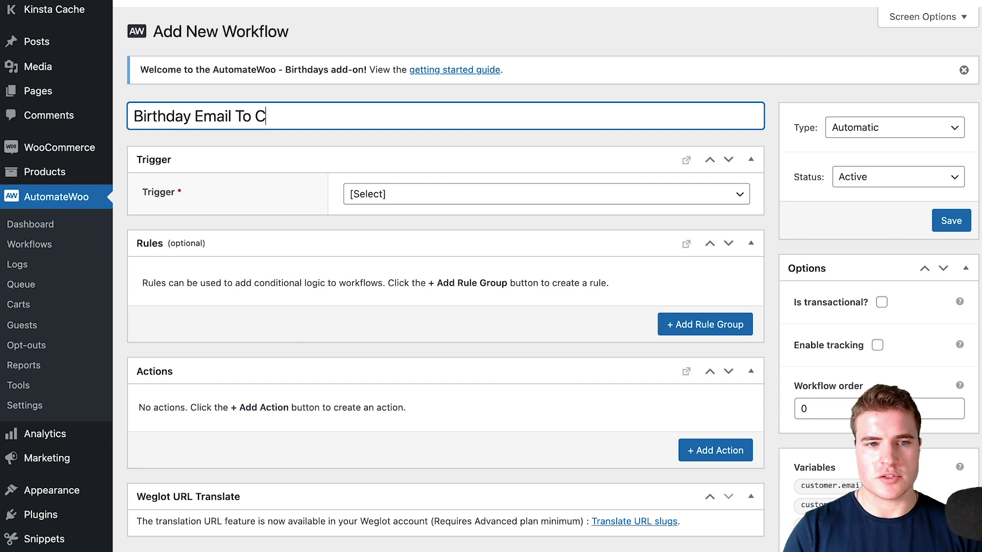
{"action": "type", "text": "ustomers"}
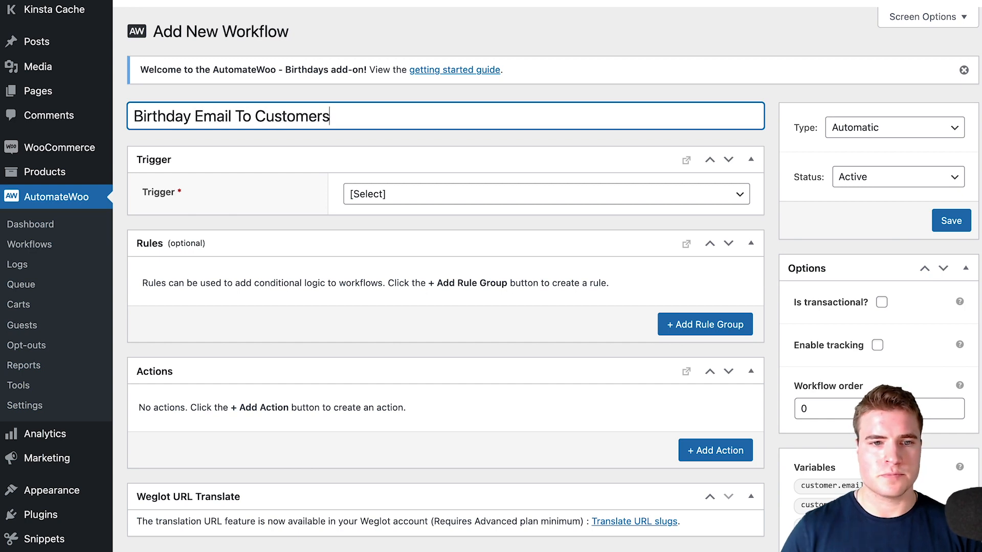
- Set the trigger to Customer Birthday, running On the day at 11:00
{"action": "left_click", "coordinate": [544, 194]}
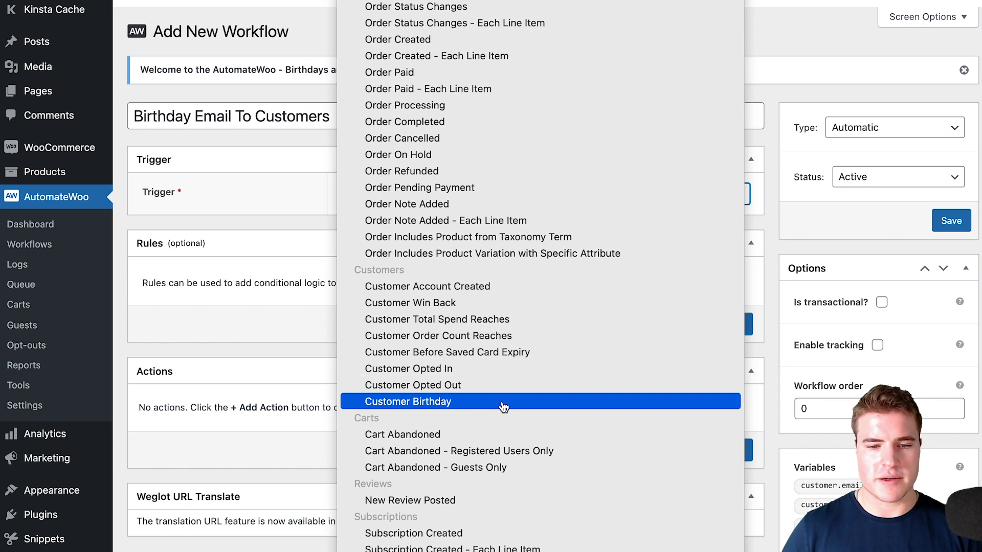
{"action": "left_click", "coordinate": [409, 401]}
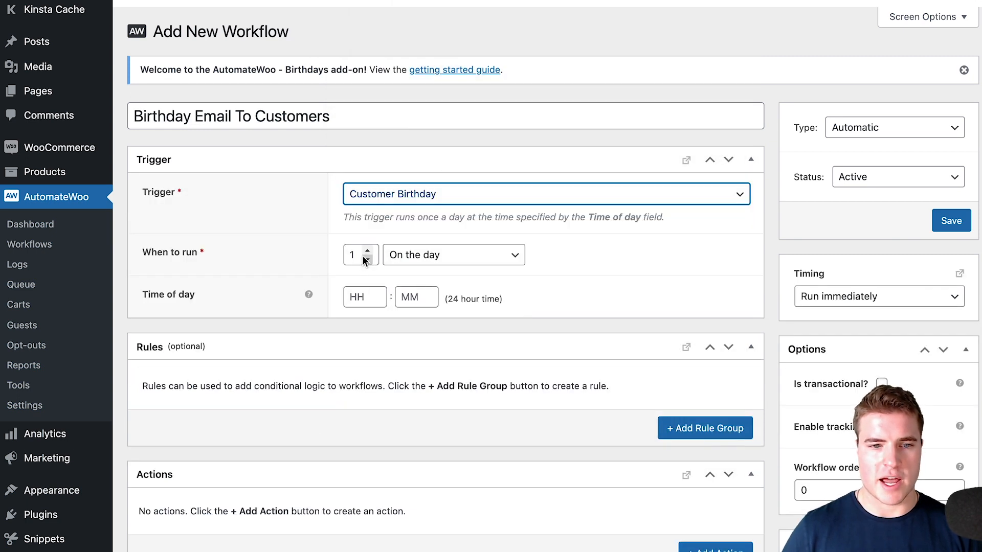
{"action": "left_click", "coordinate": [452, 254]}
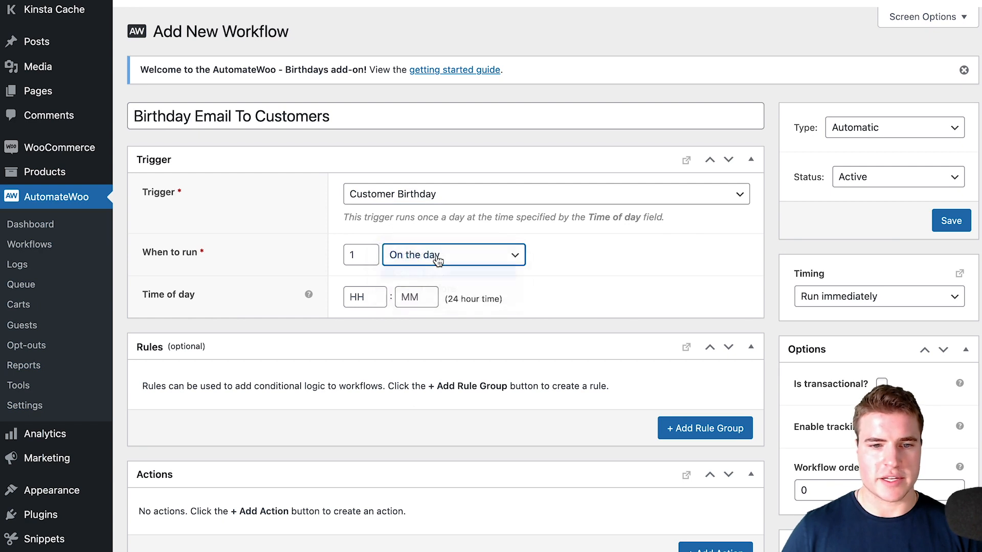
{"action": "left_click", "coordinate": [453, 255]}
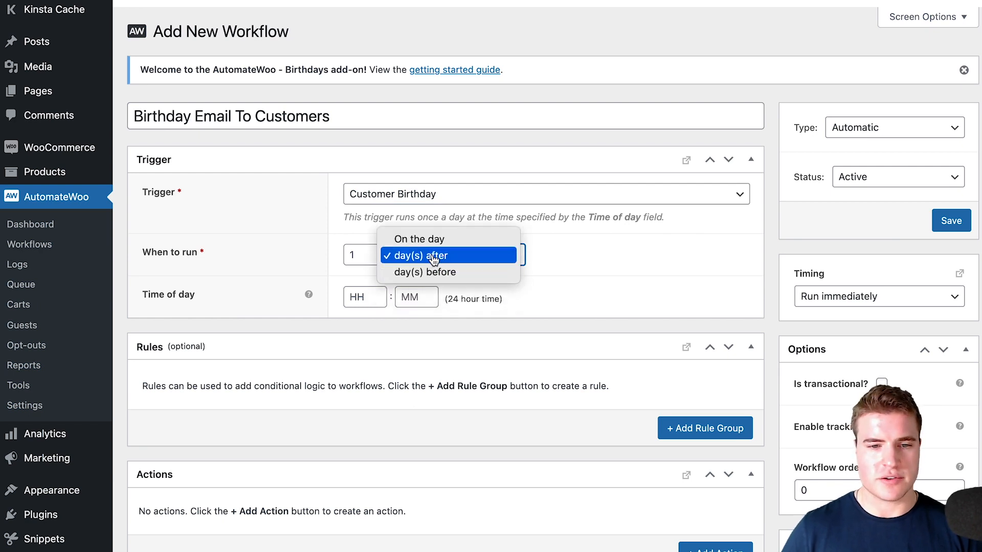
{"action": "left_click", "coordinate": [419, 238]}
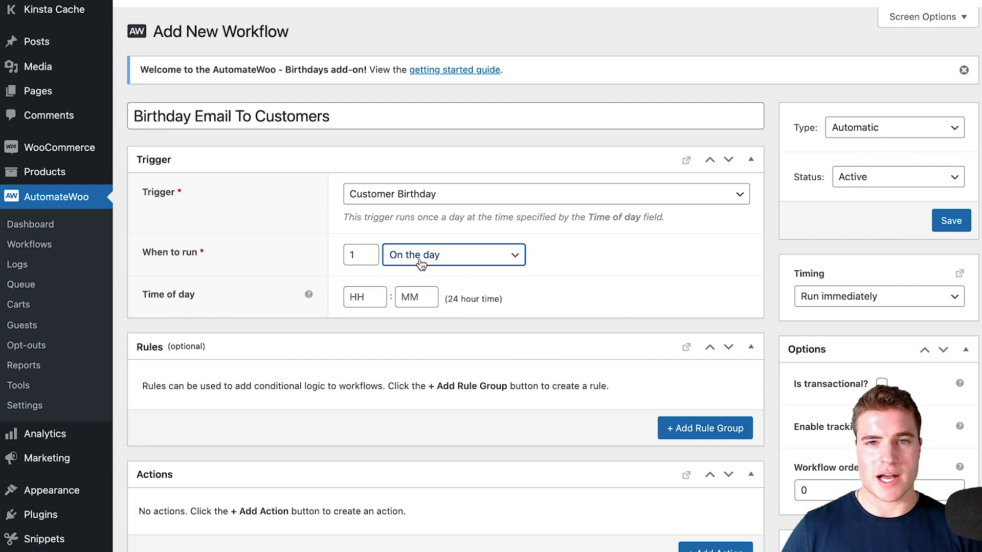
{"action": "left_click", "coordinate": [360, 297]}
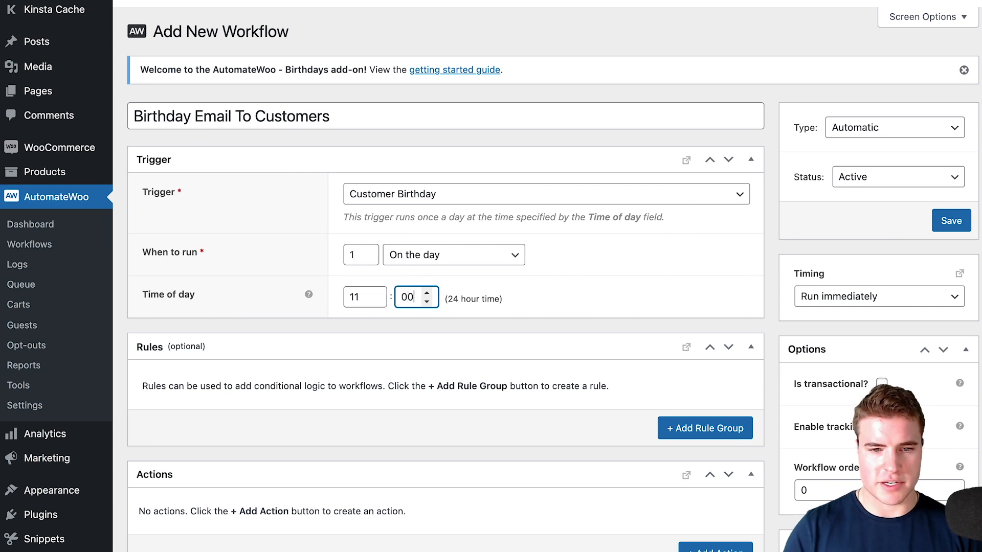
{"action": "mouse_move", "coordinate": [551, 310]}
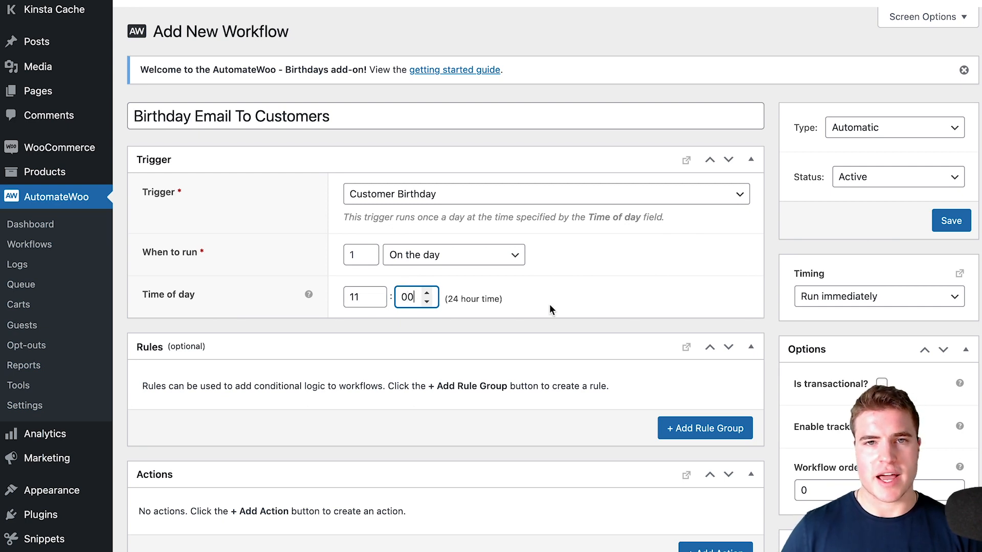
{"action": "scroll", "scroll_direction": "down", "scroll_amount": 3}
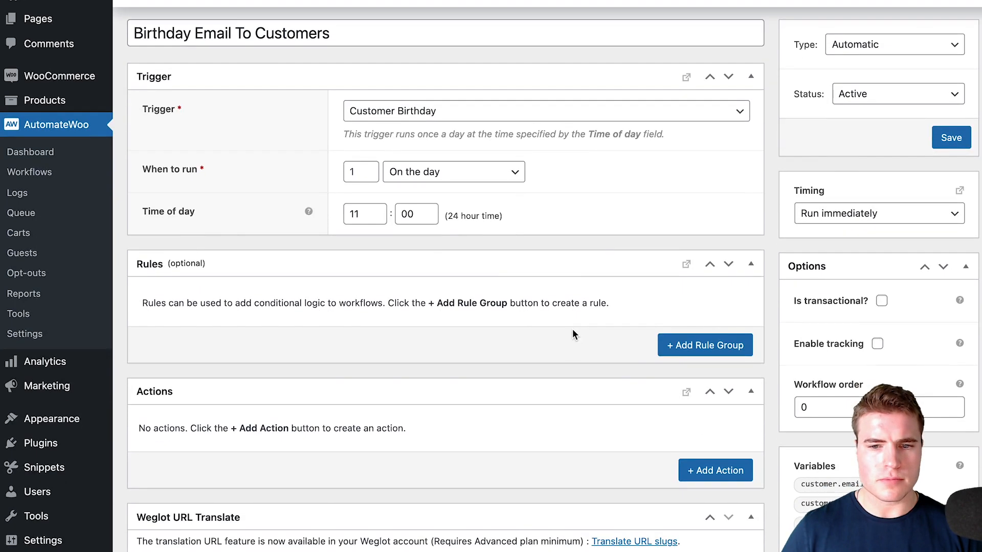
{"action": "mouse_move", "coordinate": [704, 345]}
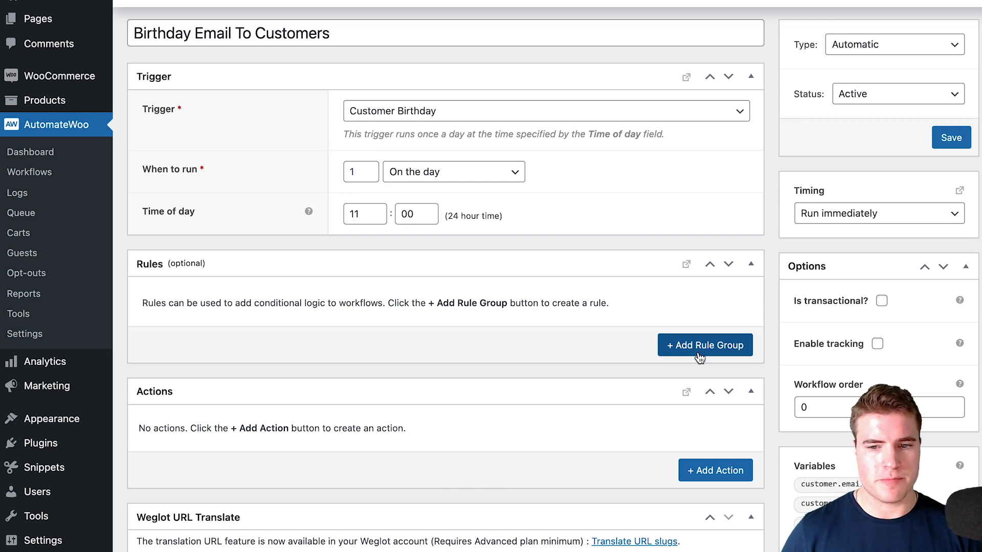
{"action": "mouse_move", "coordinate": [630, 349]}
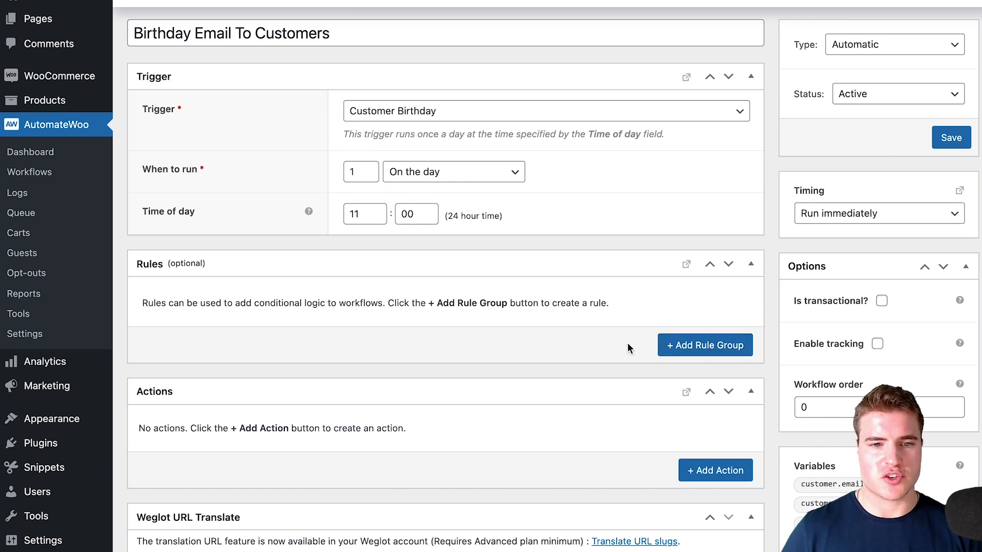
- Add a Send Email action to the customer's email with subject 'Happy Birthday'
{"action": "left_click", "coordinate": [715, 470]}
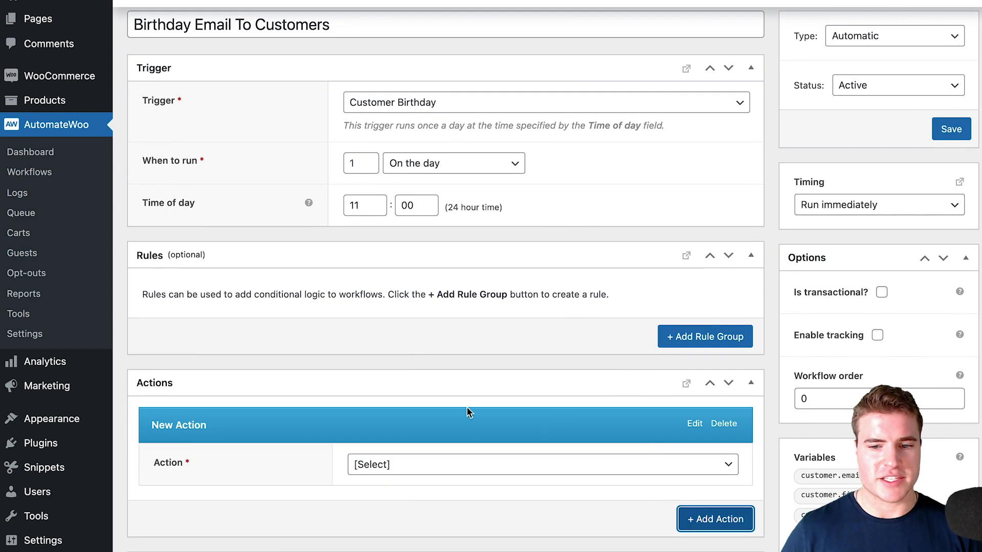
{"action": "scroll", "scroll_direction": "down", "scroll_amount": 3}
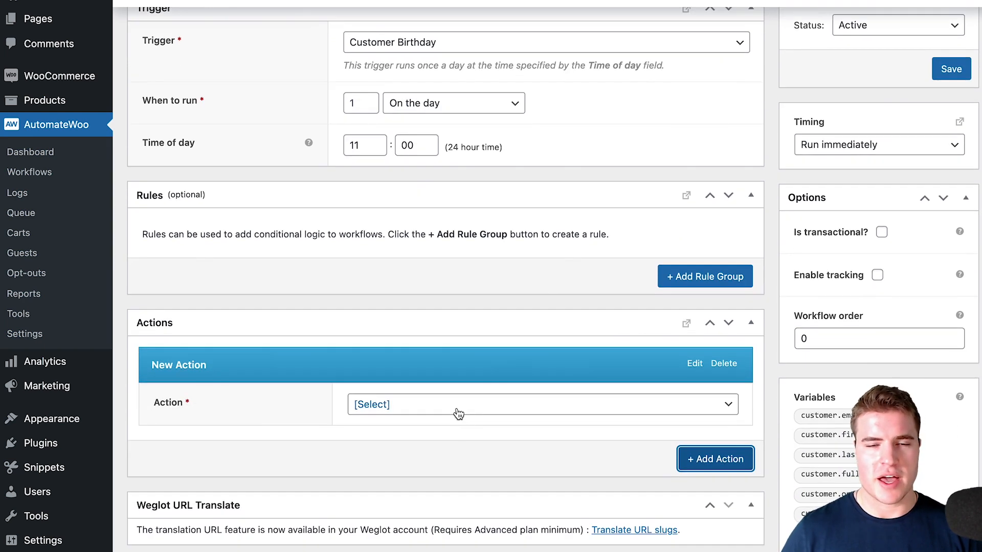
{"action": "left_click", "coordinate": [541, 404]}
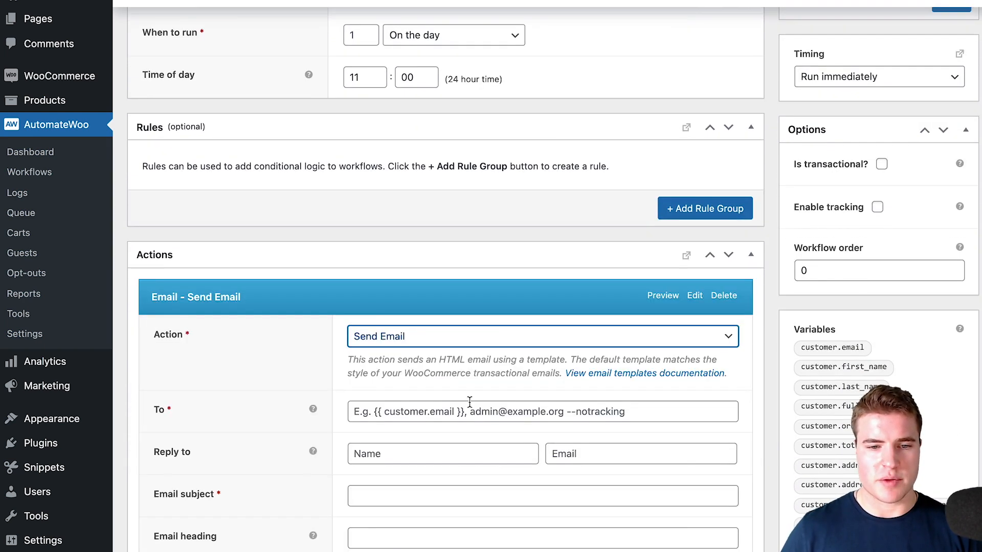
{"action": "scroll", "scroll_direction": "down", "scroll_amount": 3}
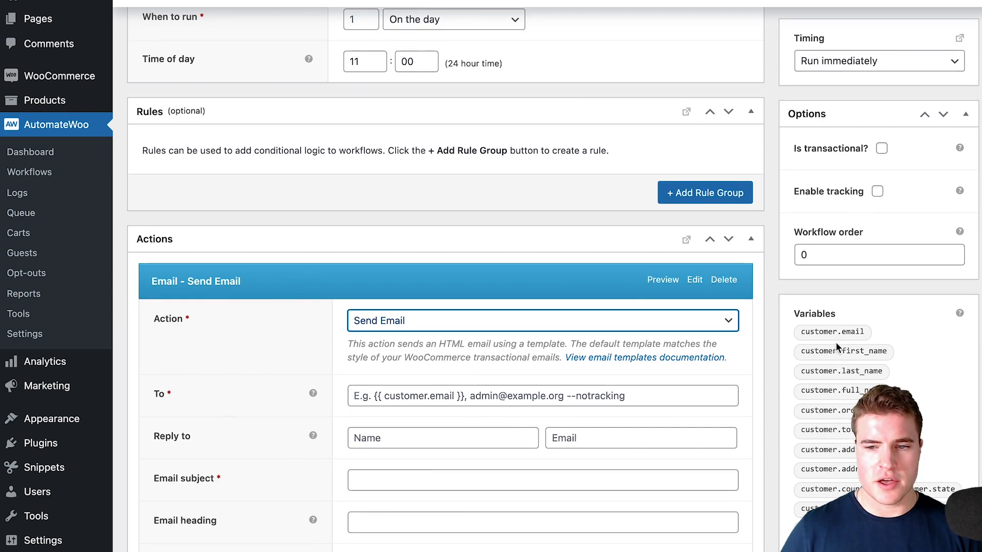
{"action": "left_click", "coordinate": [832, 332]}
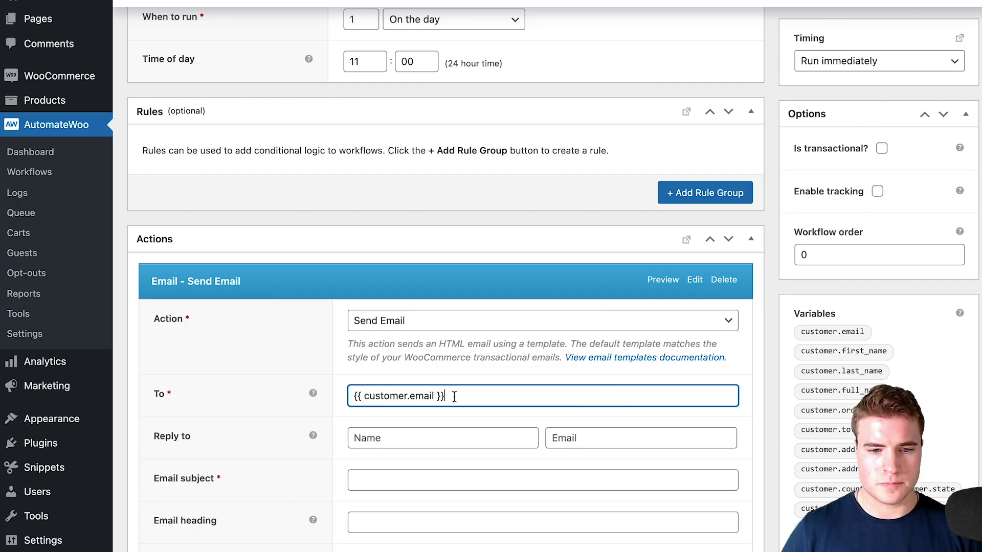
{"action": "scroll", "scroll_direction": "down", "scroll_amount": 3}
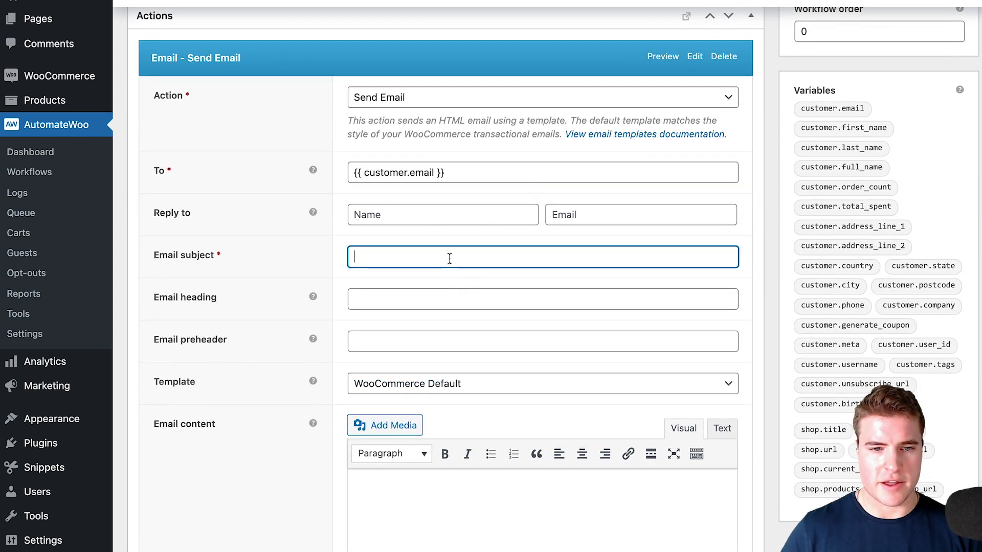
{"action": "type", "text": "Happy Birthday"}
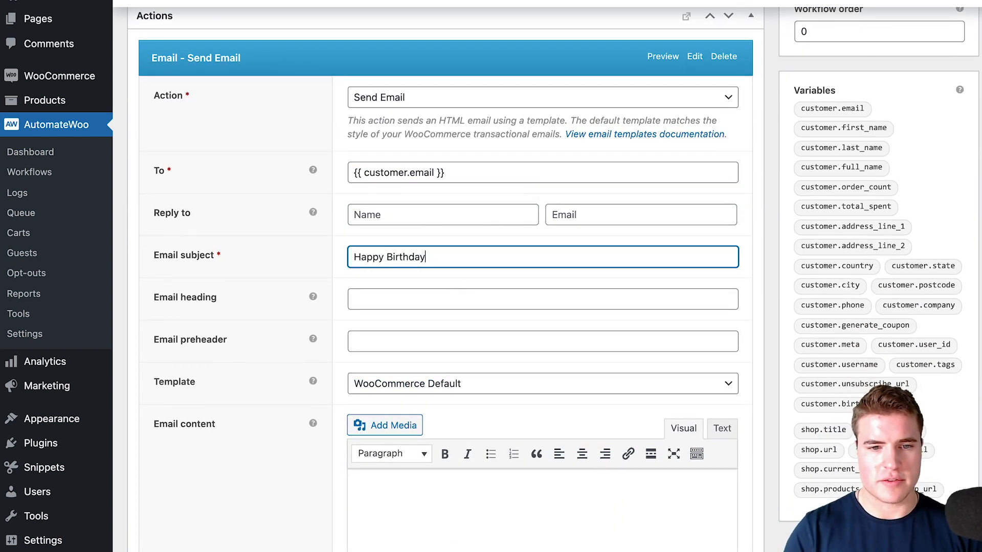
{"action": "left_click", "coordinate": [385, 425]}
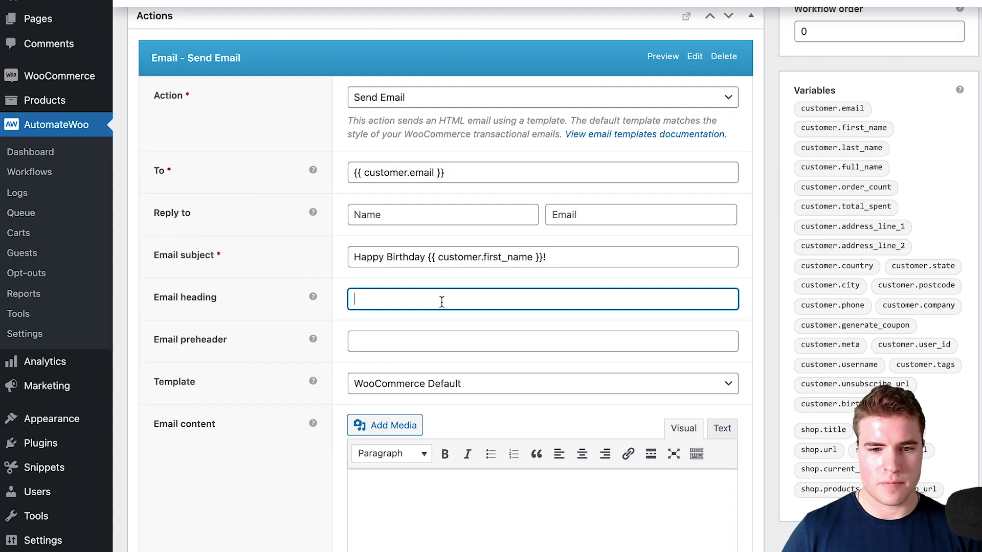
- Write the body greeting with the customer first name placeholder and '...discount on any product on our store:'
{"action": "left_click", "coordinate": [842, 128]}
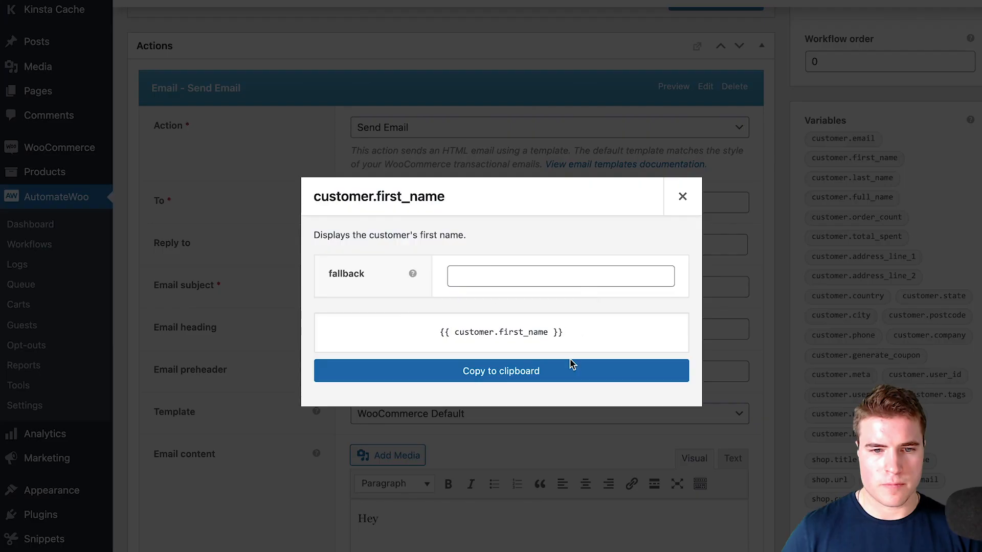
{"action": "left_click", "coordinate": [500, 371]}
{"action": "type", "text": "Use this 20% off"}
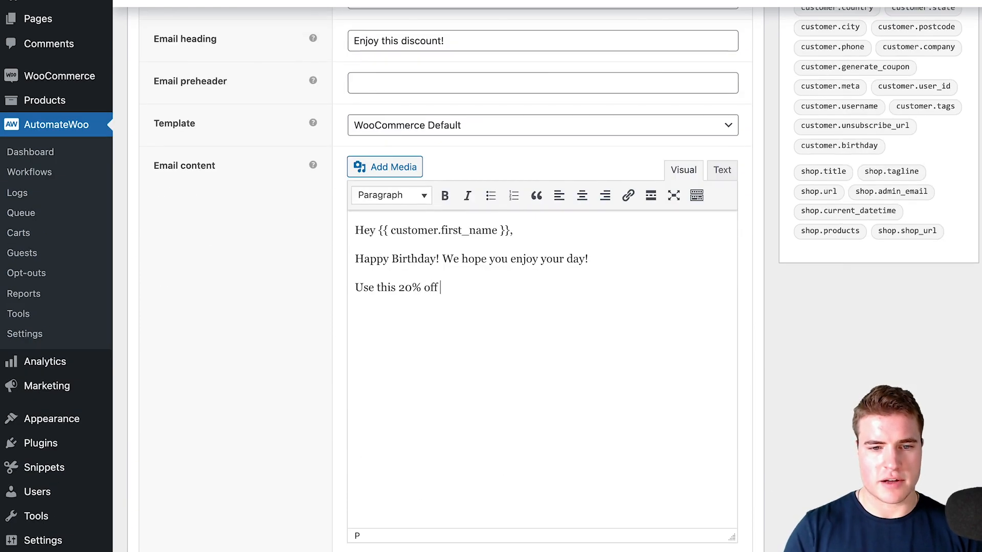
{"action": "type", "text": "discount on a"}
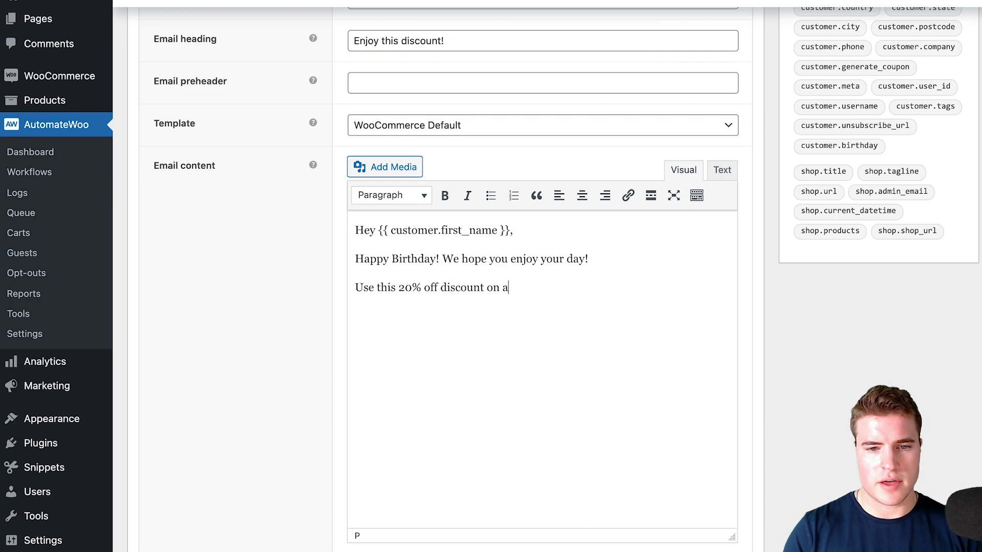
{"action": "type", "text": "ny product on our s"}
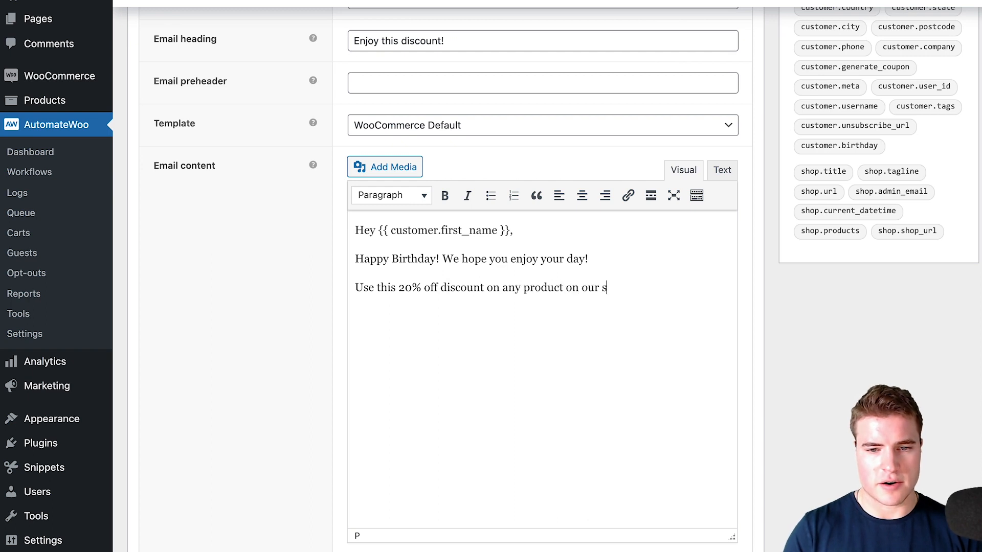
{"action": "type", "text": "tore:"}
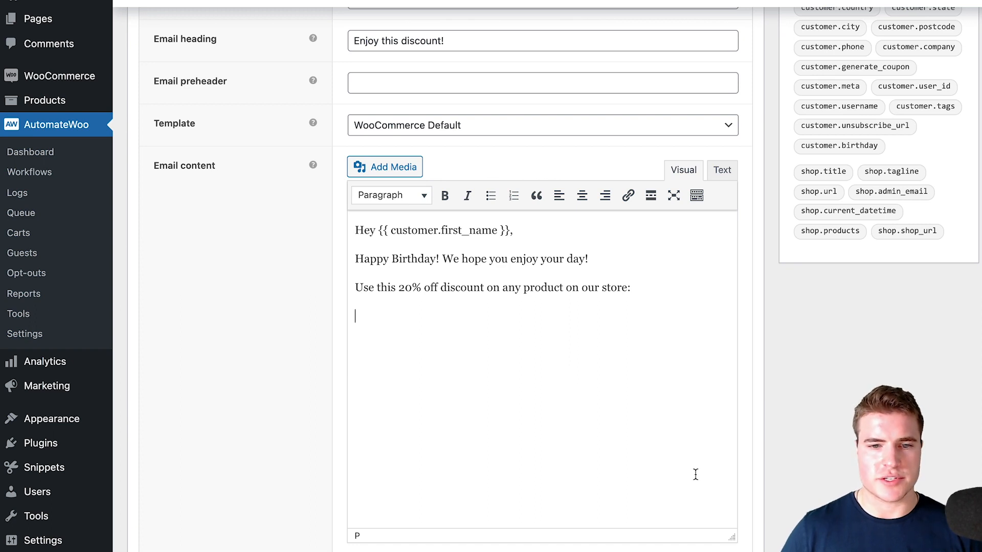
{"action": "scroll", "scroll_direction": "up", "scroll_amount": 3}
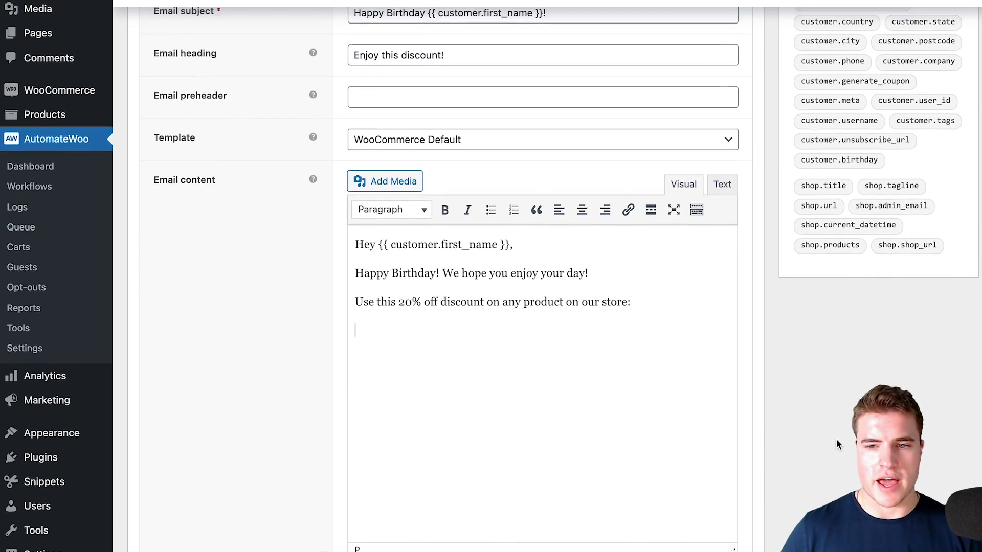
{"action": "scroll", "scroll_direction": "up", "scroll_amount": 3}
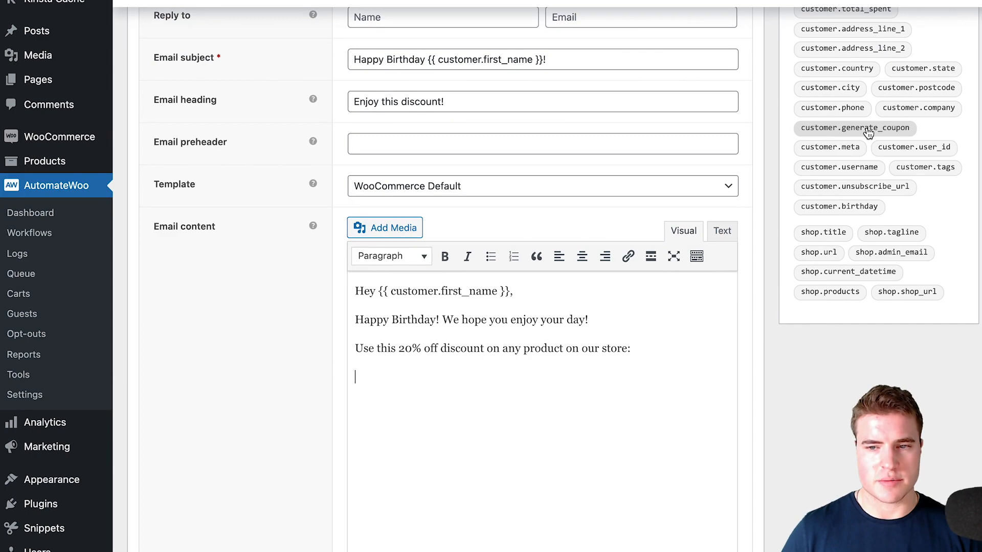
- Set the customer.generate_coupon variable's template to birthday20
{"action": "left_click", "coordinate": [854, 128]}
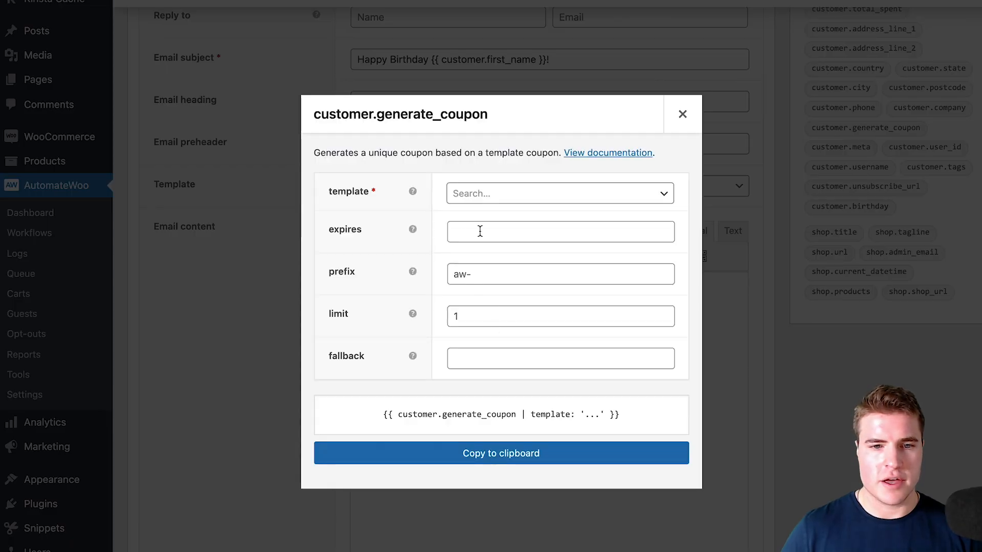
{"action": "type", "text": "birth"}
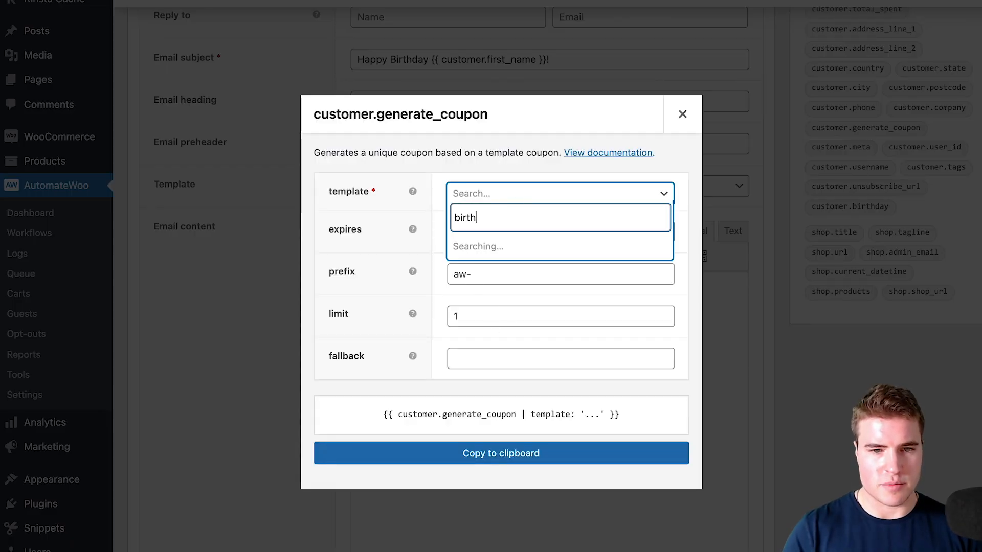
{"action": "left_click", "coordinate": [559, 246]}
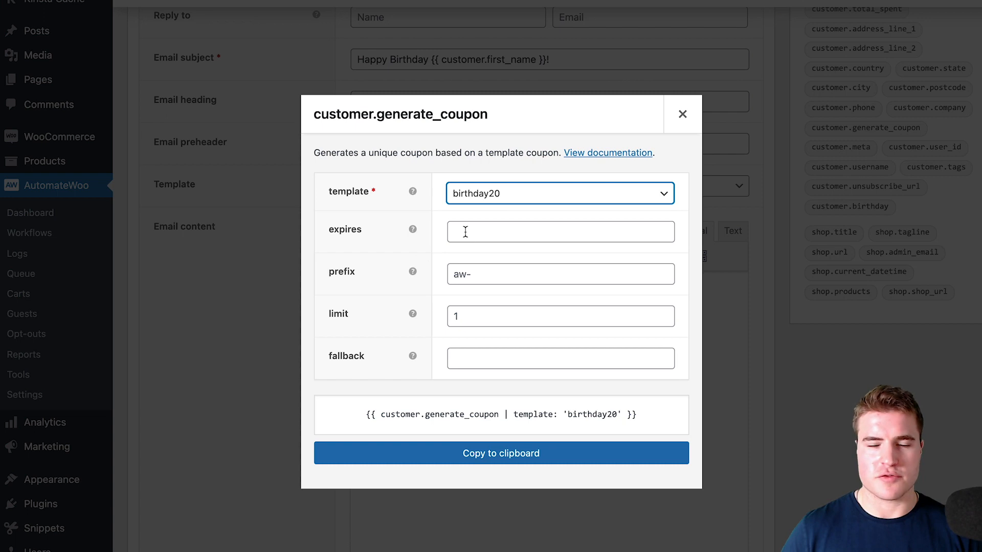
{"action": "mouse_move", "coordinate": [497, 210]}
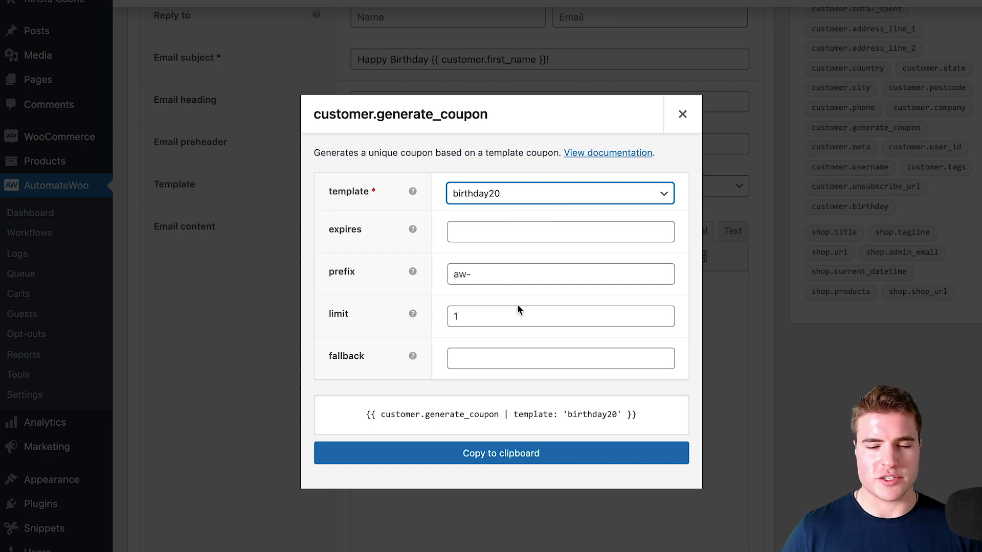
{"action": "mouse_move", "coordinate": [491, 390]}
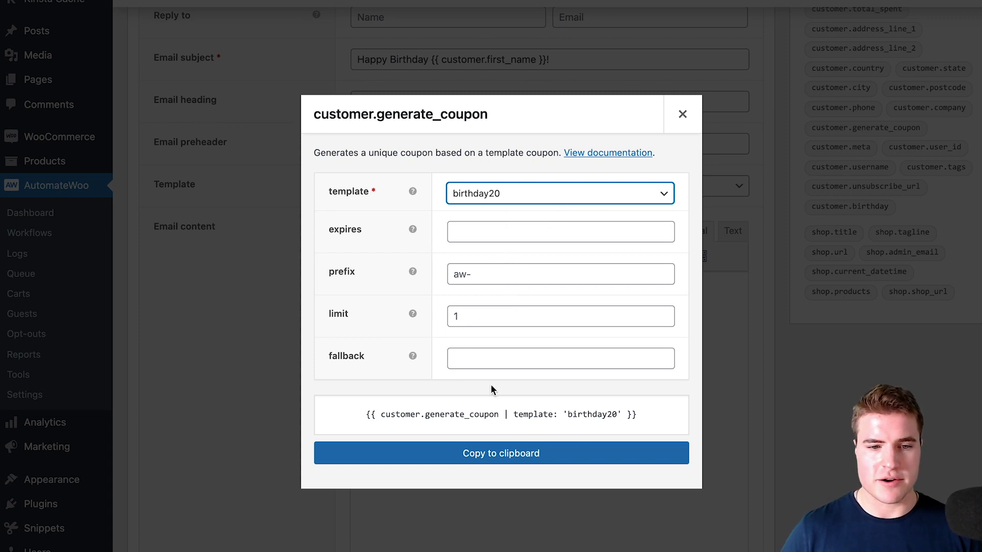
- Paste the {{ customer.generate_coupon | template: 'birthday20' }} placeholder under the 20% off line
{"action": "left_click", "coordinate": [682, 114]}
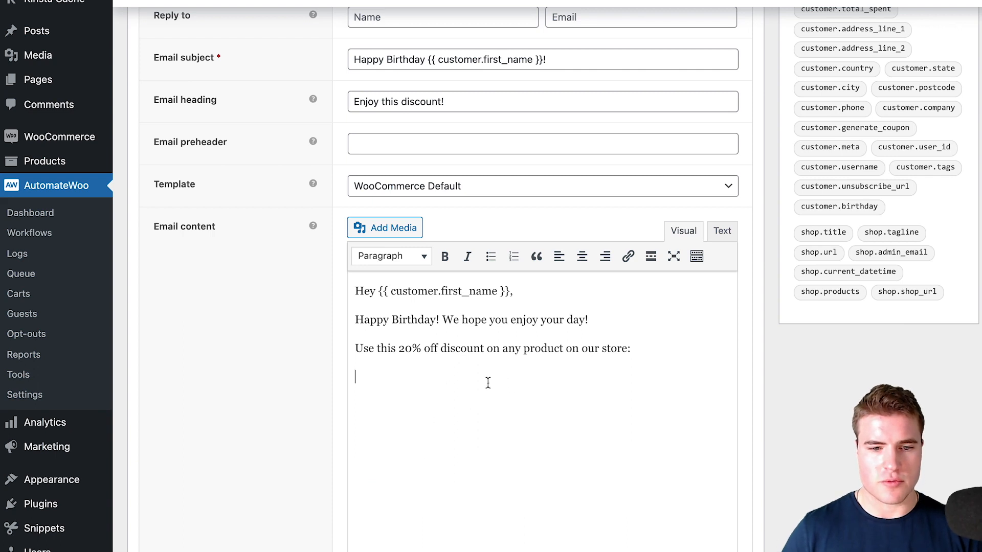
{"action": "type", "text": "{{ customer.generate_coupon | template: 'birthday20' }}"}
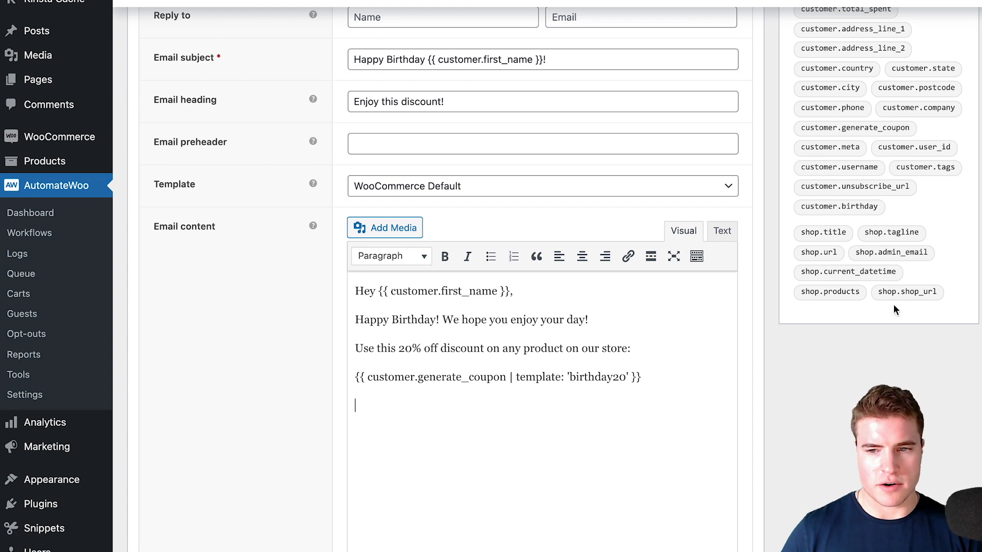
{"action": "scroll", "scroll_direction": "up", "scroll_amount": 3}
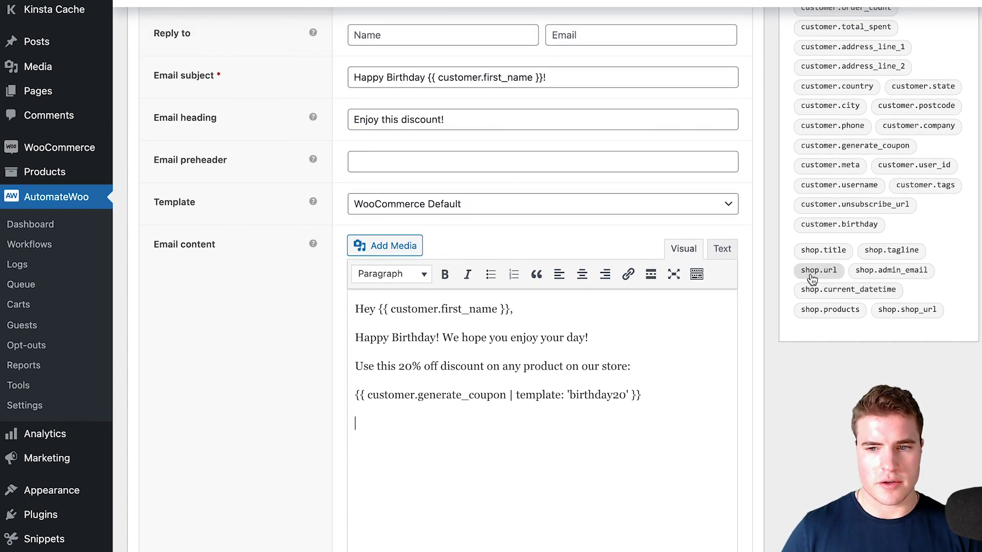
- Add the {{ shop.url }} placeholder and a 'Best, Charlies Coffee Co' sign-off to the email body
{"action": "left_click", "coordinate": [385, 245]}
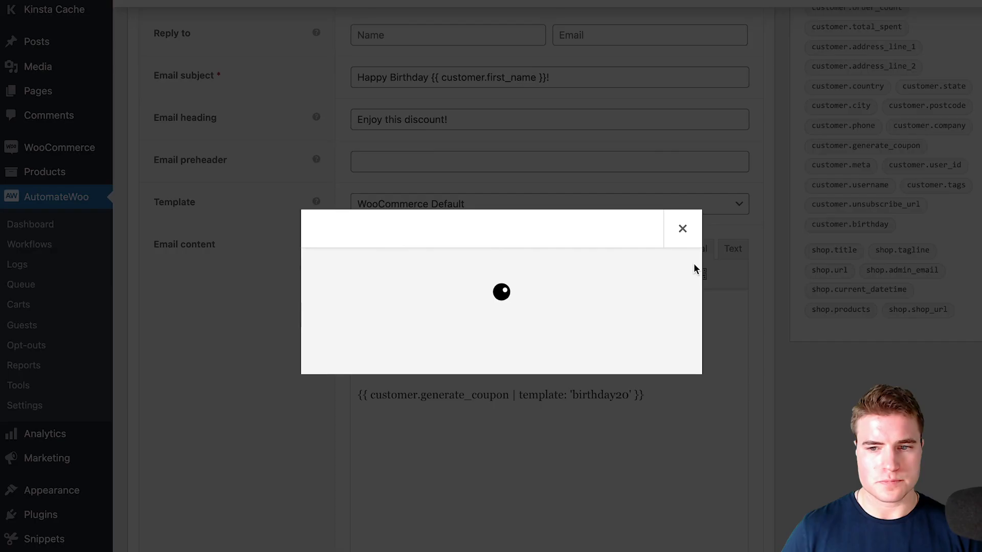
{"action": "left_click", "coordinate": [683, 228]}
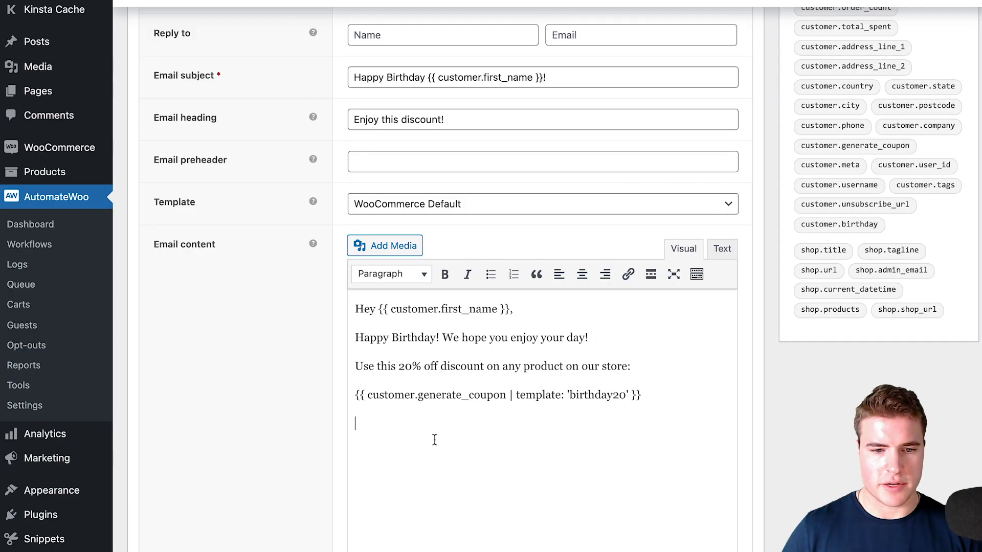
{"action": "type", "text": "{{ shop.url }}"}
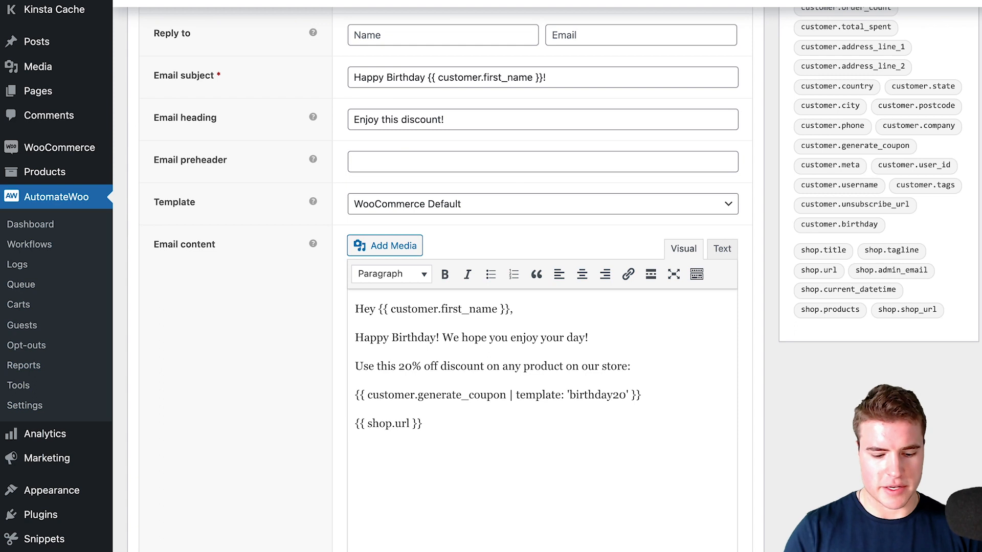
{"action": "type", "text": "Best,"}
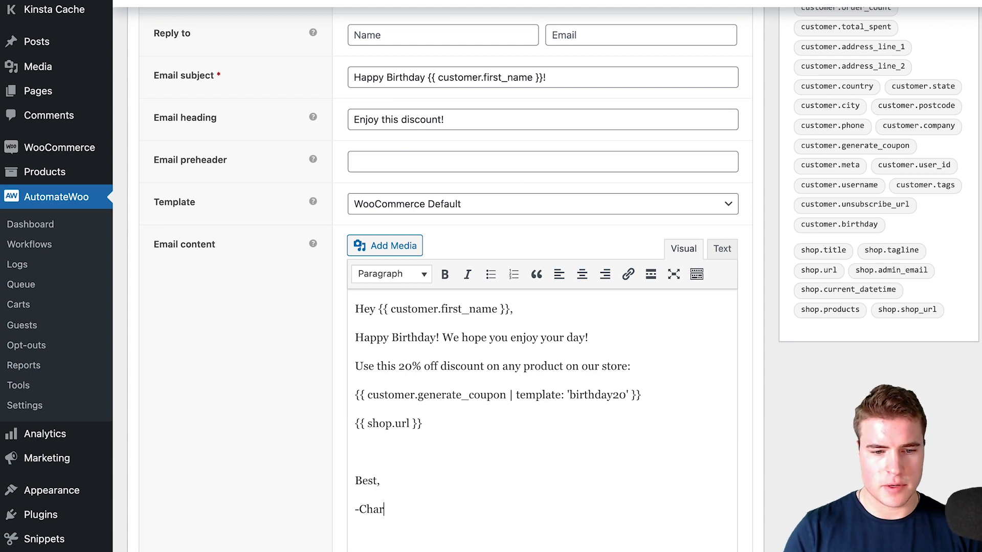
{"action": "type", "text": "lies Coffee Co"}
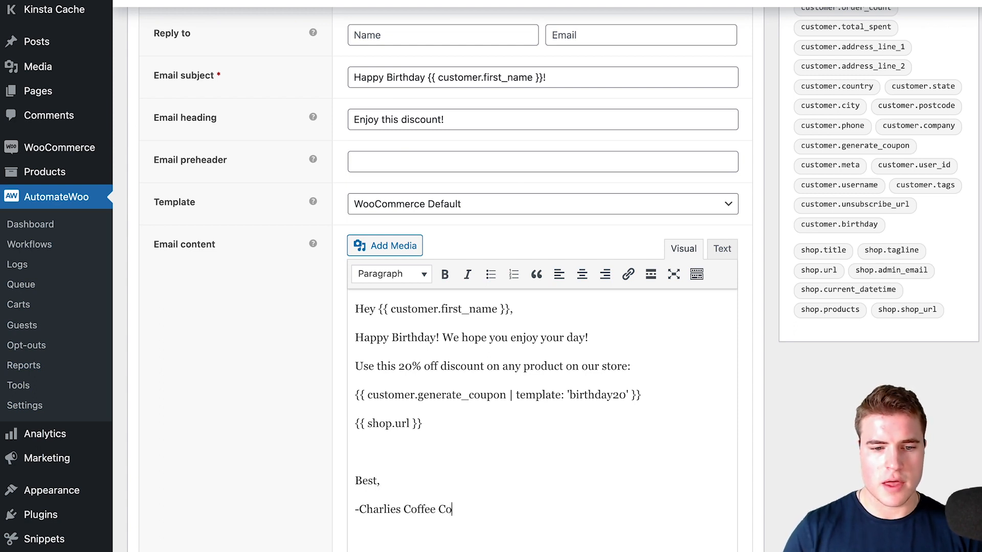
- Wrap the shop URL placeholder in an <a href> link with 'Shop Now' as the link text
{"action": "double_click", "coordinate": [388, 423]}
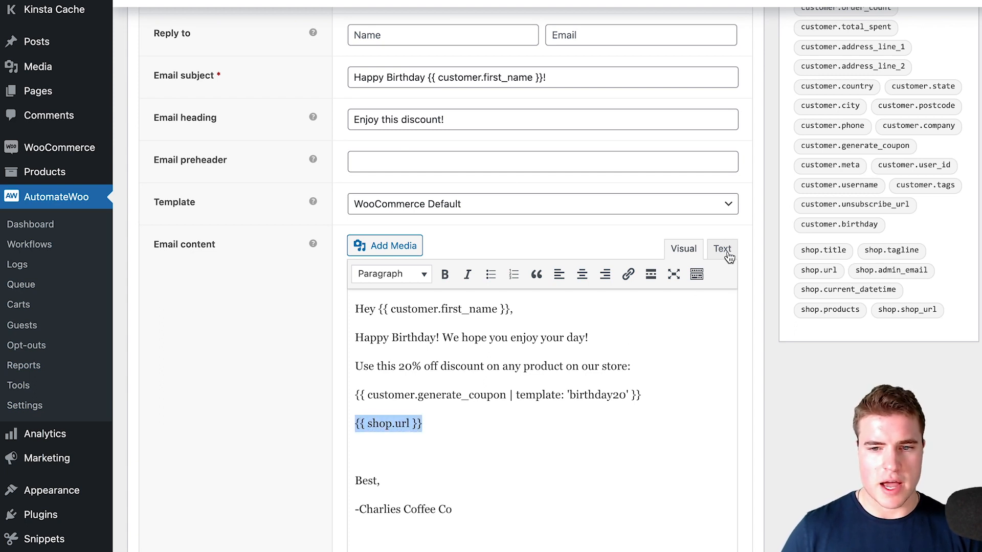
{"action": "left_click", "coordinate": [722, 248]}
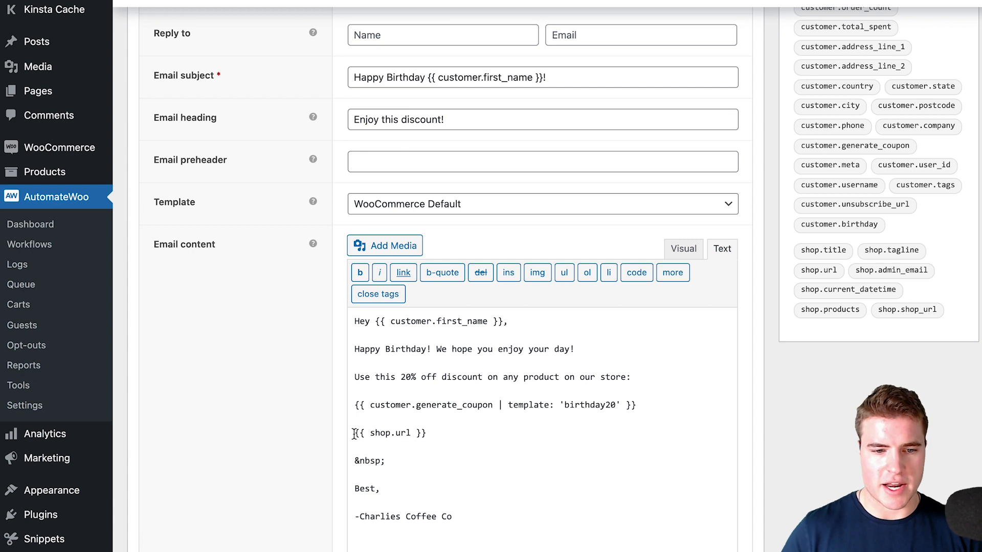
{"action": "type", "text": "<a href=\""}
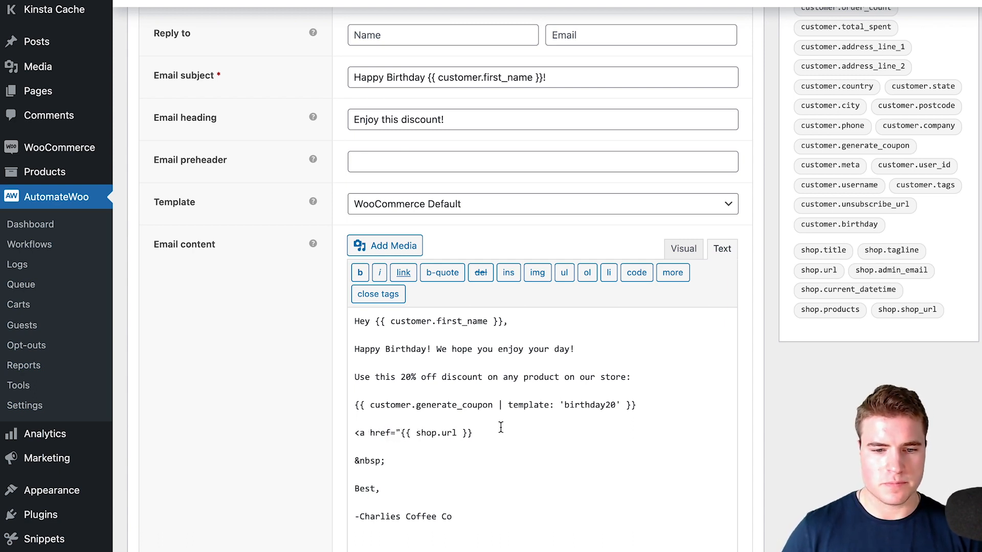
{"action": "type", "text": "Sho"}
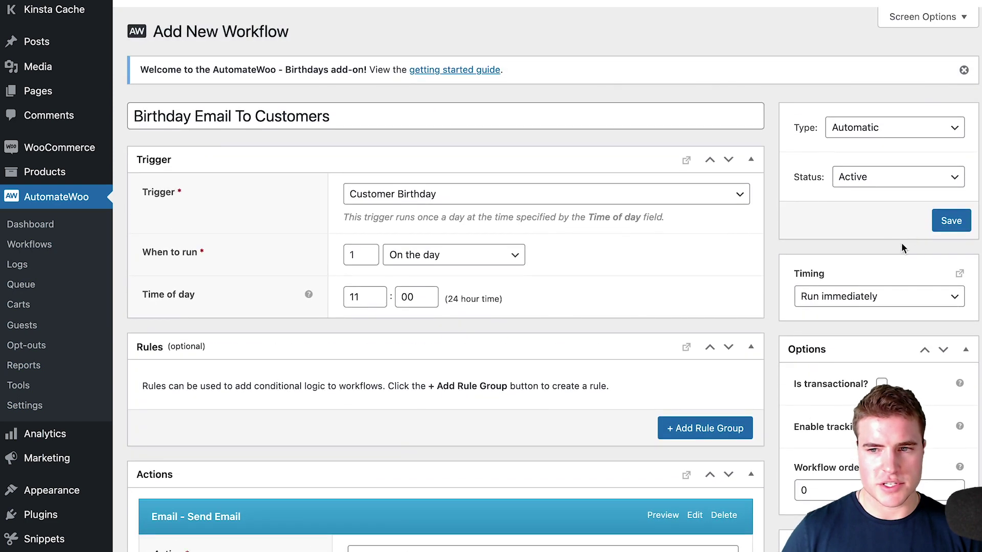
- Save the Birthday Email To Customers workflow and move to the Send Email action
{"action": "left_click", "coordinate": [951, 220]}
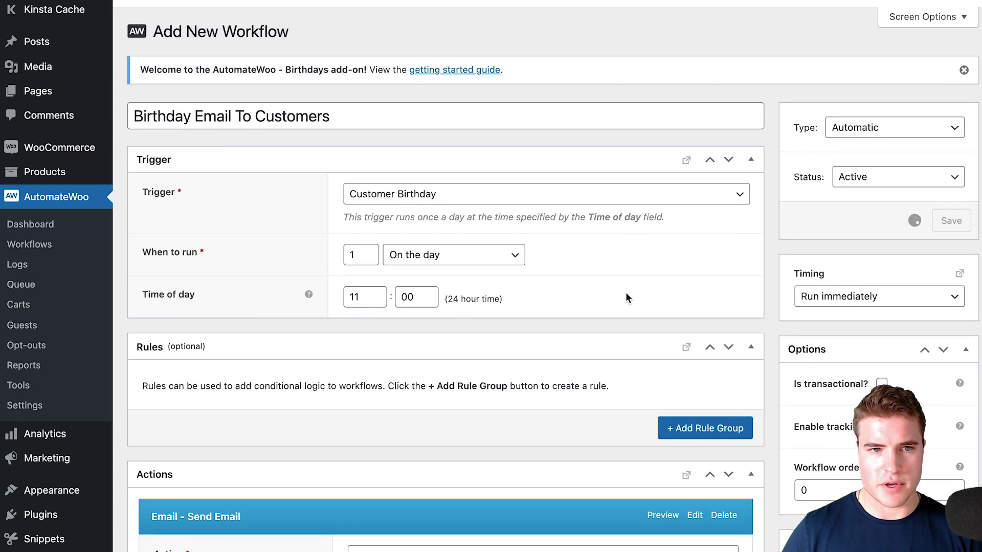
{"action": "scroll", "scroll_direction": "down", "scroll_amount": 3}
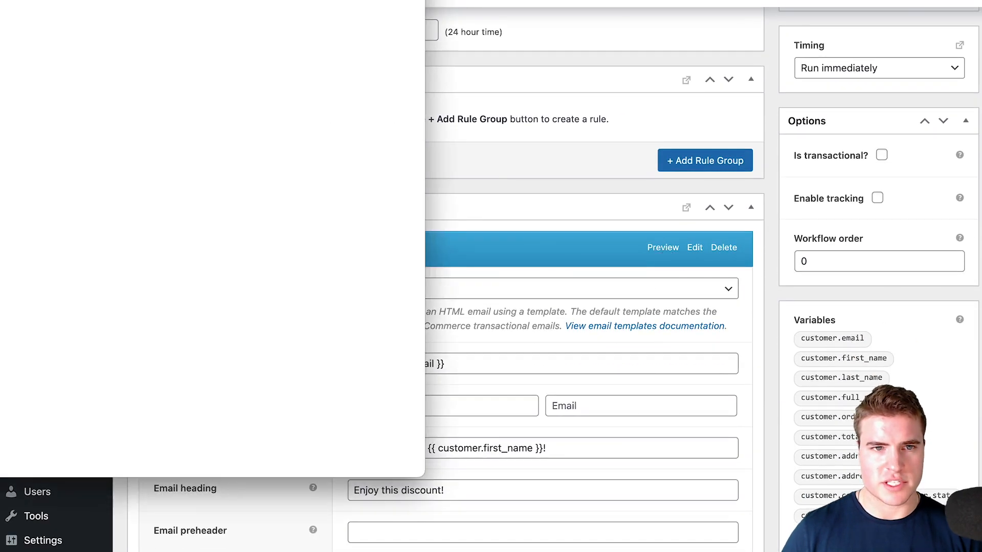
- Preview the Happy Birthday Simon email and select its generated test coupon code
{"action": "left_click", "coordinate": [661, 248]}
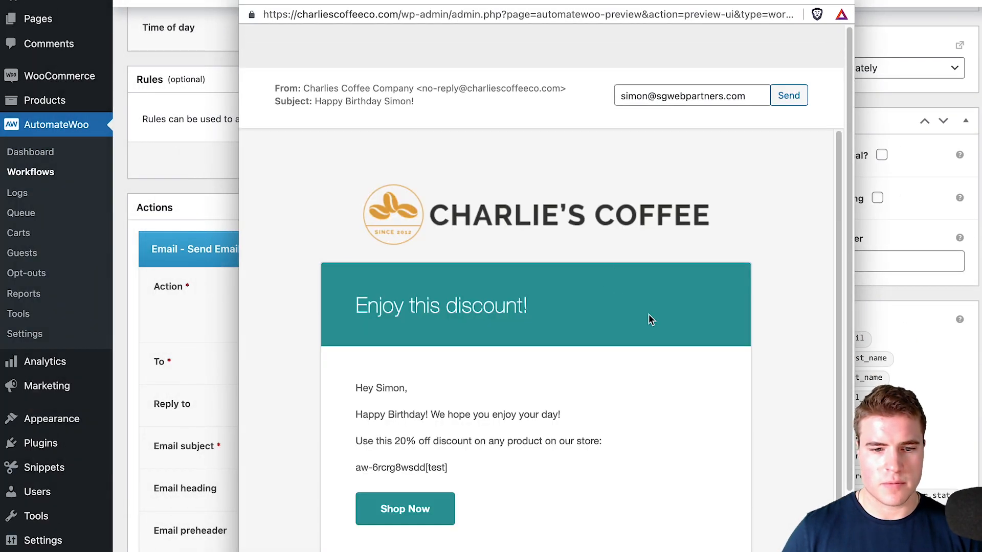
{"action": "scroll", "scroll_direction": "down", "scroll_amount": 3}
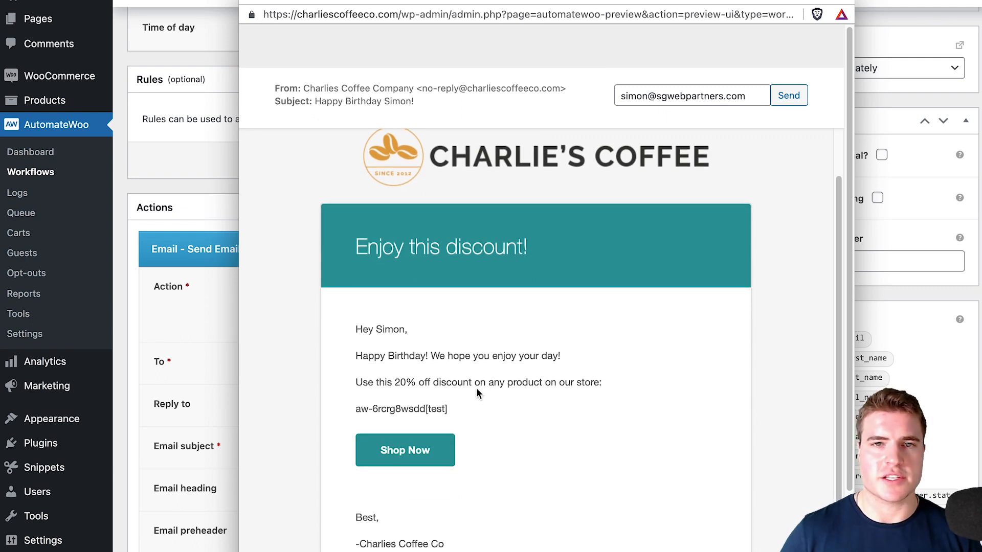
{"action": "scroll", "scroll_direction": "down", "scroll_amount": 3}
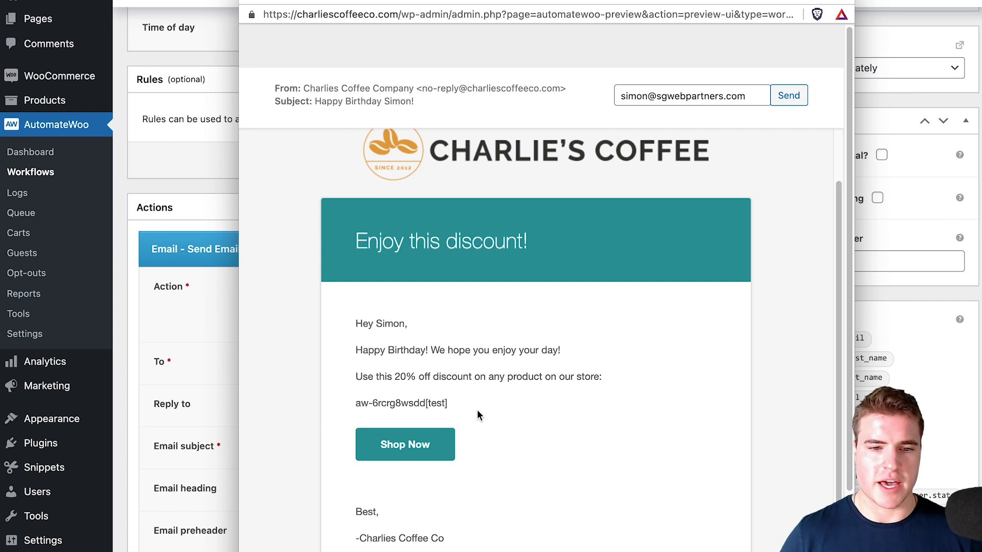
{"action": "mouse_move", "coordinate": [472, 413]}
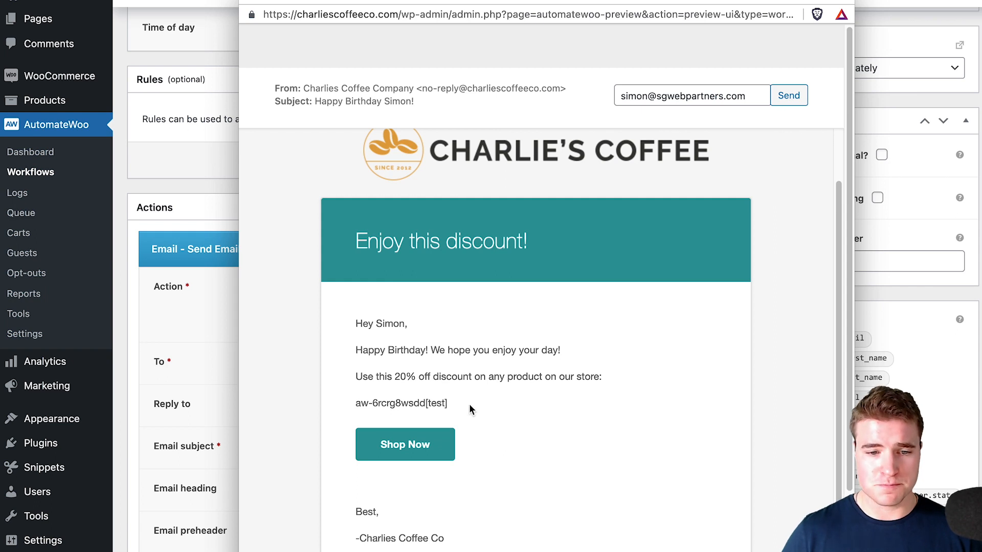
{"action": "double_click", "coordinate": [401, 403]}
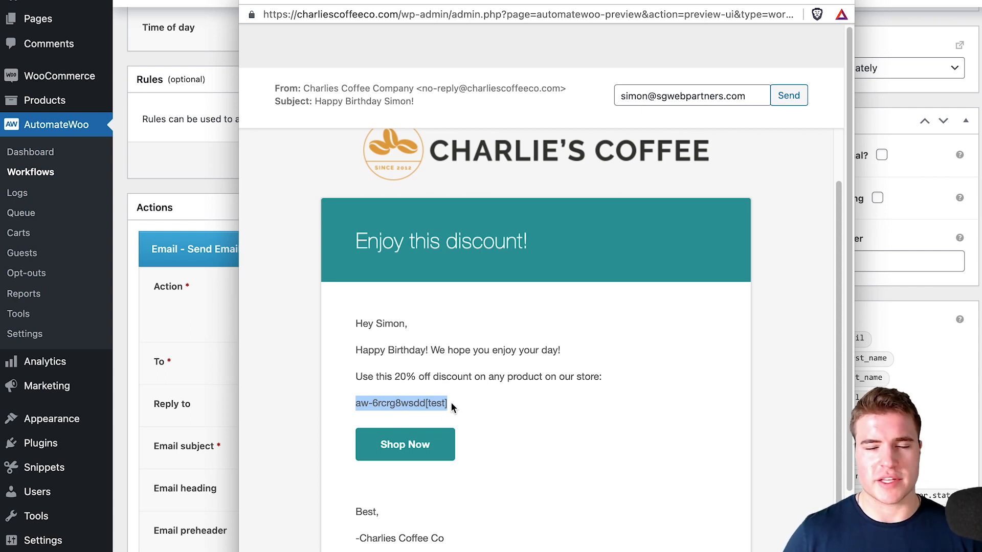
{"action": "mouse_move", "coordinate": [550, 446]}
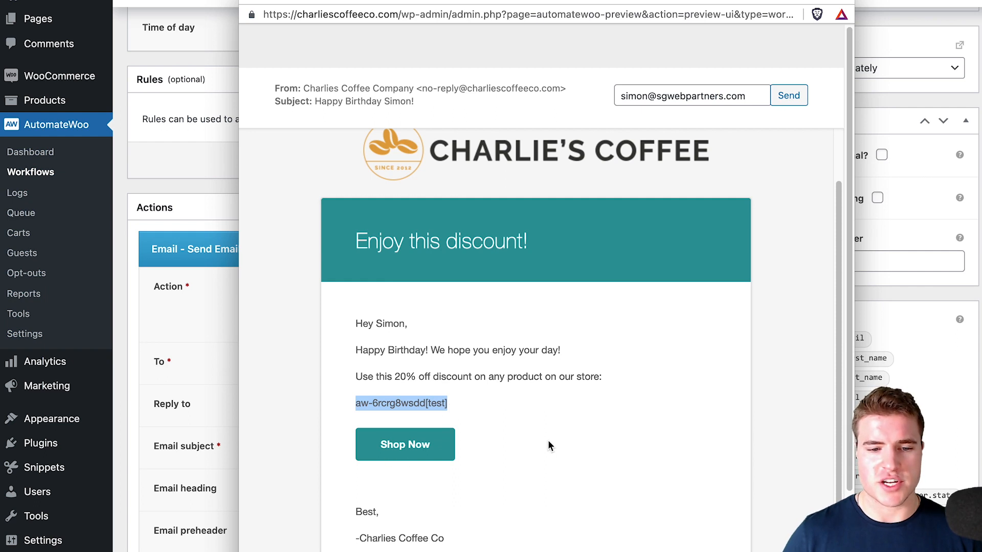
{"action": "mouse_move", "coordinate": [664, 294]}
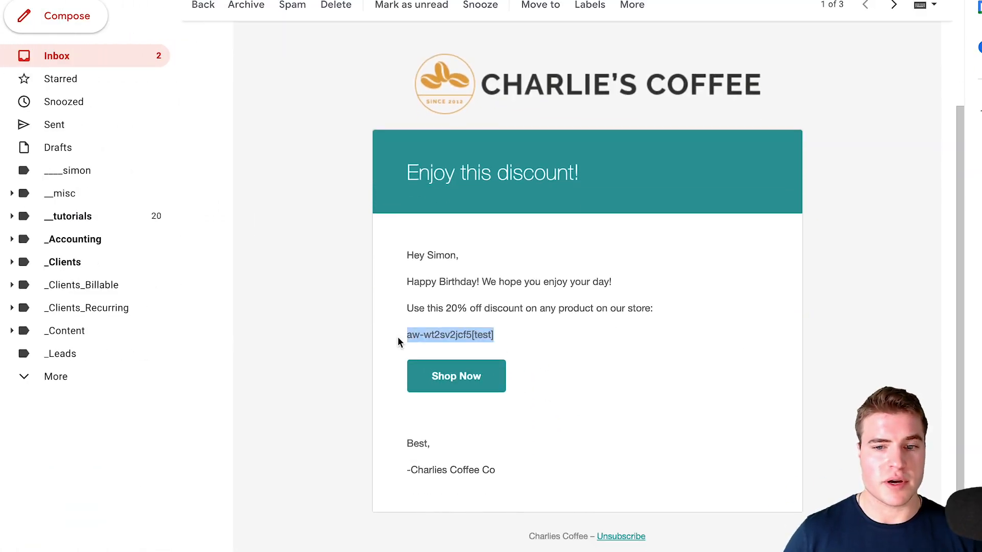
{"action": "mouse_move", "coordinate": [522, 282]}
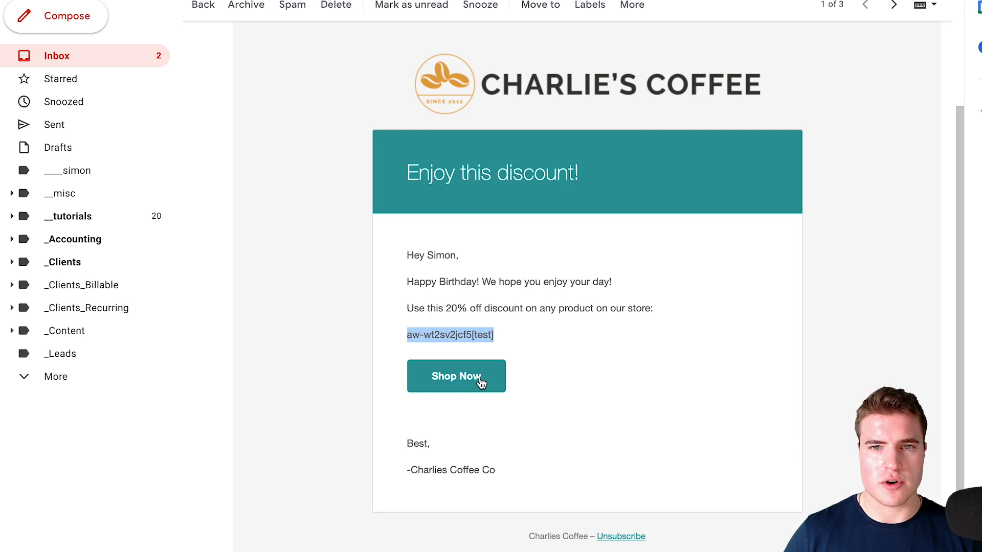
- Follow the email's Shop Now link to the Charlie's Coffee shop page
{"action": "left_click", "coordinate": [456, 376]}
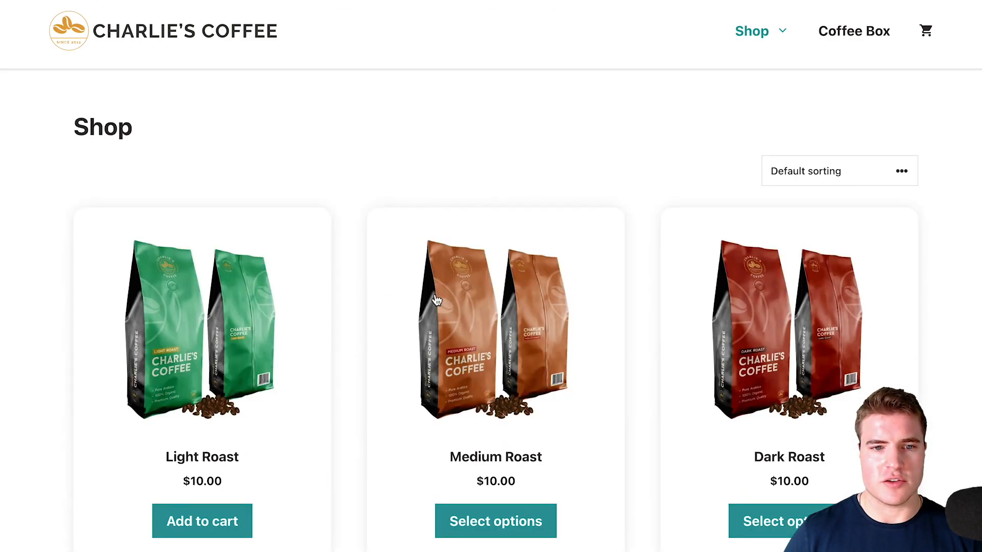
{"action": "mouse_move", "coordinate": [421, 332]}
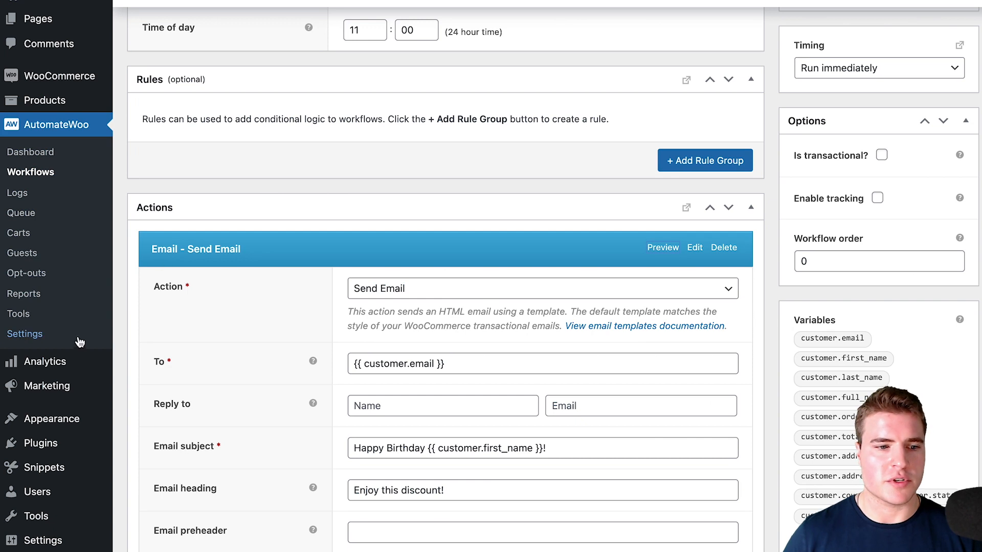
{"action": "scroll", "scroll_direction": "up", "scroll_amount": 3}
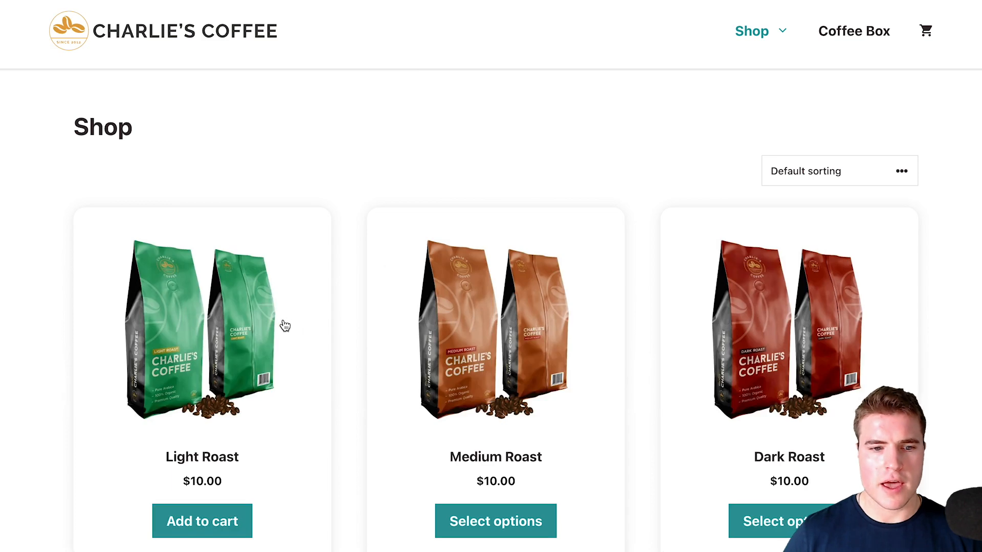
- Add Light Roast and the Coffee Grinder to the cart with the birthday test coupon taking $7.00 off
{"action": "left_click", "coordinate": [202, 326]}
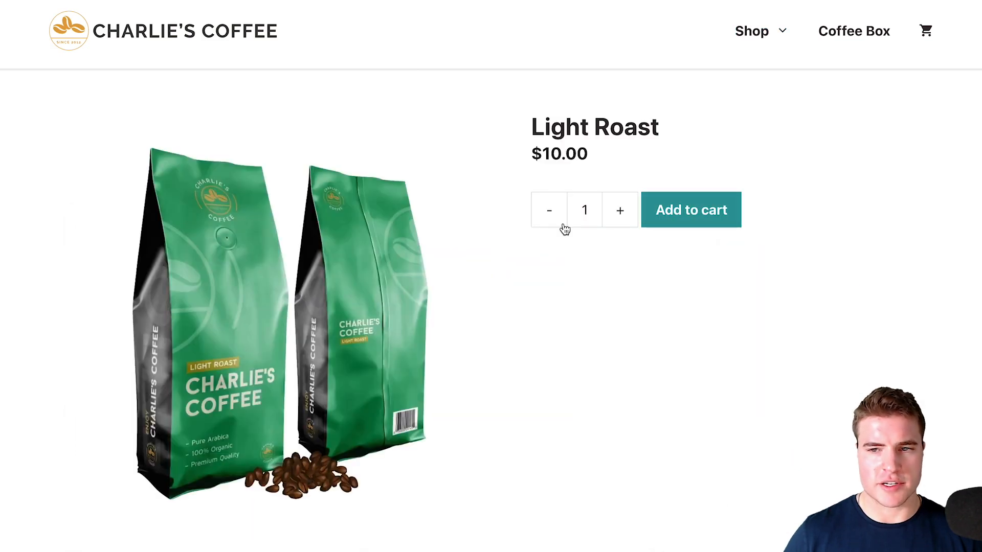
{"action": "left_click", "coordinate": [691, 210]}
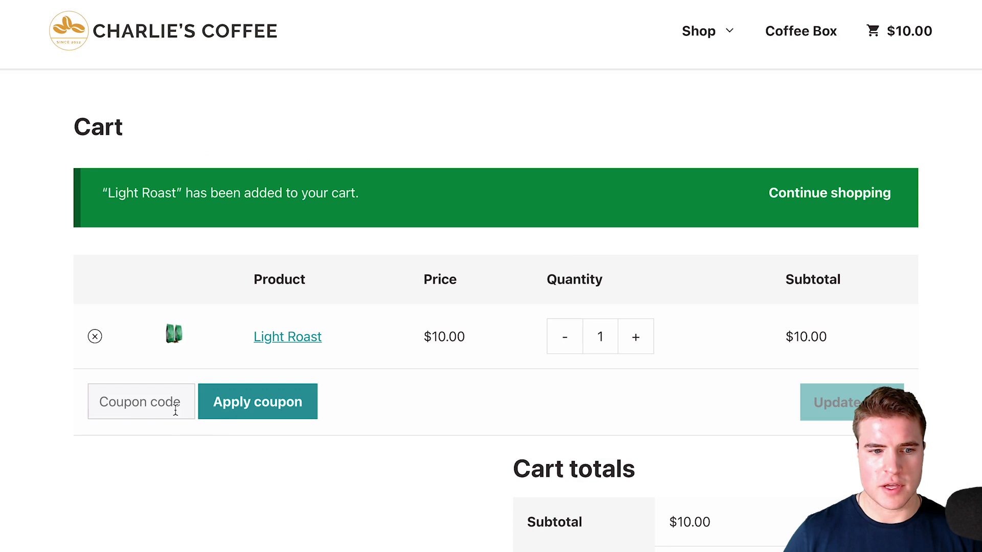
{"action": "left_click", "coordinate": [257, 401]}
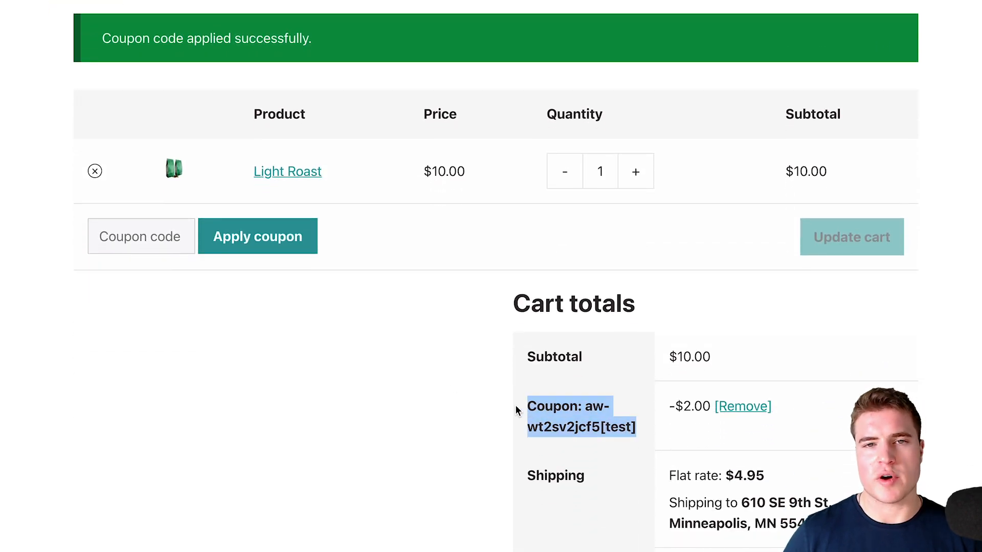
{"action": "scroll", "scroll_direction": "up", "scroll_amount": 3}
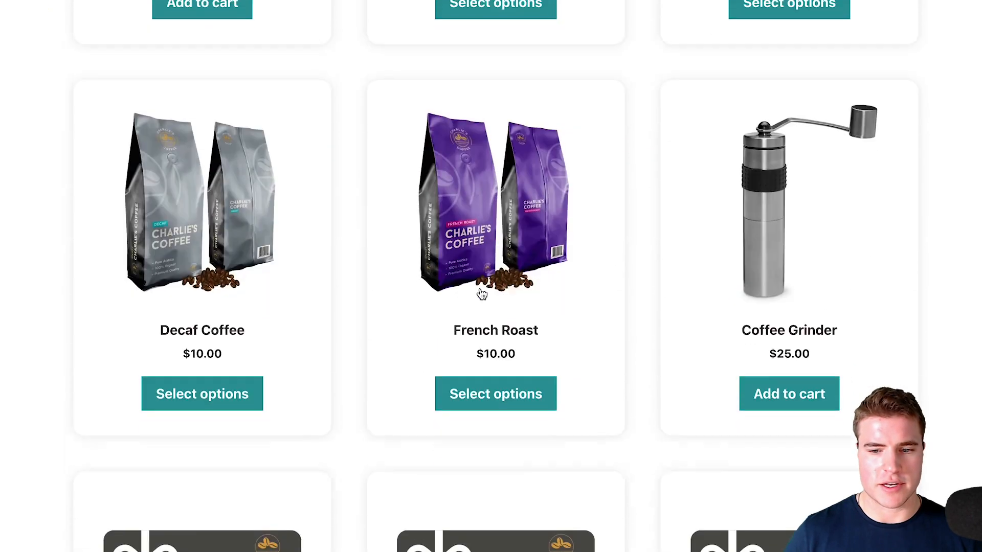
{"action": "left_click", "coordinate": [789, 394]}
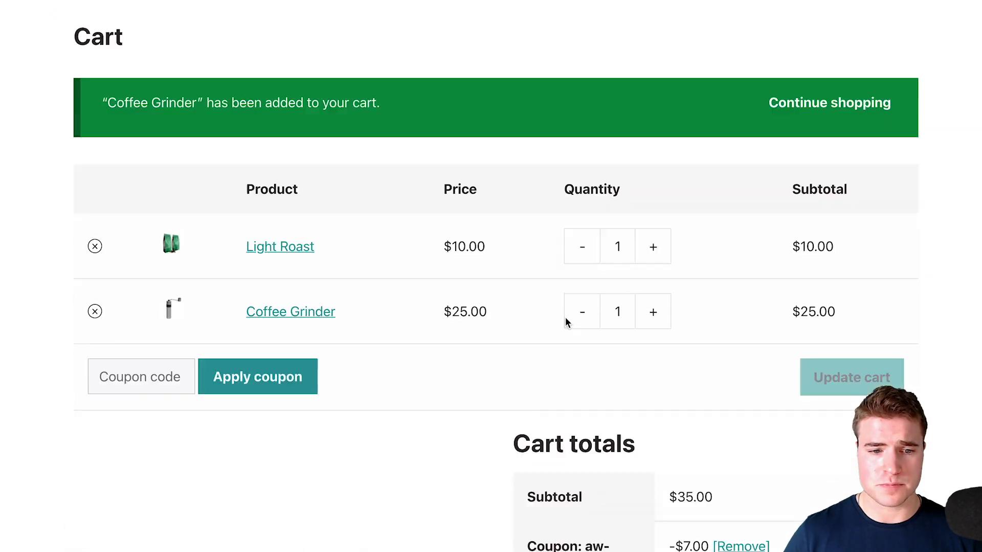
{"action": "scroll", "scroll_direction": "down", "scroll_amount": 3}
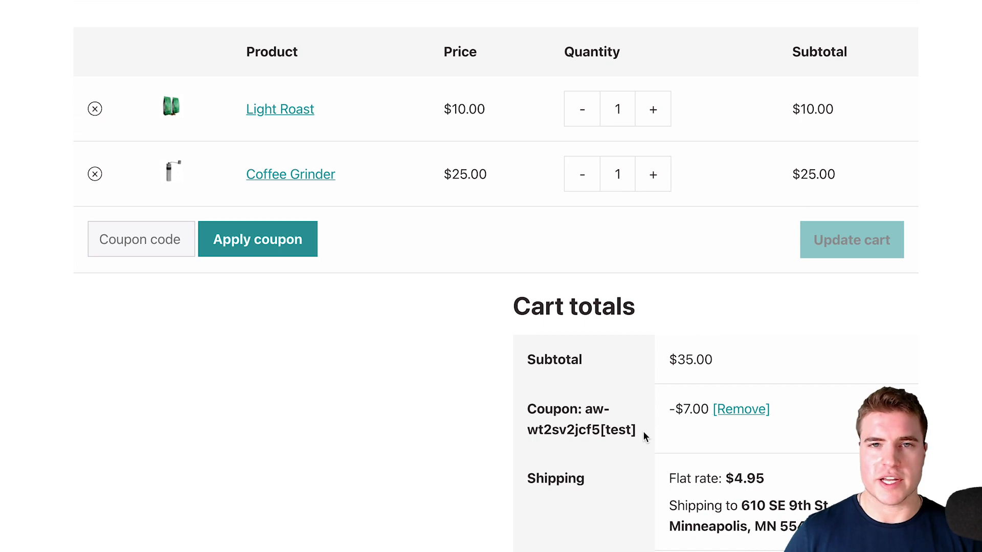
{"action": "mouse_move", "coordinate": [313, 42]}
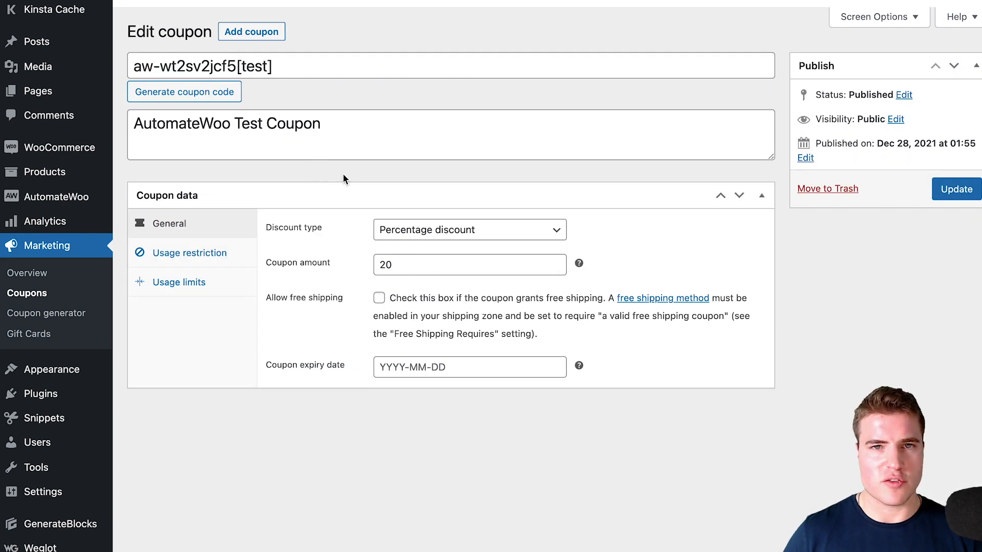
- Review the test coupon's usage restrictions and usage limit of 1 for its 20% discount
{"action": "left_click", "coordinate": [189, 253]}
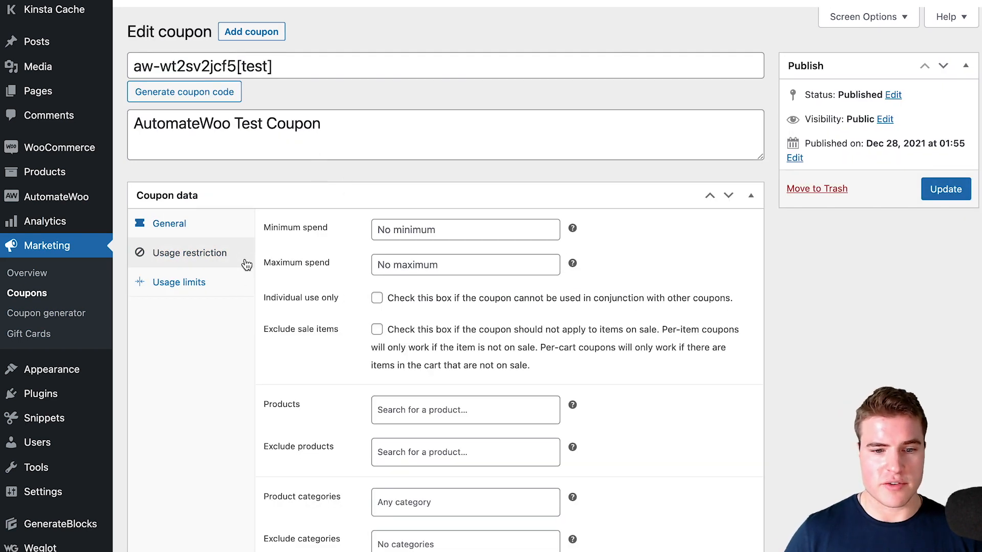
{"action": "mouse_move", "coordinate": [223, 260]}
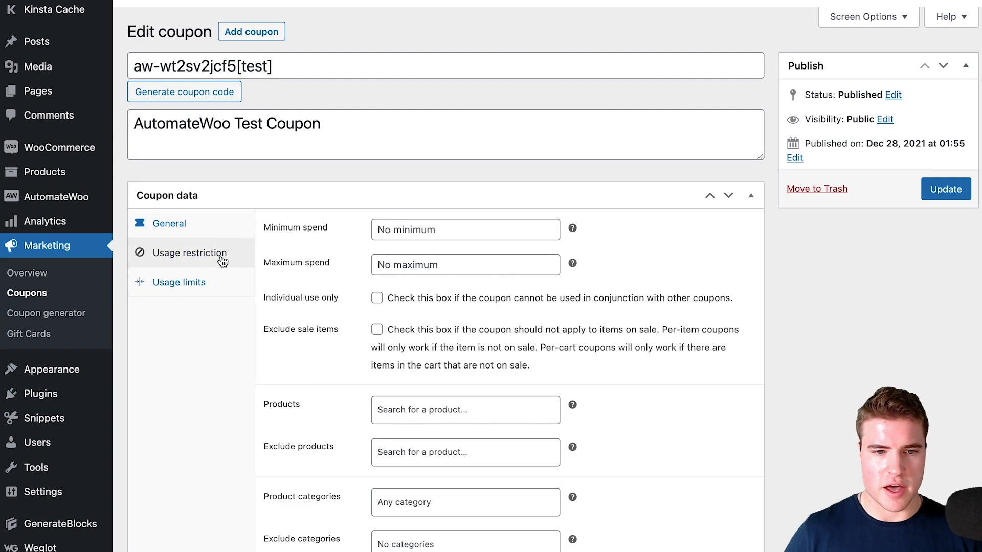
{"action": "left_click", "coordinate": [178, 282]}
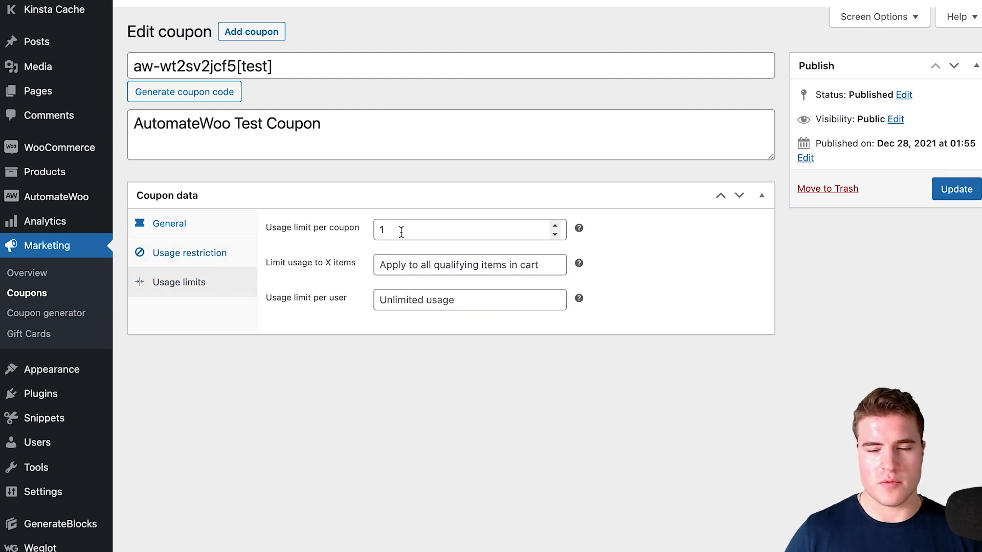
{"action": "left_click", "coordinate": [189, 253]}
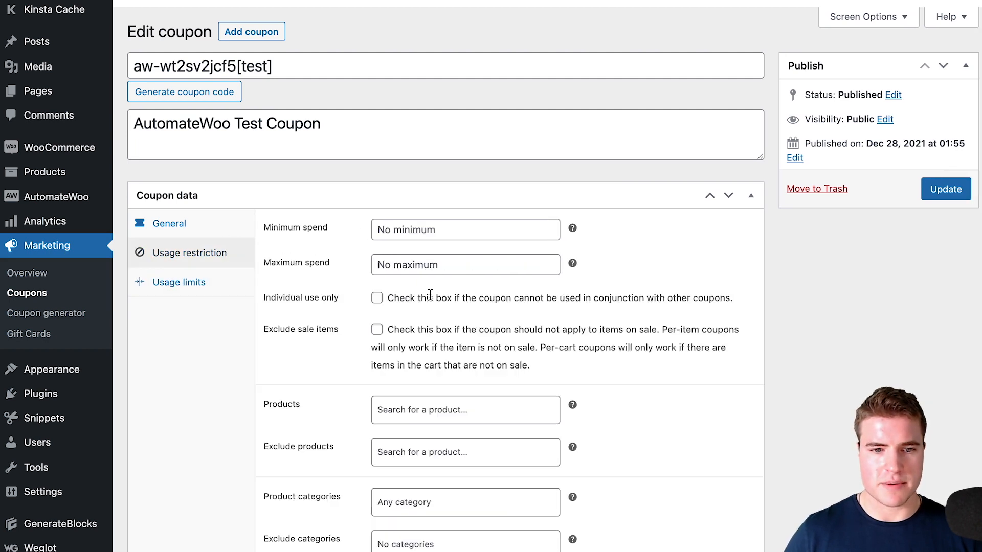
{"action": "left_click", "coordinate": [169, 223]}
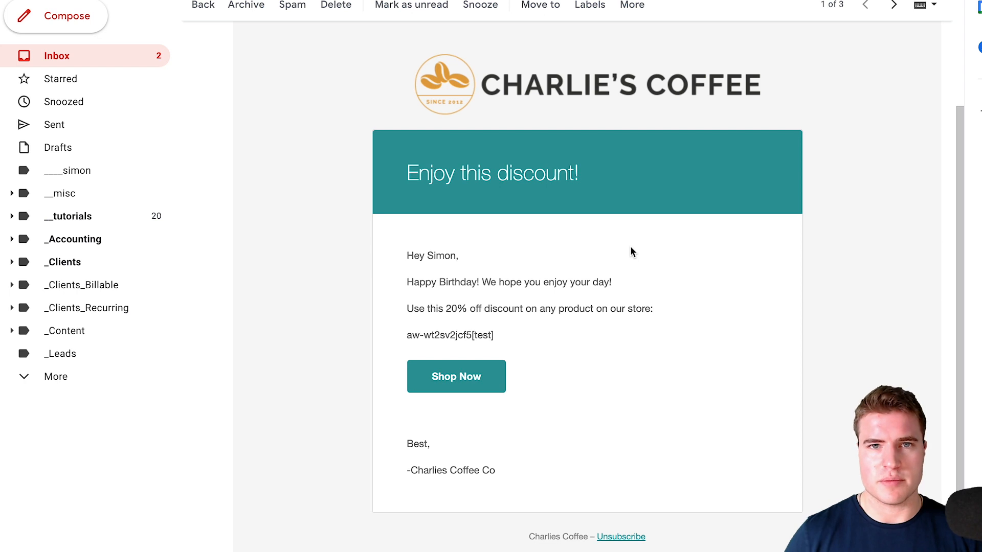
{"action": "mouse_move", "coordinate": [561, 123]}
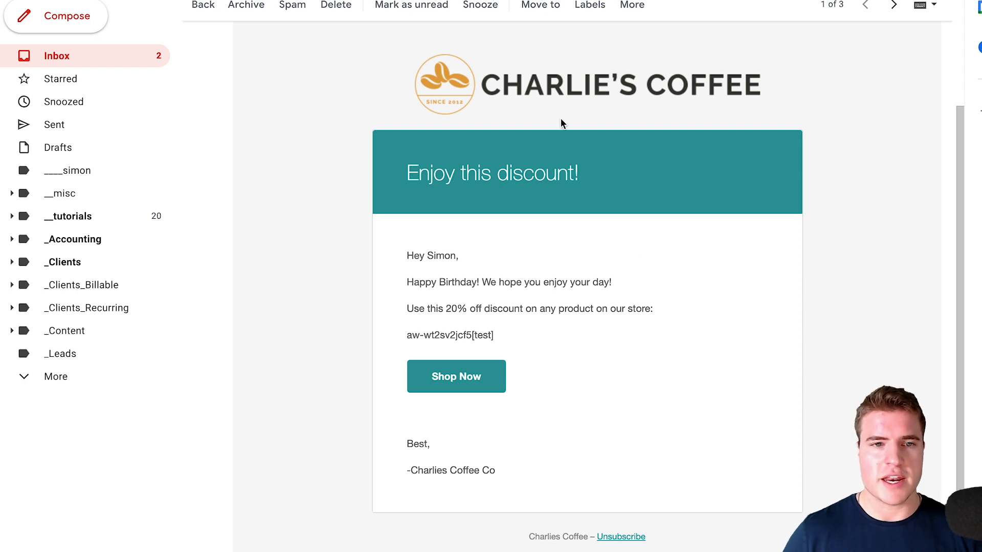
{"action": "mouse_move", "coordinate": [542, 123]}
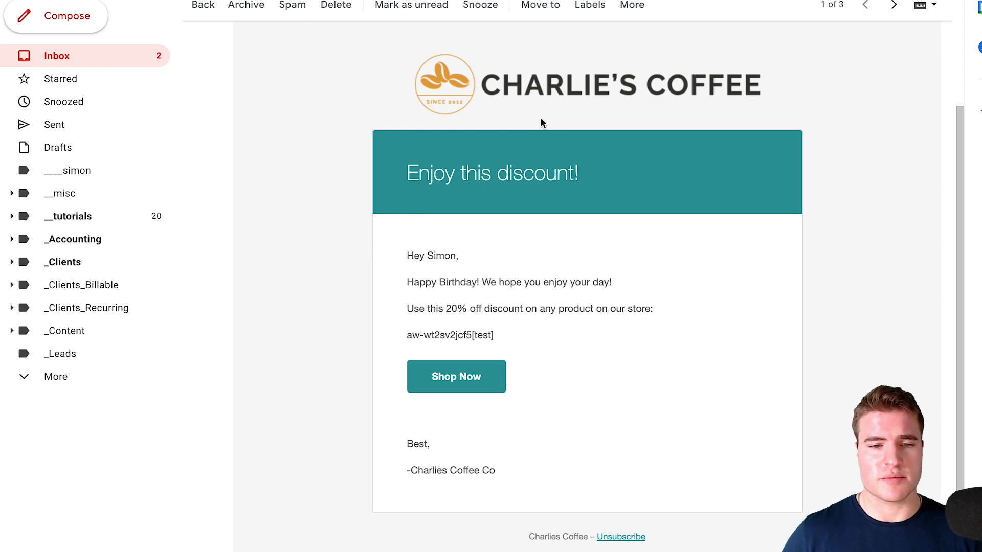
{"action": "mouse_move", "coordinate": [596, 126]}
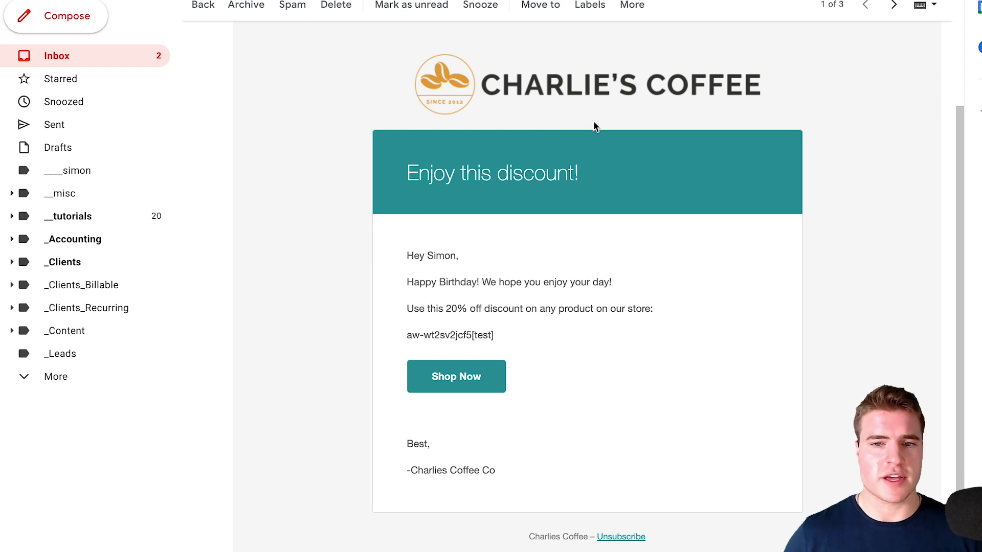